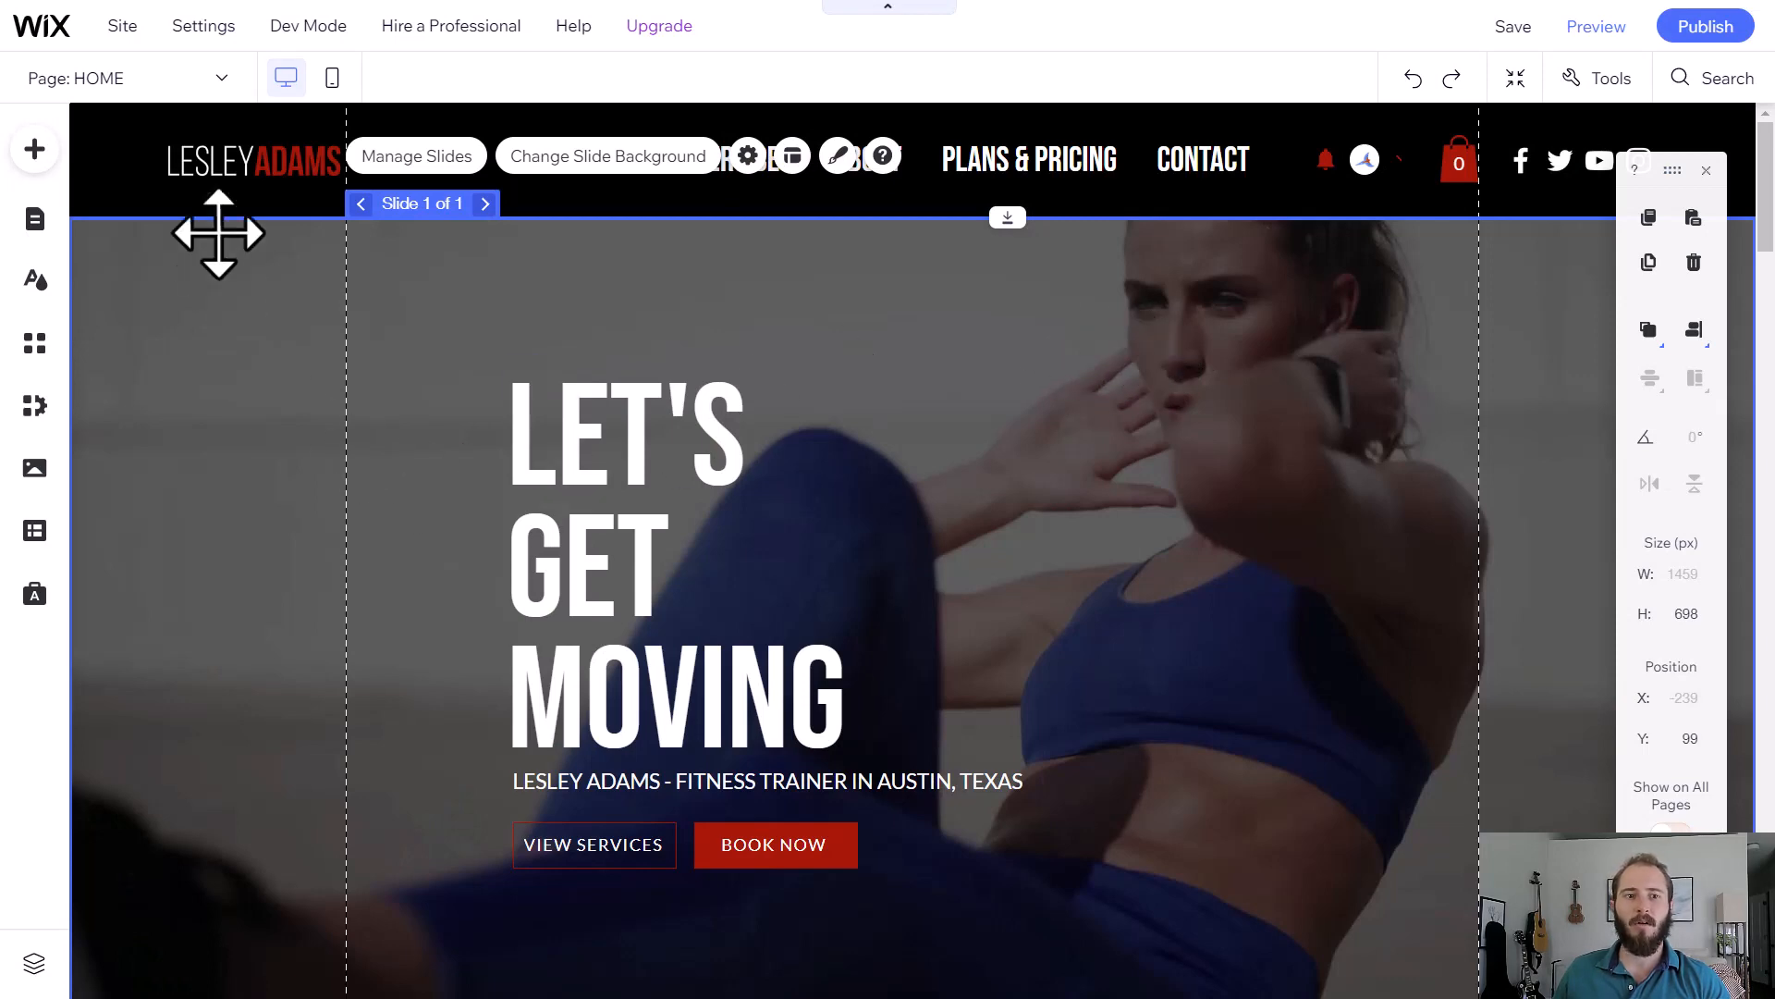
- Launch the Accessibility Wizard from the editor's top bar for the Lesley Adams fitness site
left_click(204, 24)
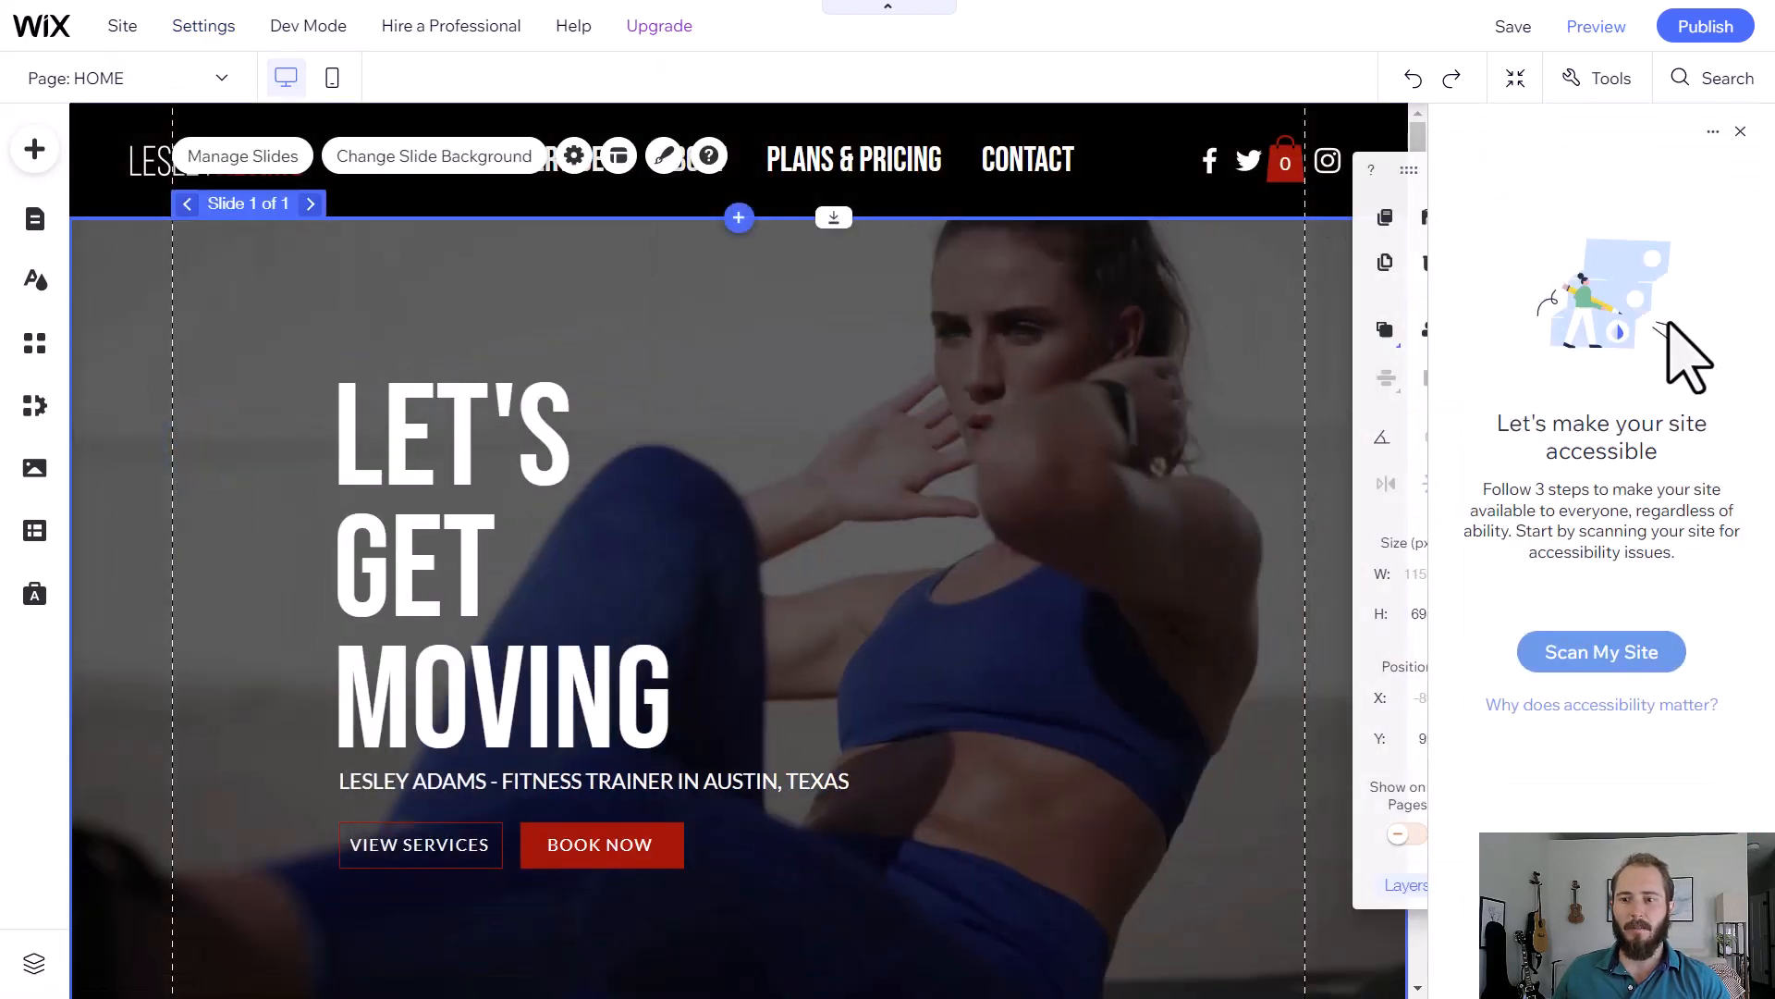
mouse_move(1602, 651)
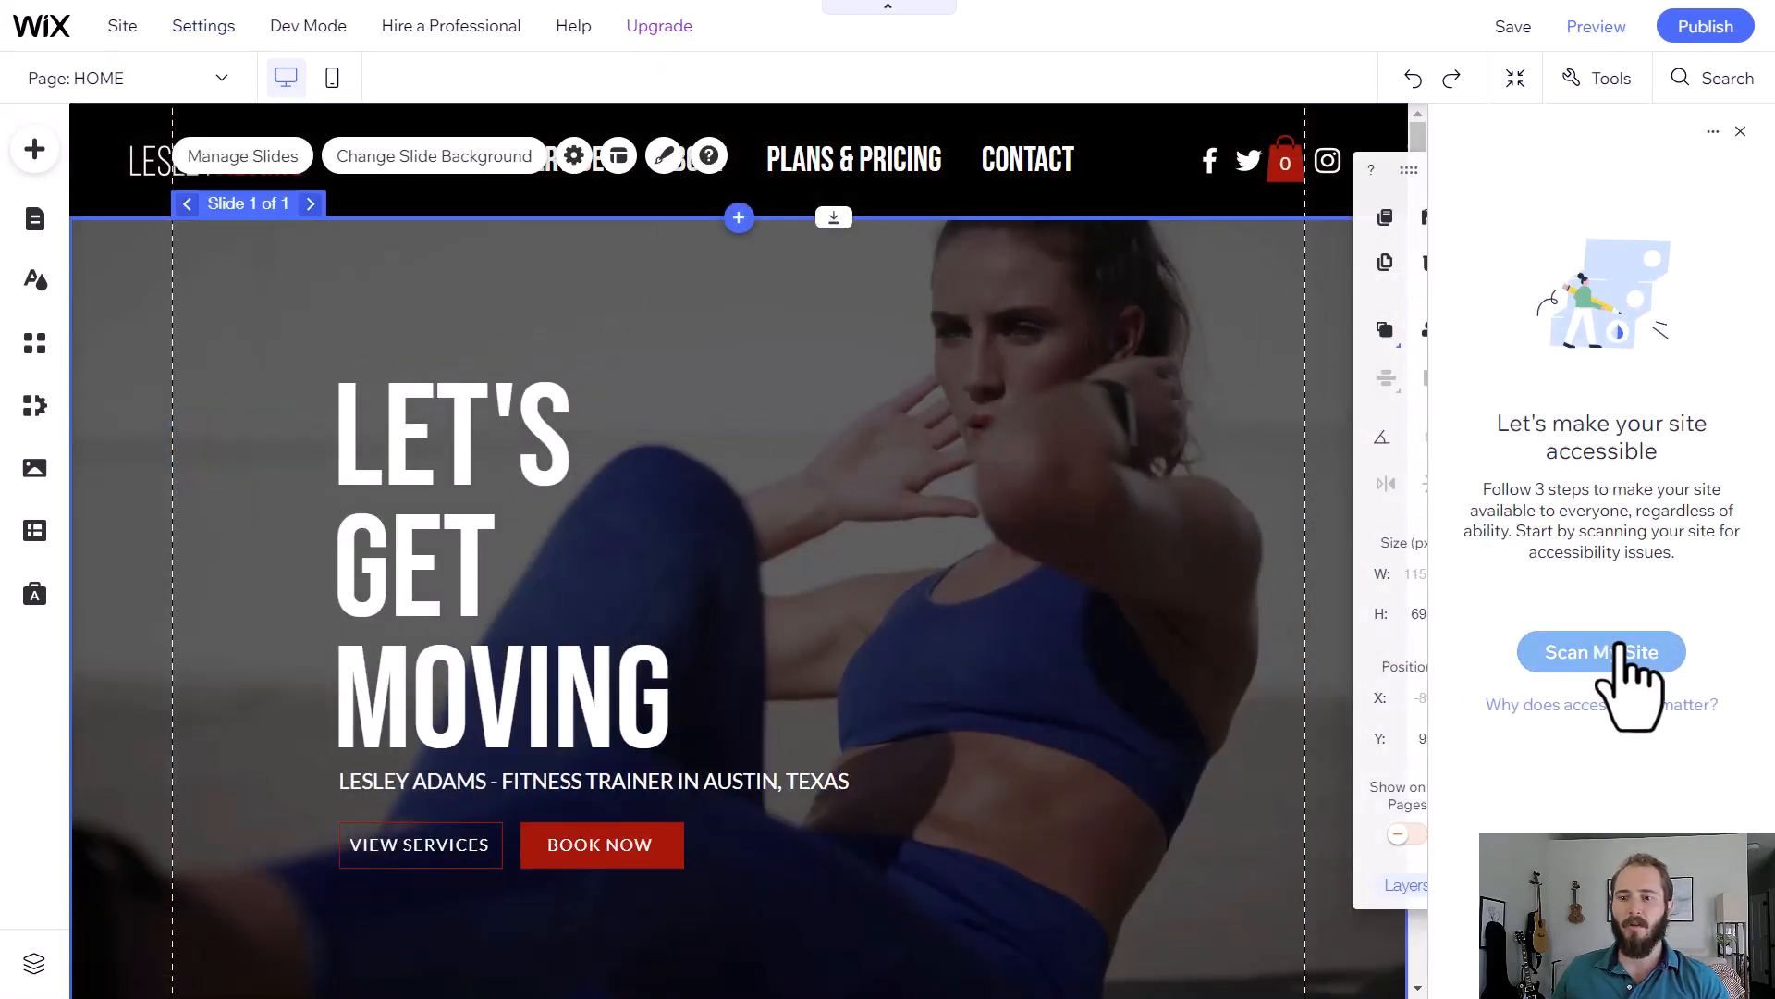
- Run Scan My Site so the wizard lists the 53 detected issues on the HOME page
left_click(1600, 651)
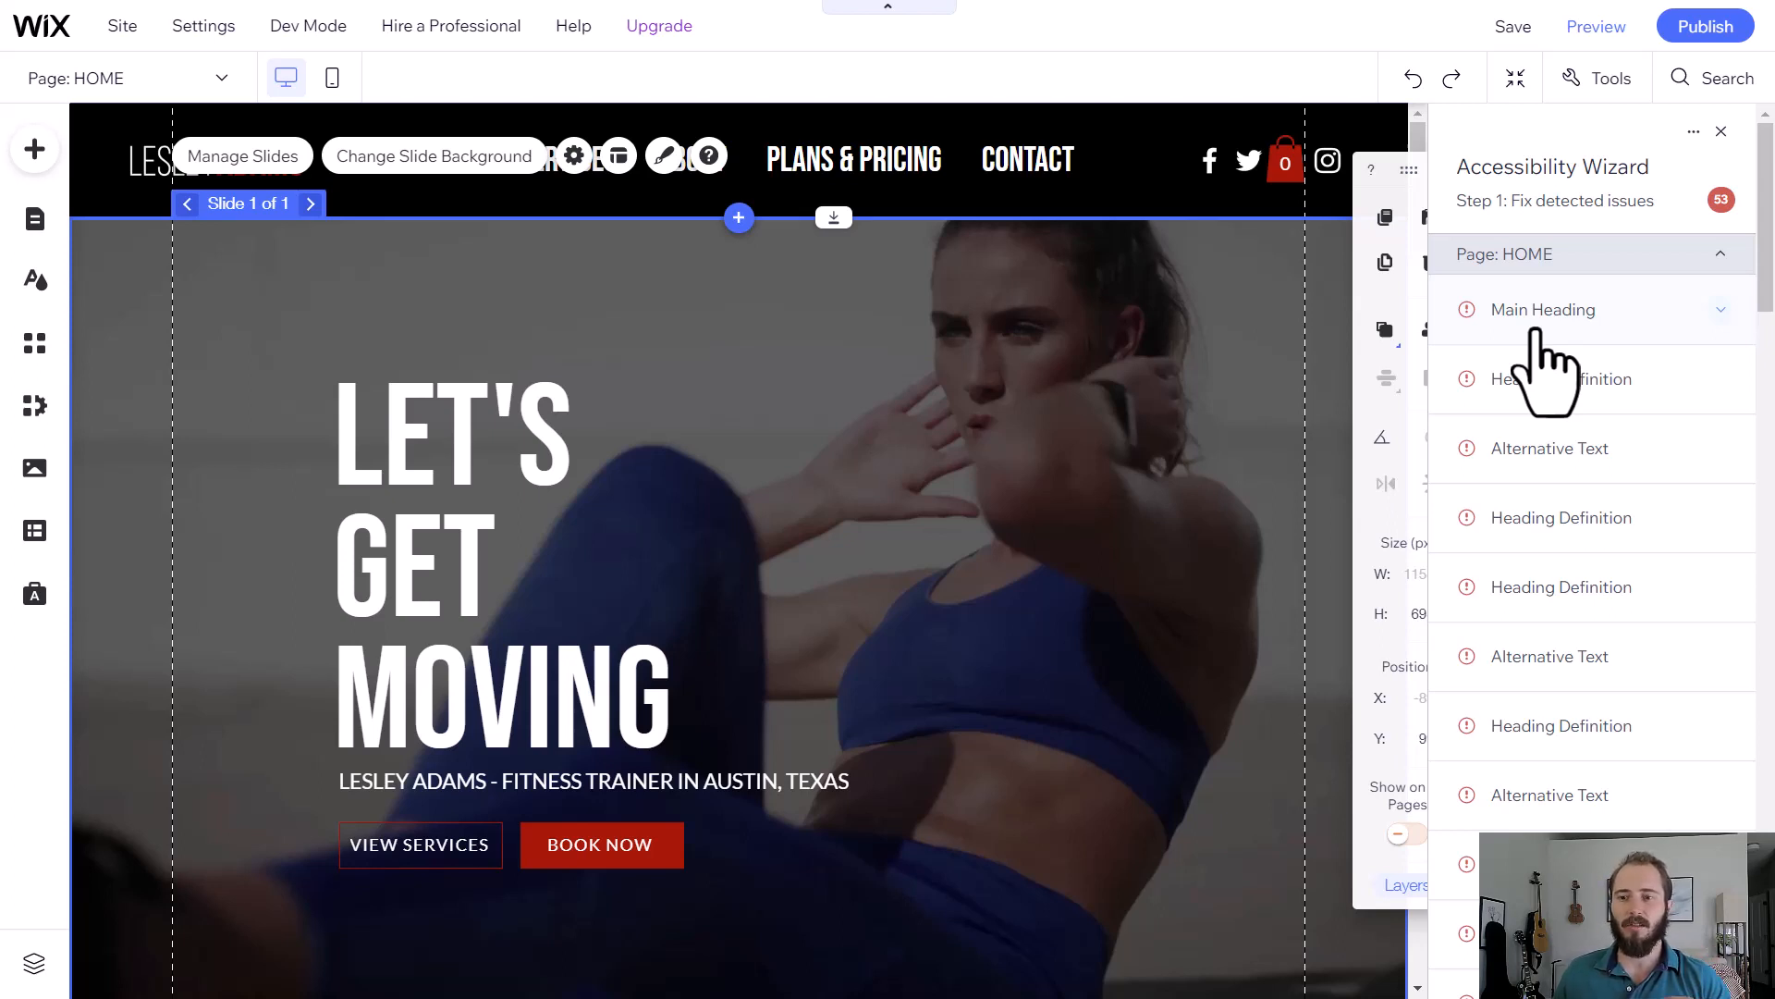
mouse_move(1530, 379)
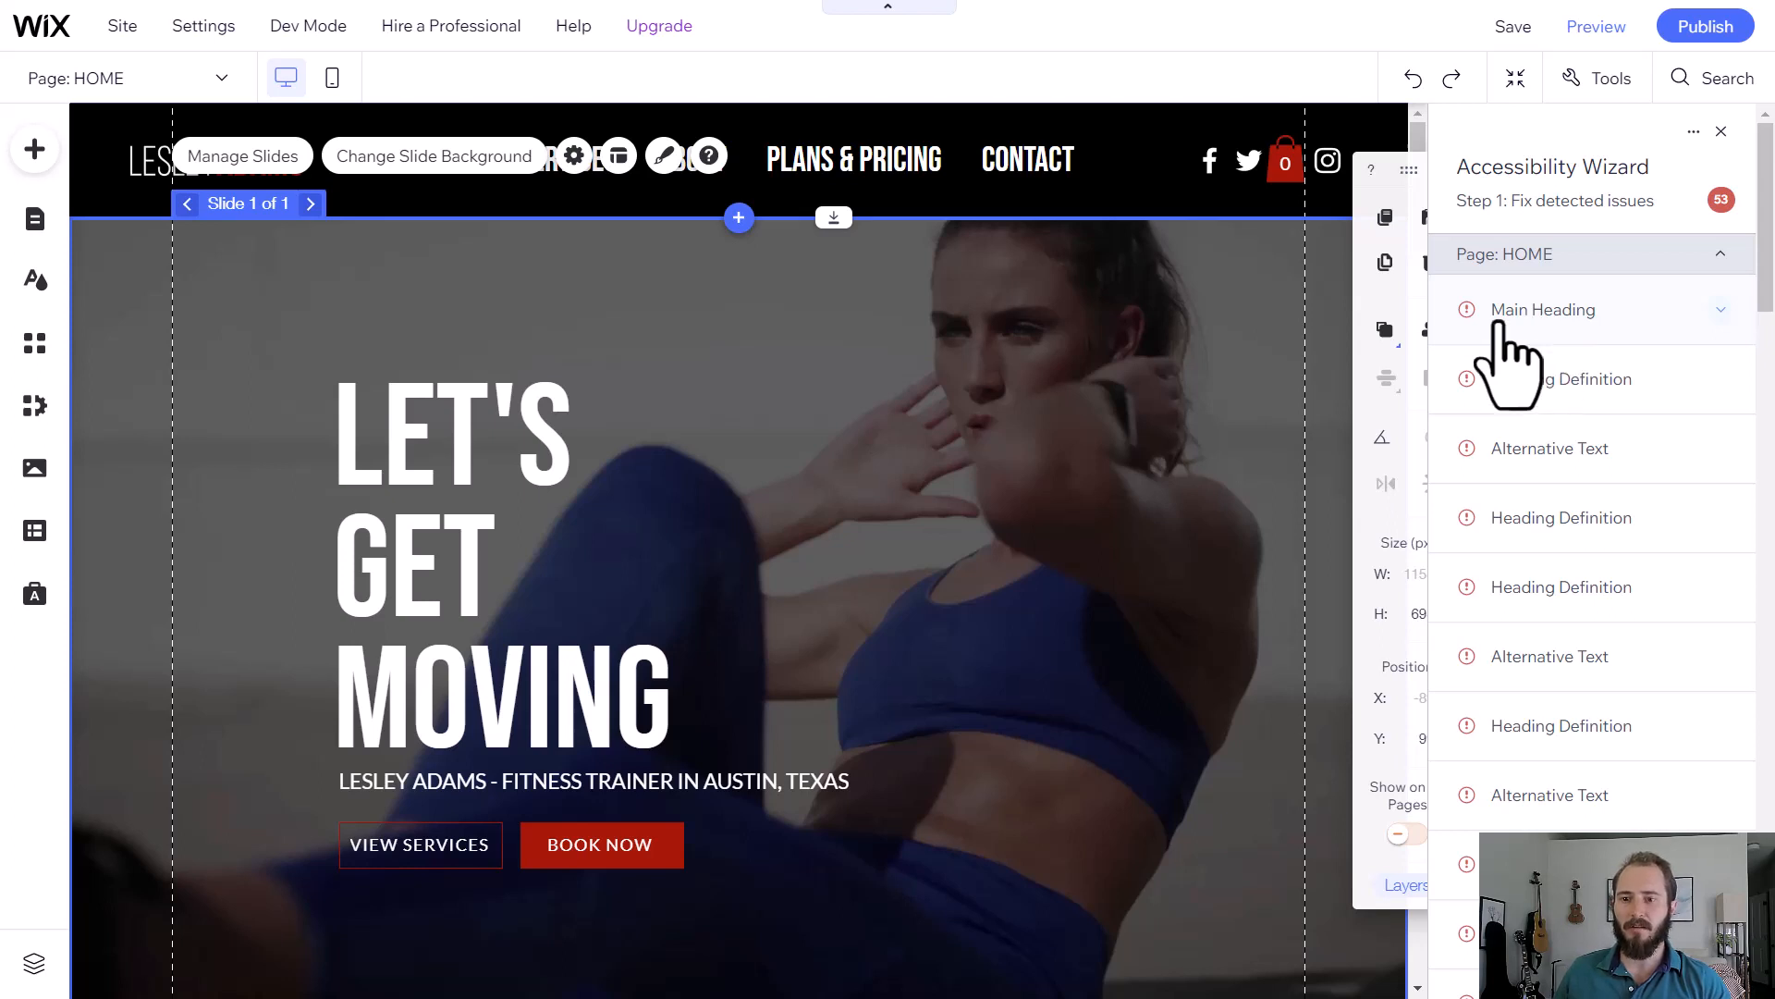
- Set the 'LESLEY ADAMS - FITNESS TRAINER IN AUSTIN, TEXAS' tagline as the home page's main heading
left_click(1540, 309)
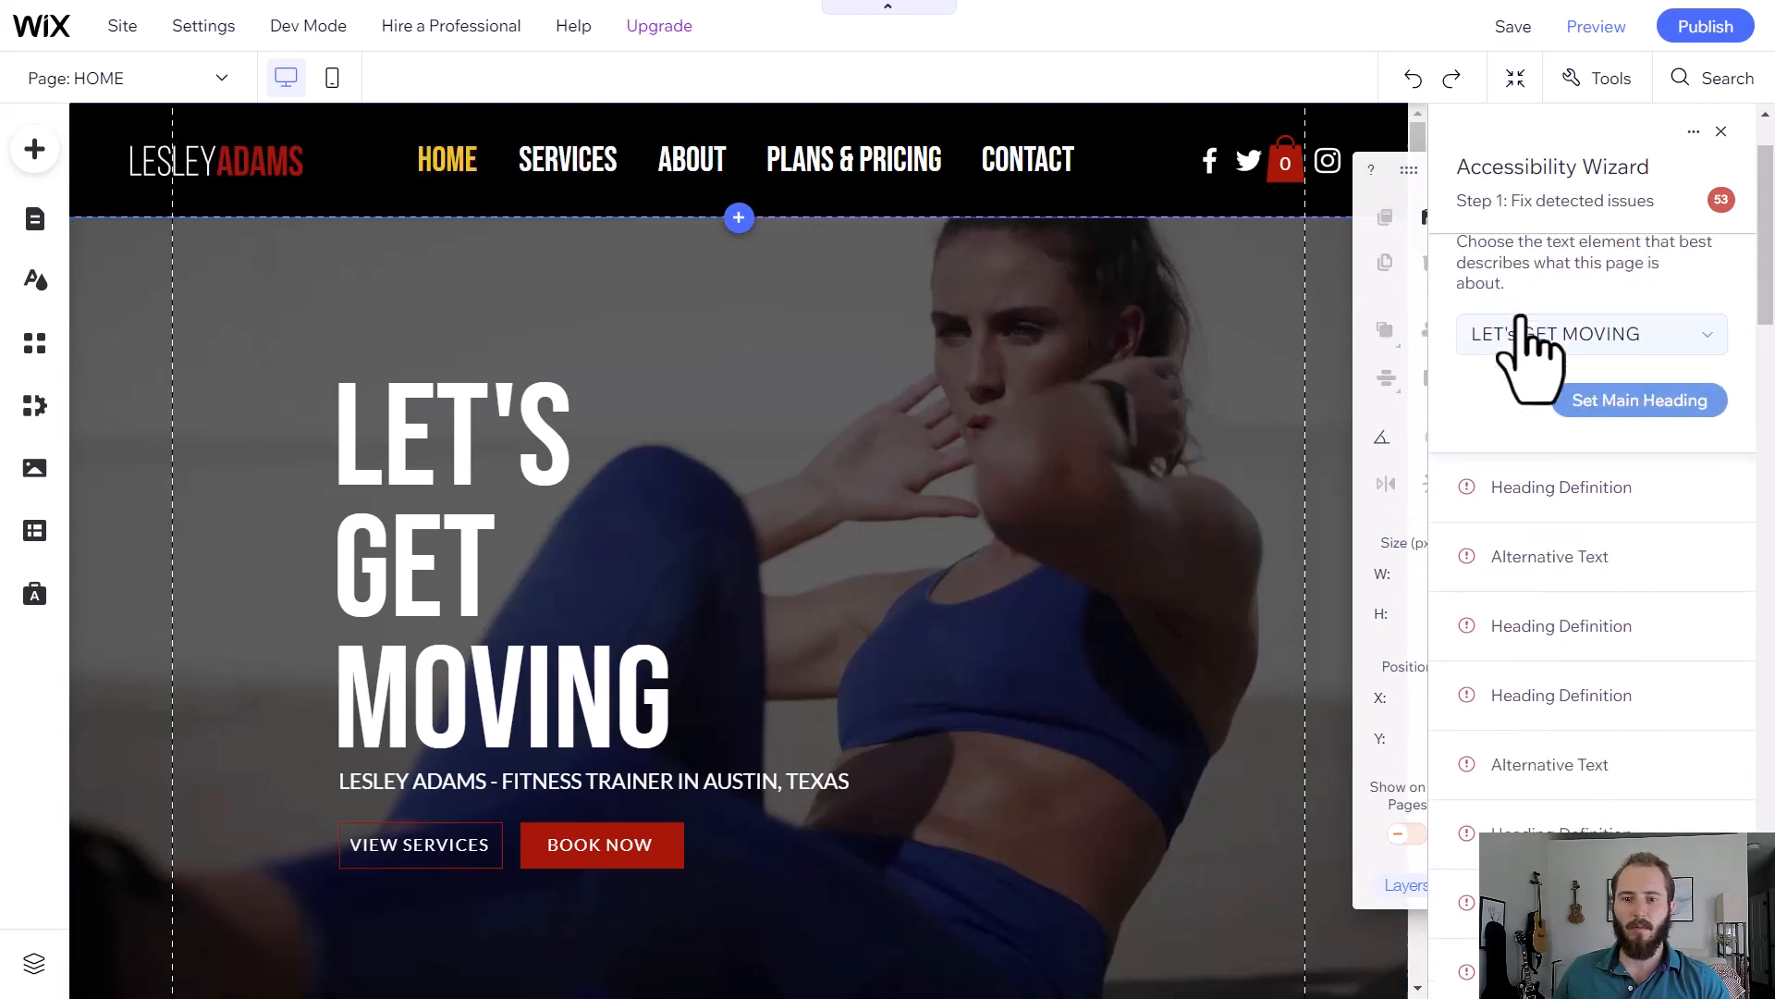
left_click(1590, 333)
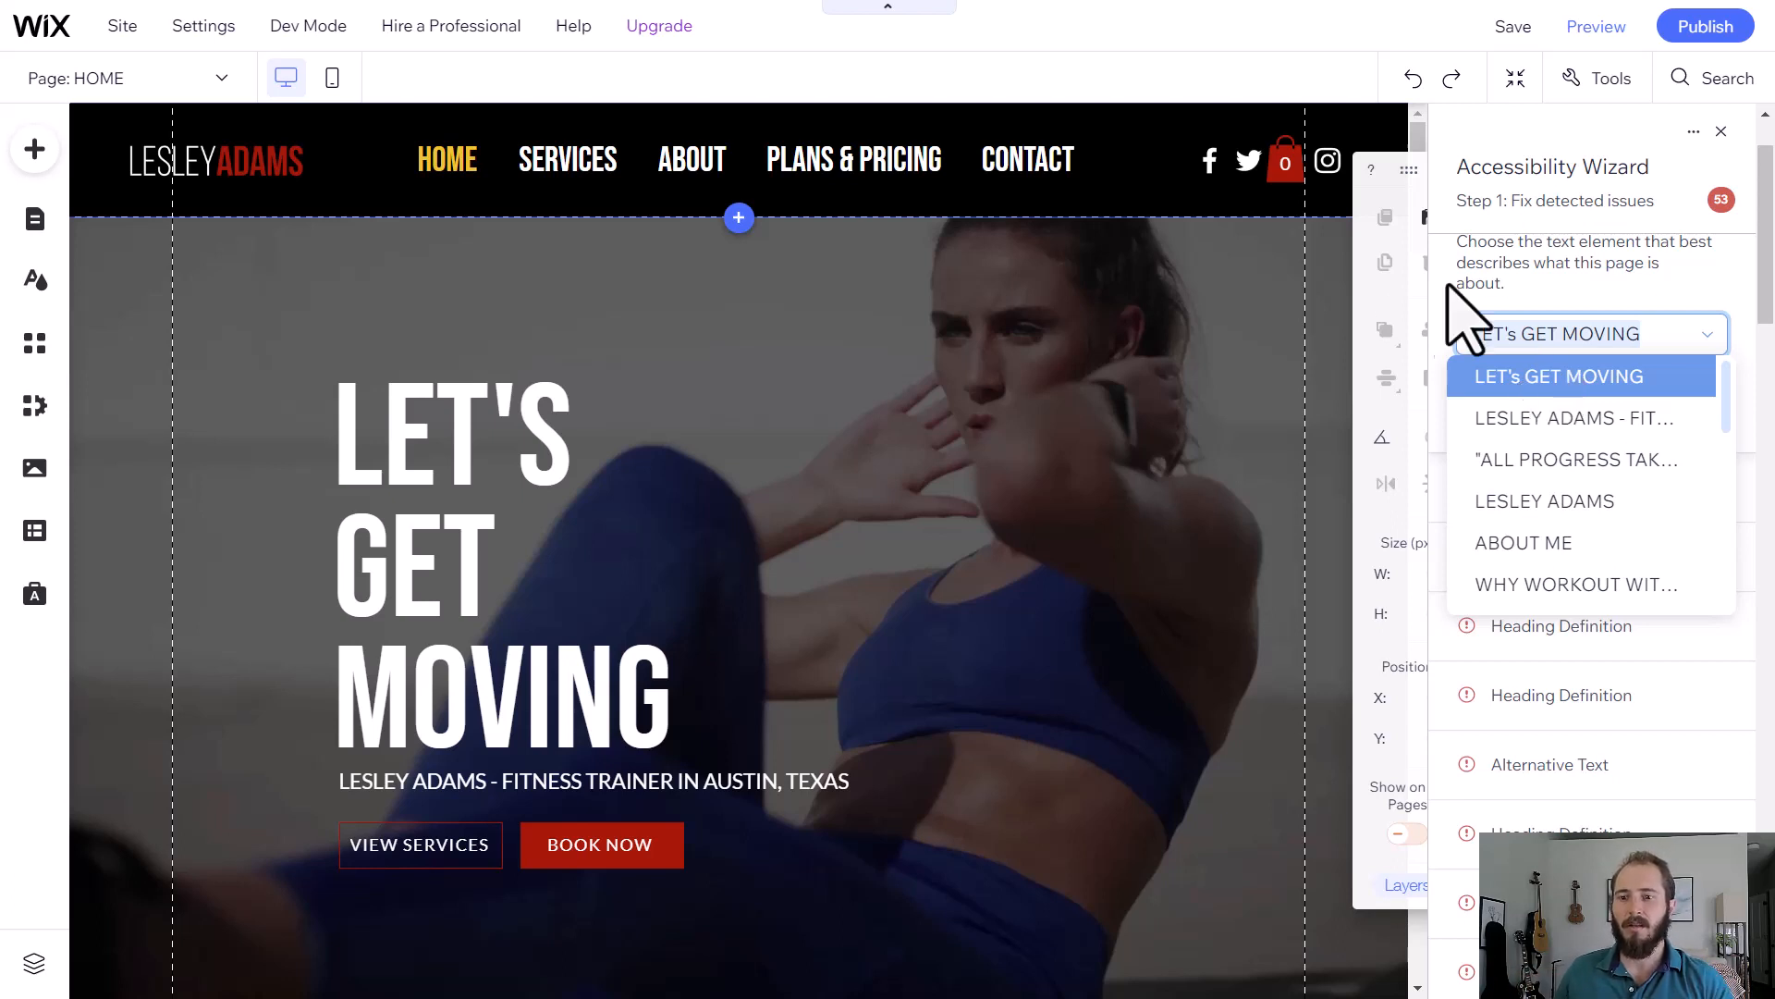
left_click(1576, 418)
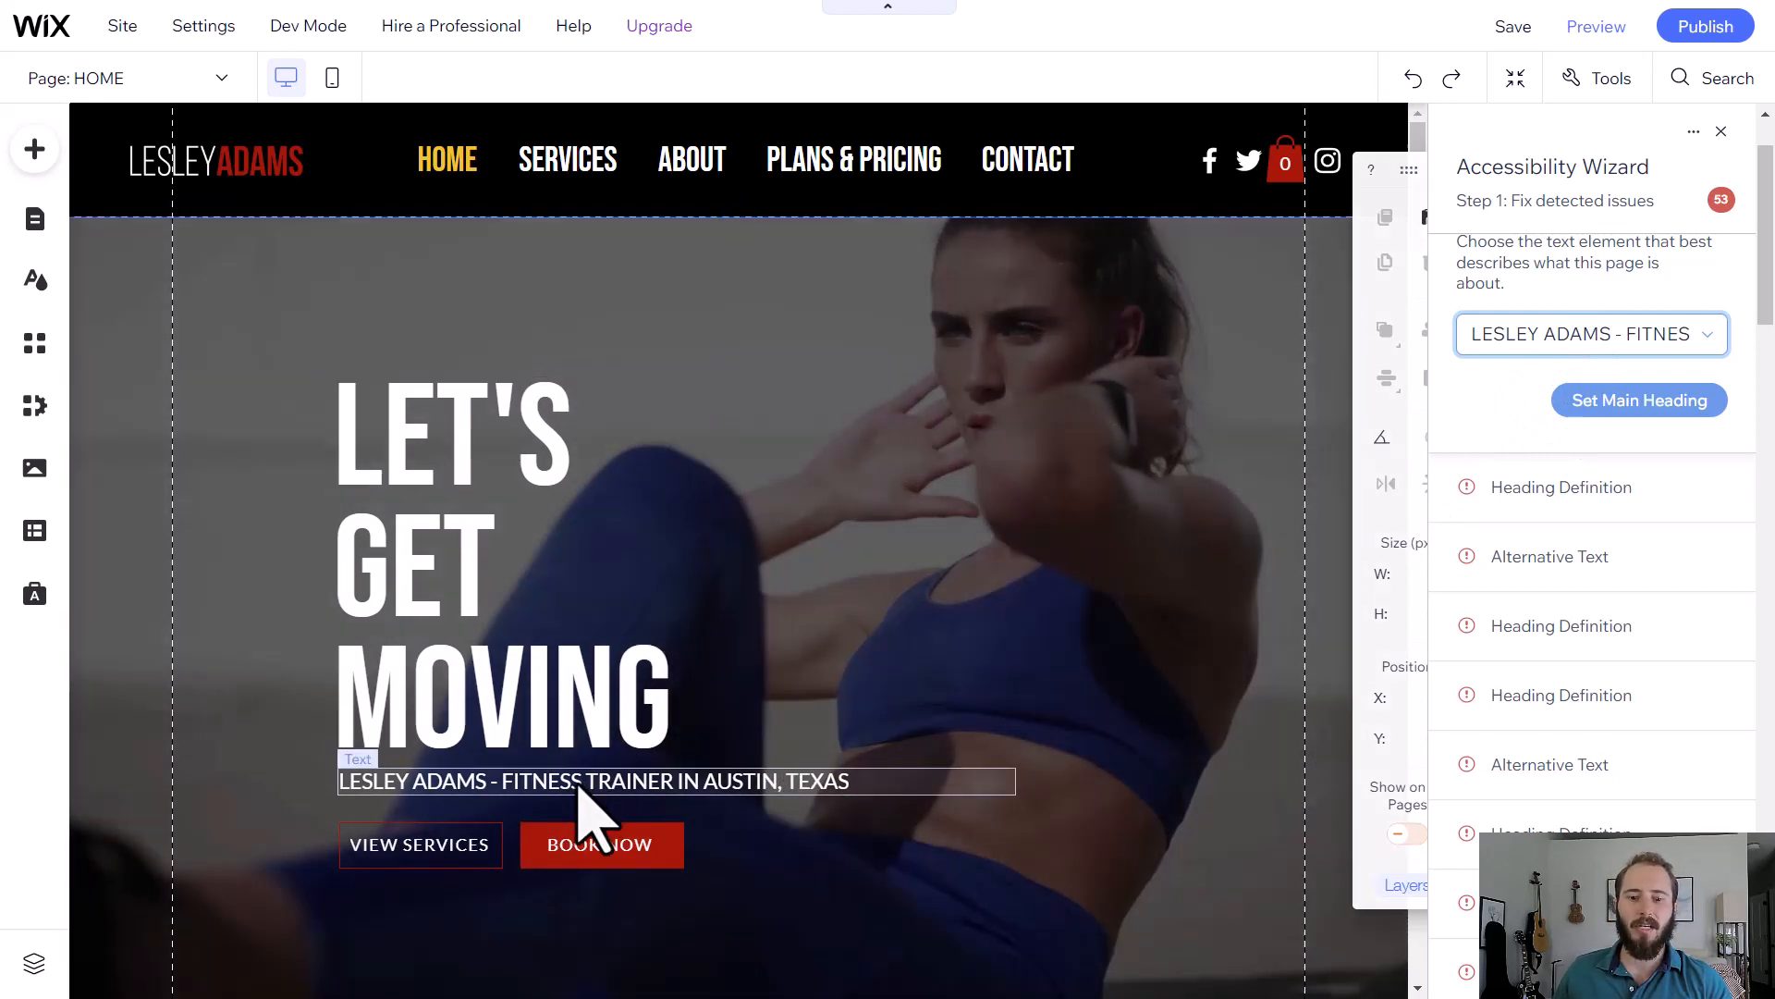
left_click(1639, 400)
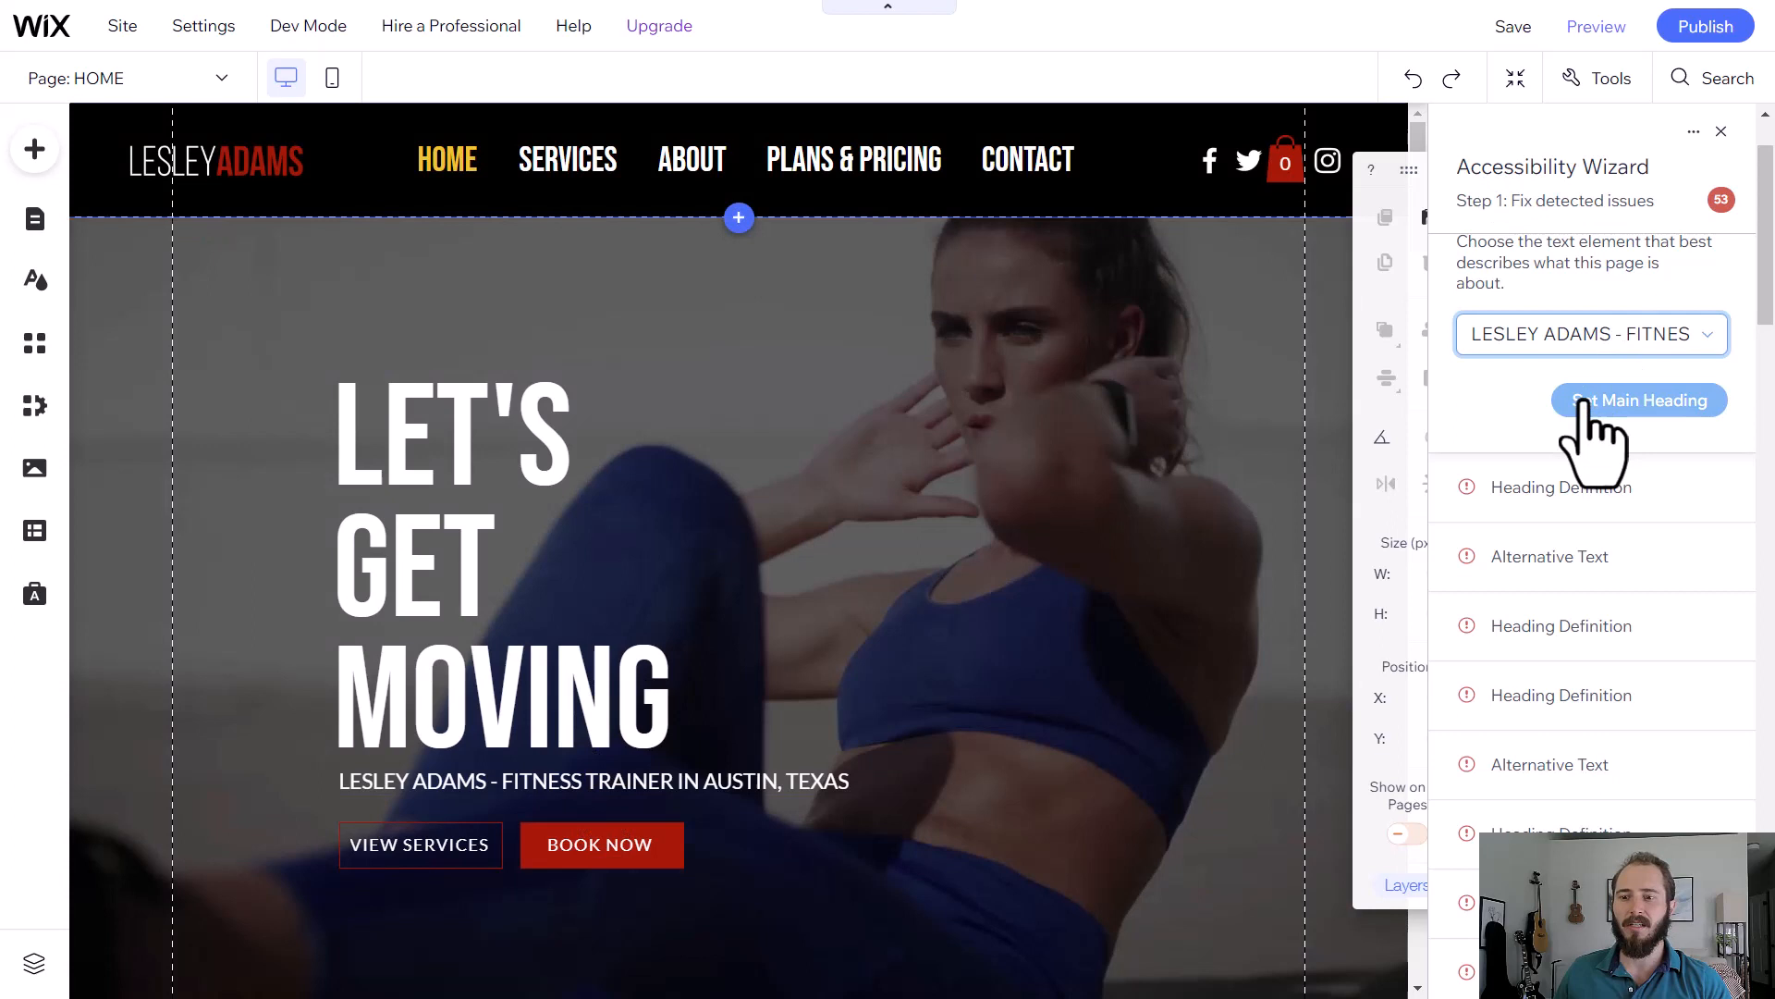
left_click(1637, 399)
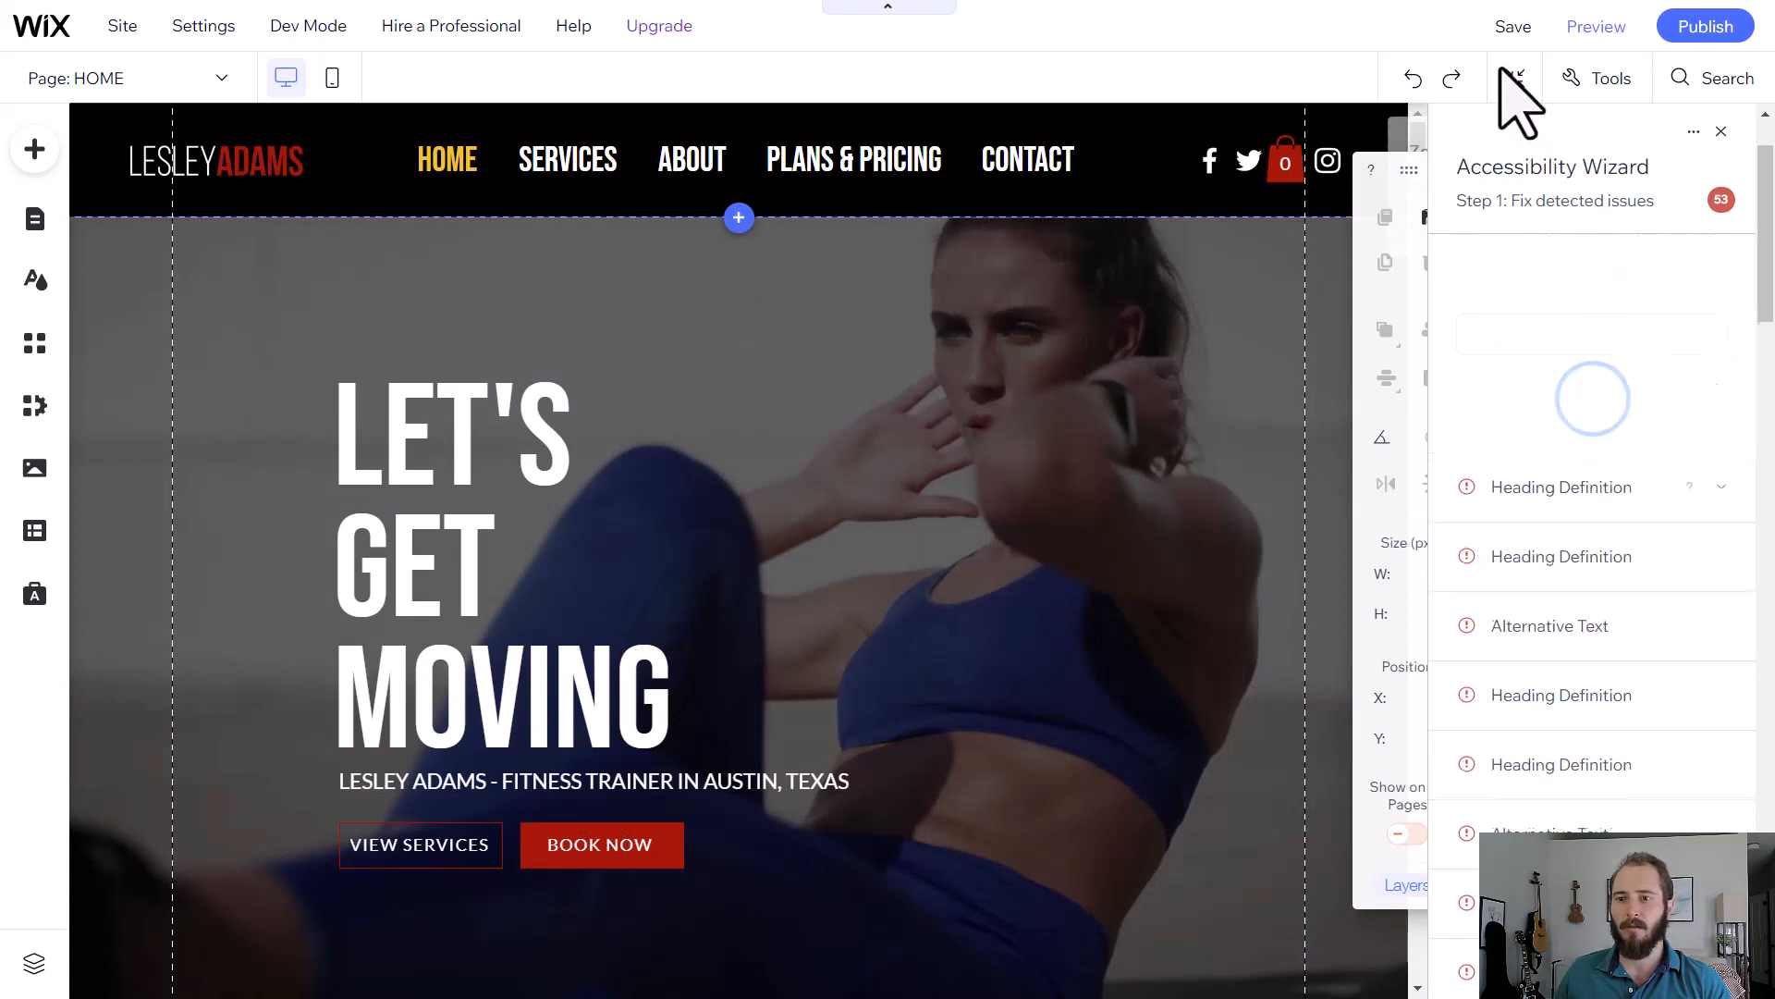
left_click(1561, 486)
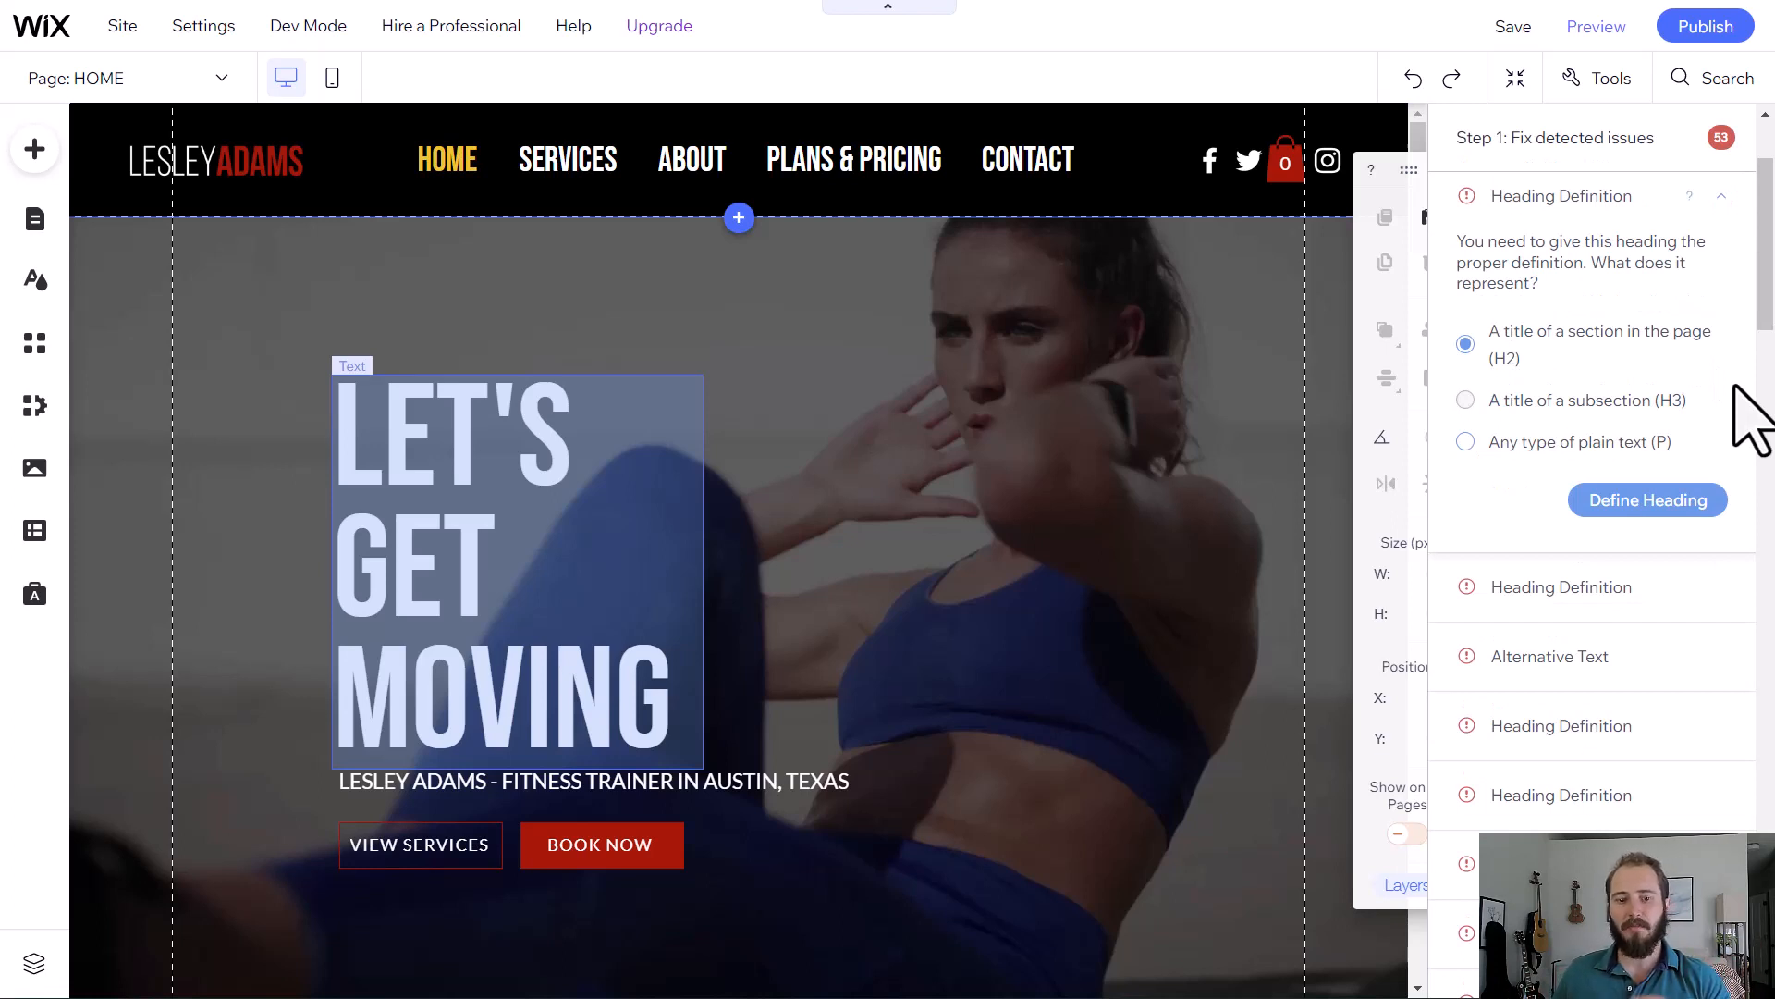
- Define LET'S GET MOVING as an H2 section title and reveal the tagline's h1 tag in SEO & accessibility settings
left_click(1646, 499)
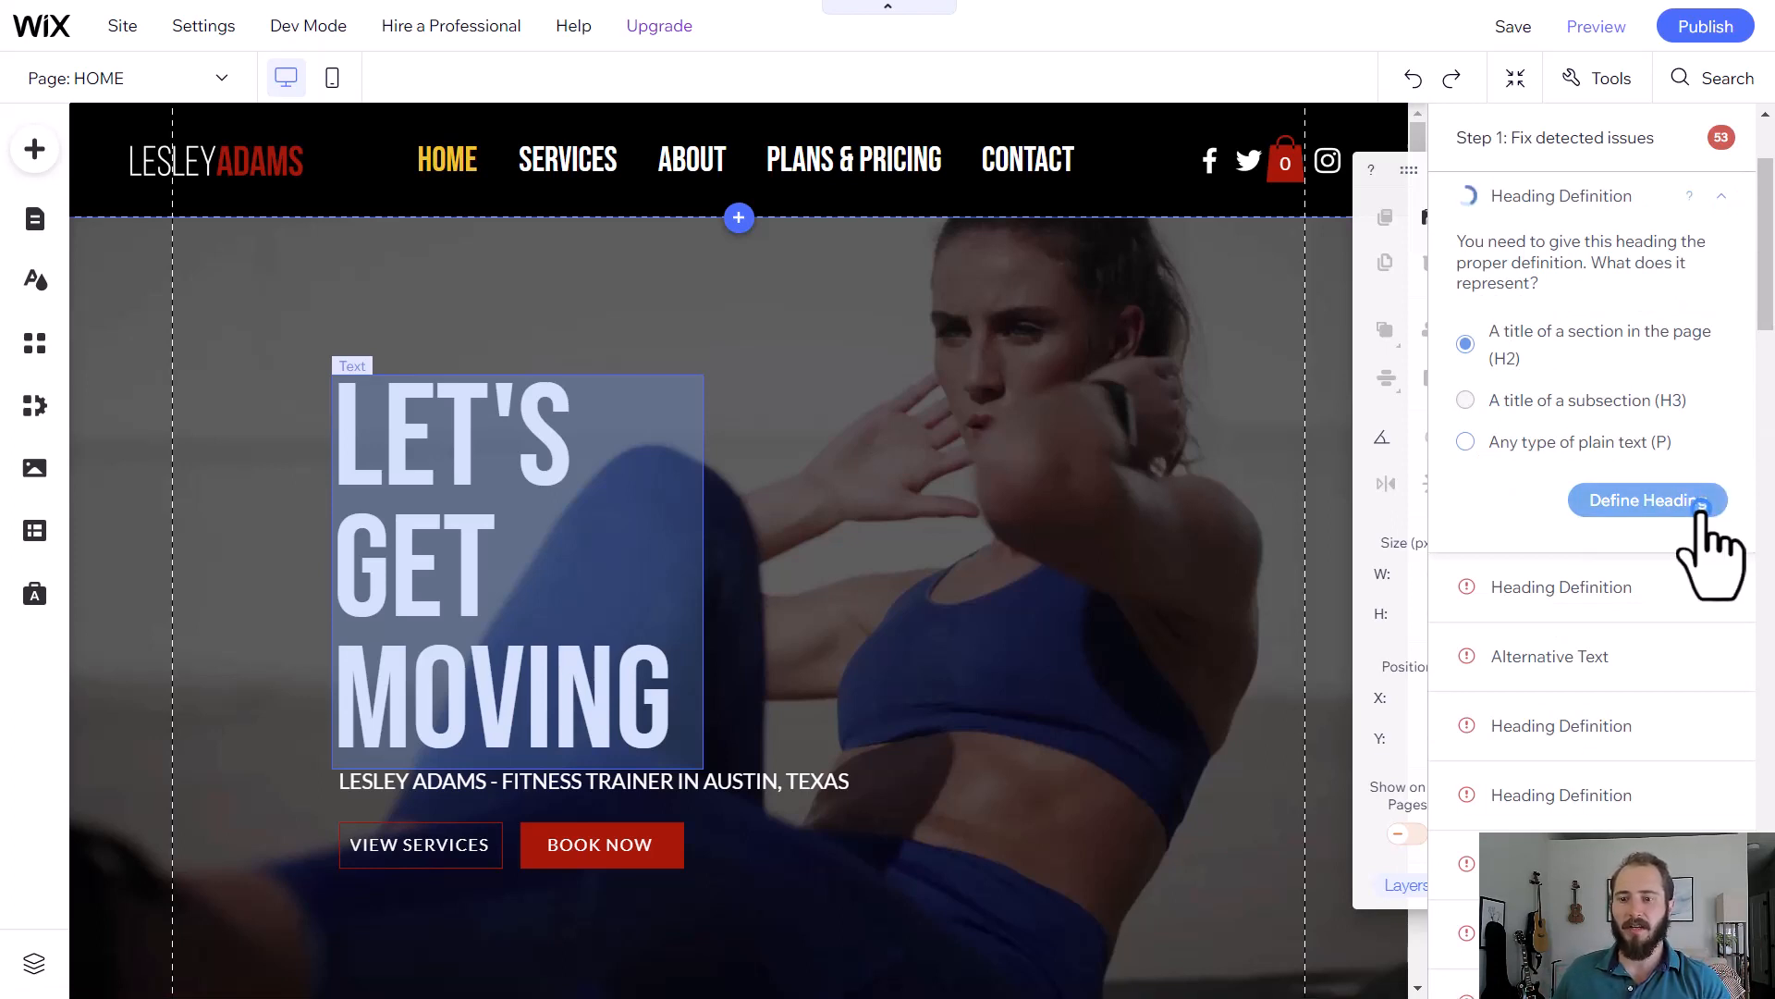
left_click(1645, 499)
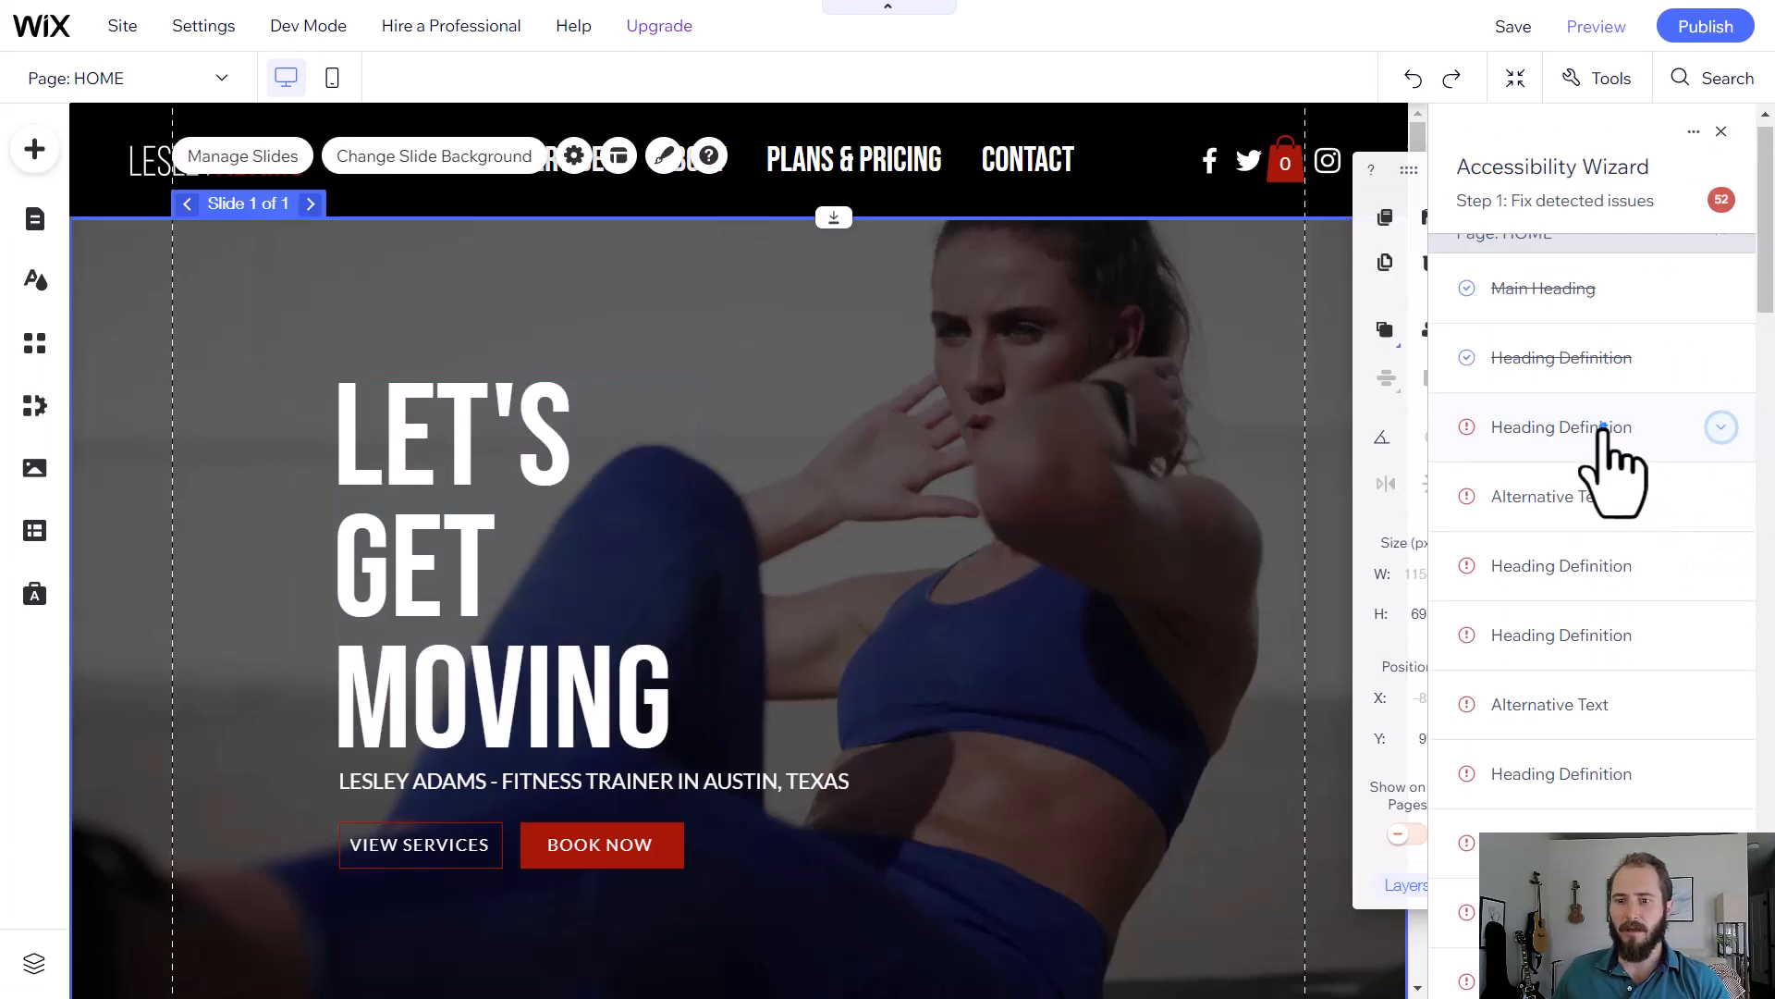
left_click(1561, 427)
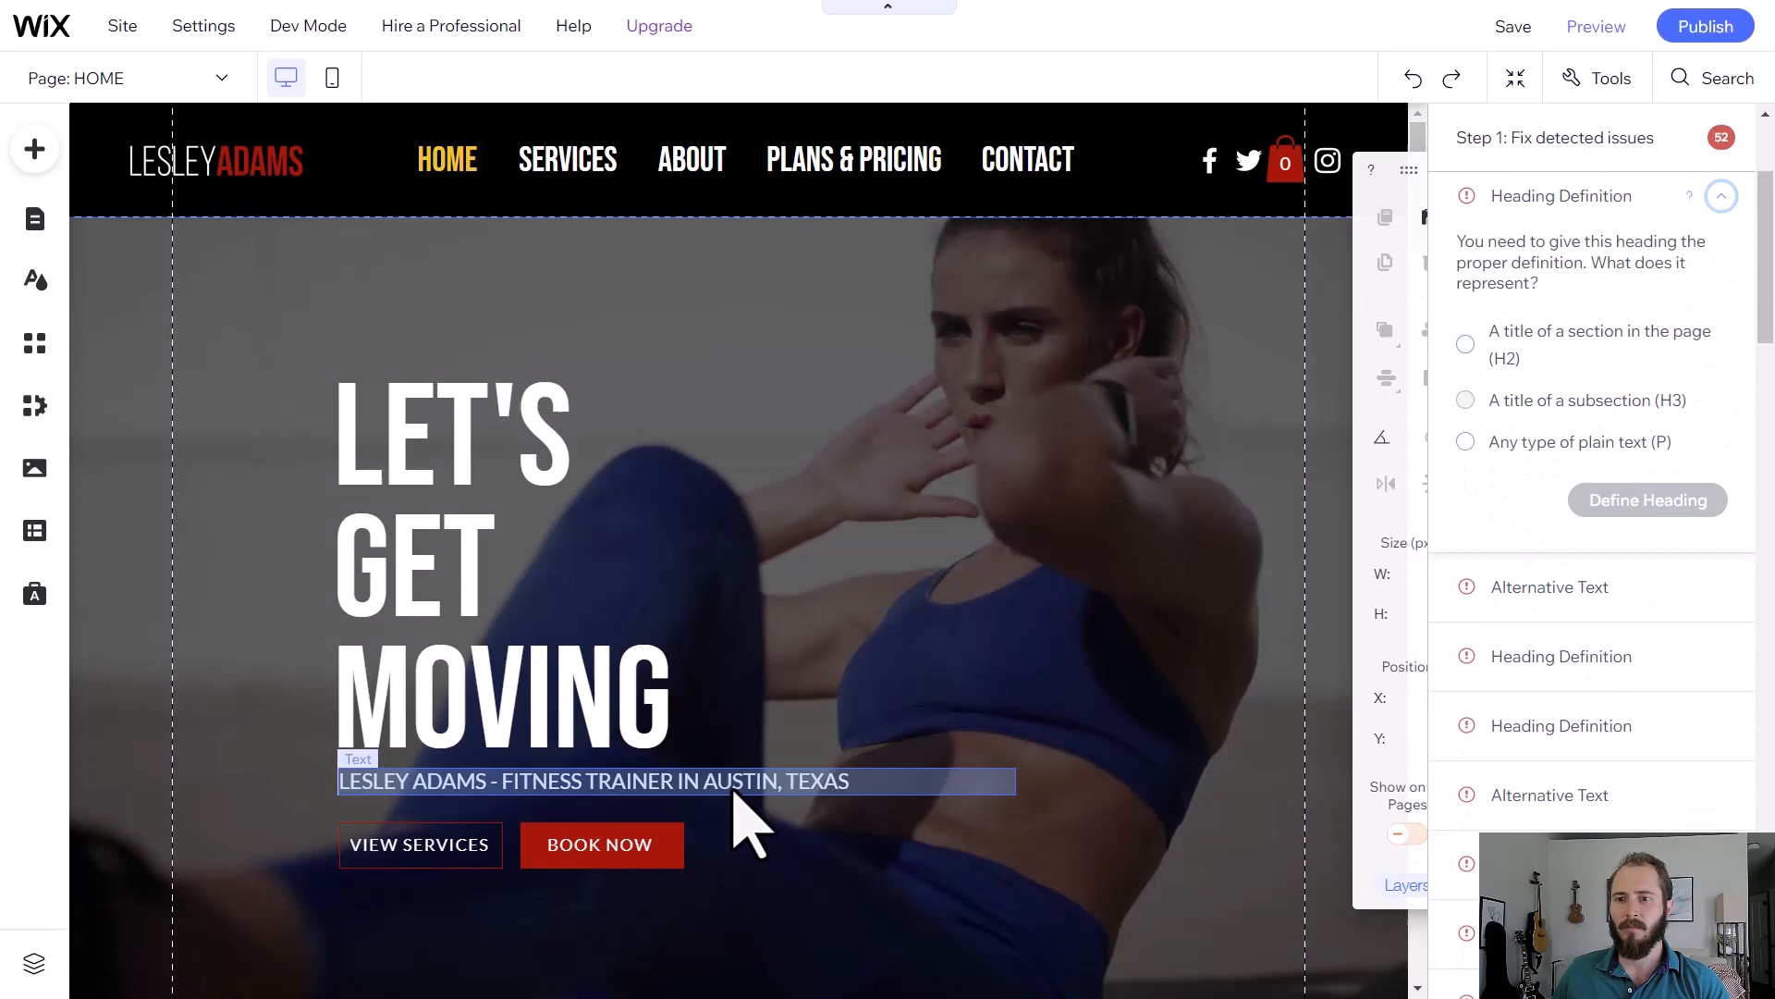
mouse_move(1527, 379)
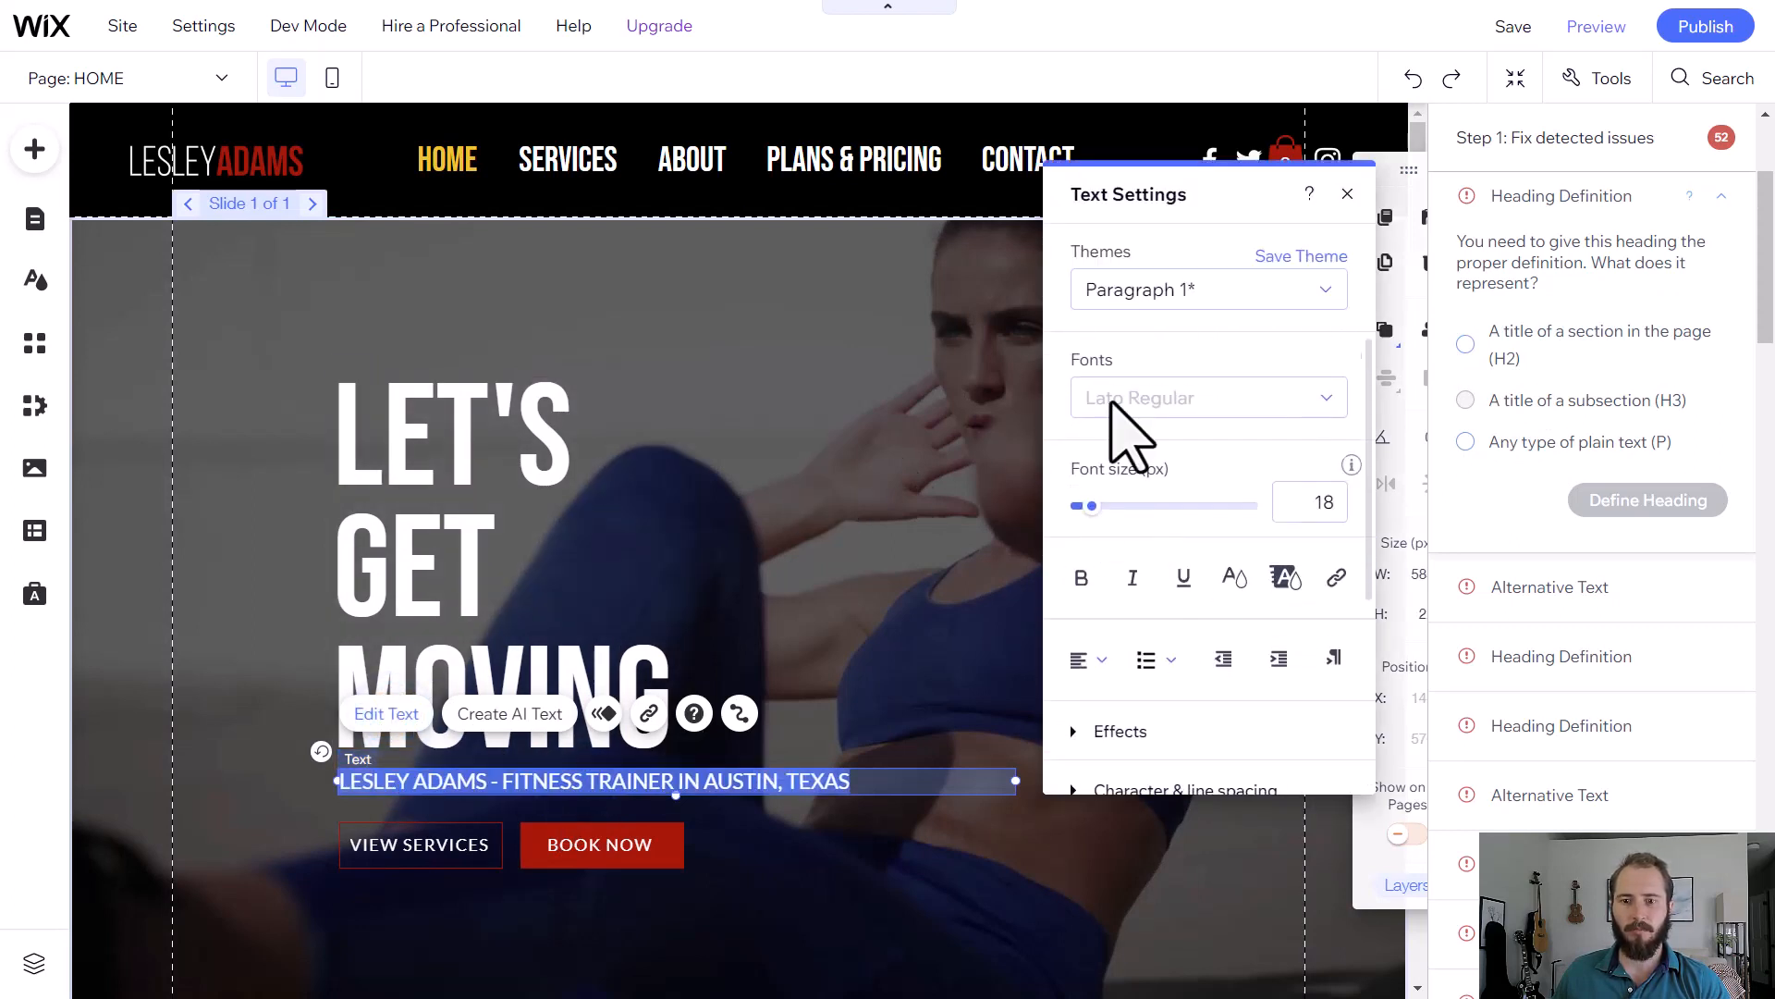
left_click(1167, 594)
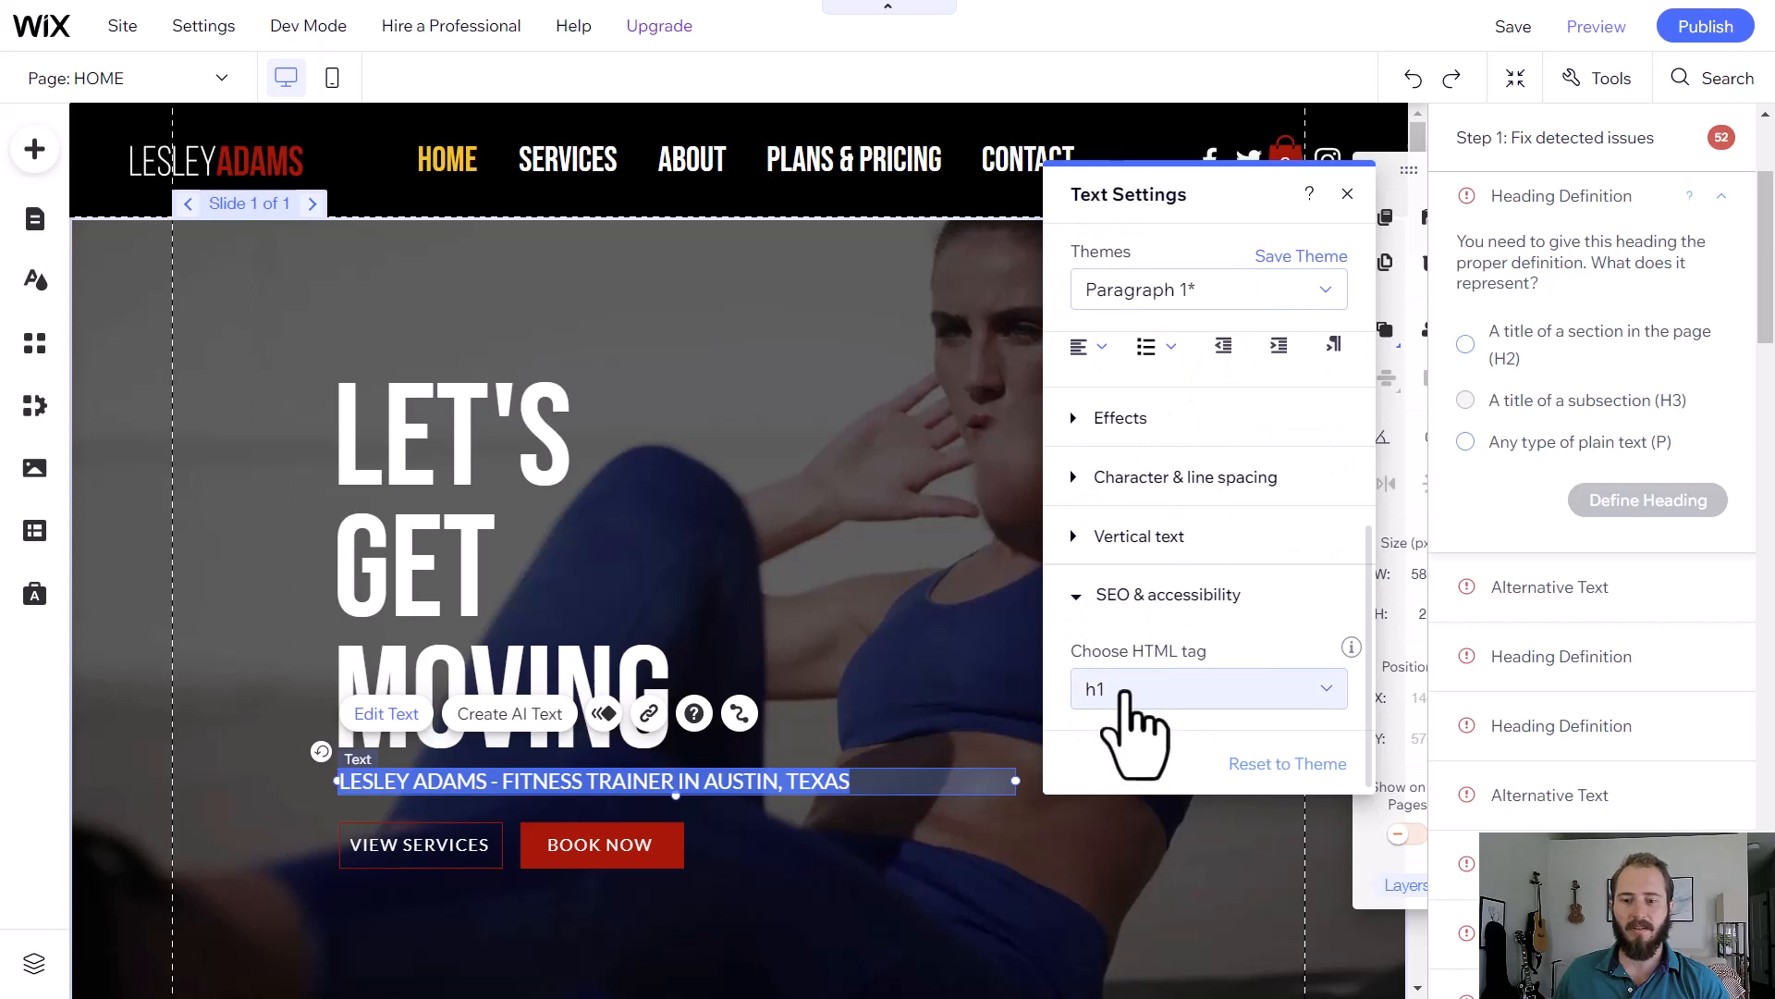
mouse_move(1121, 725)
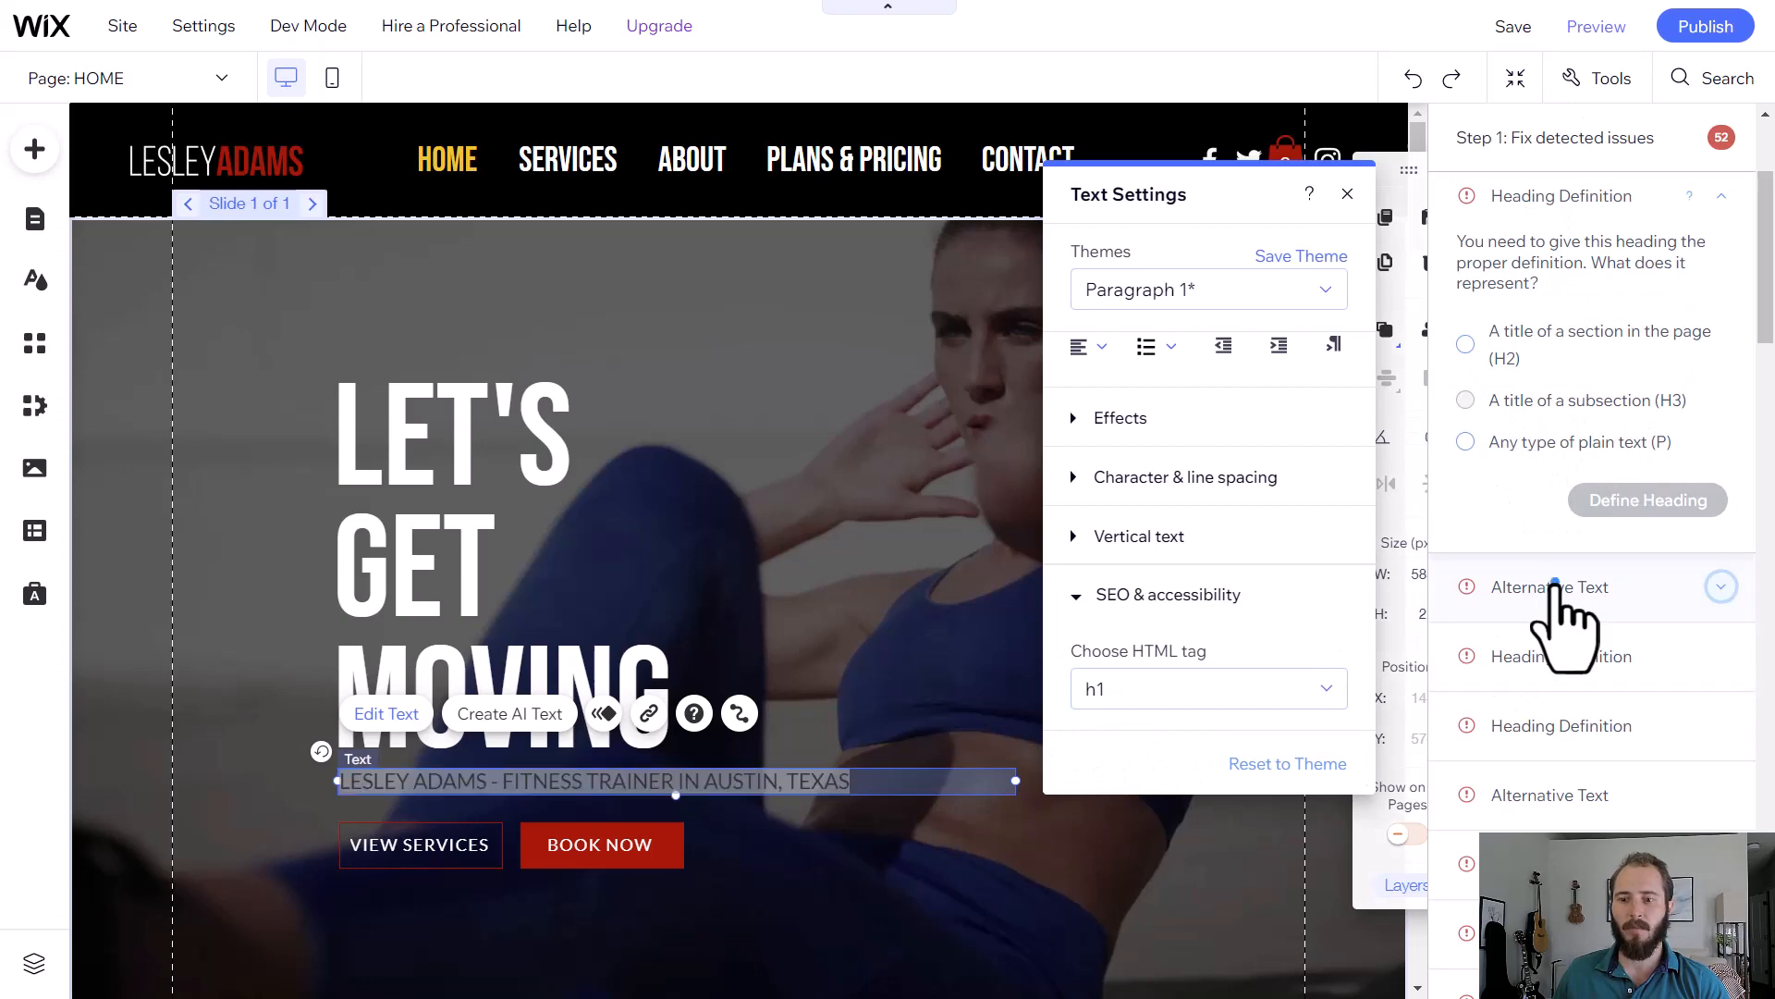
- Replace the squat photo's file-name alt text with 'Young woman doing squats with a barbell in the gym'
left_click(1550, 586)
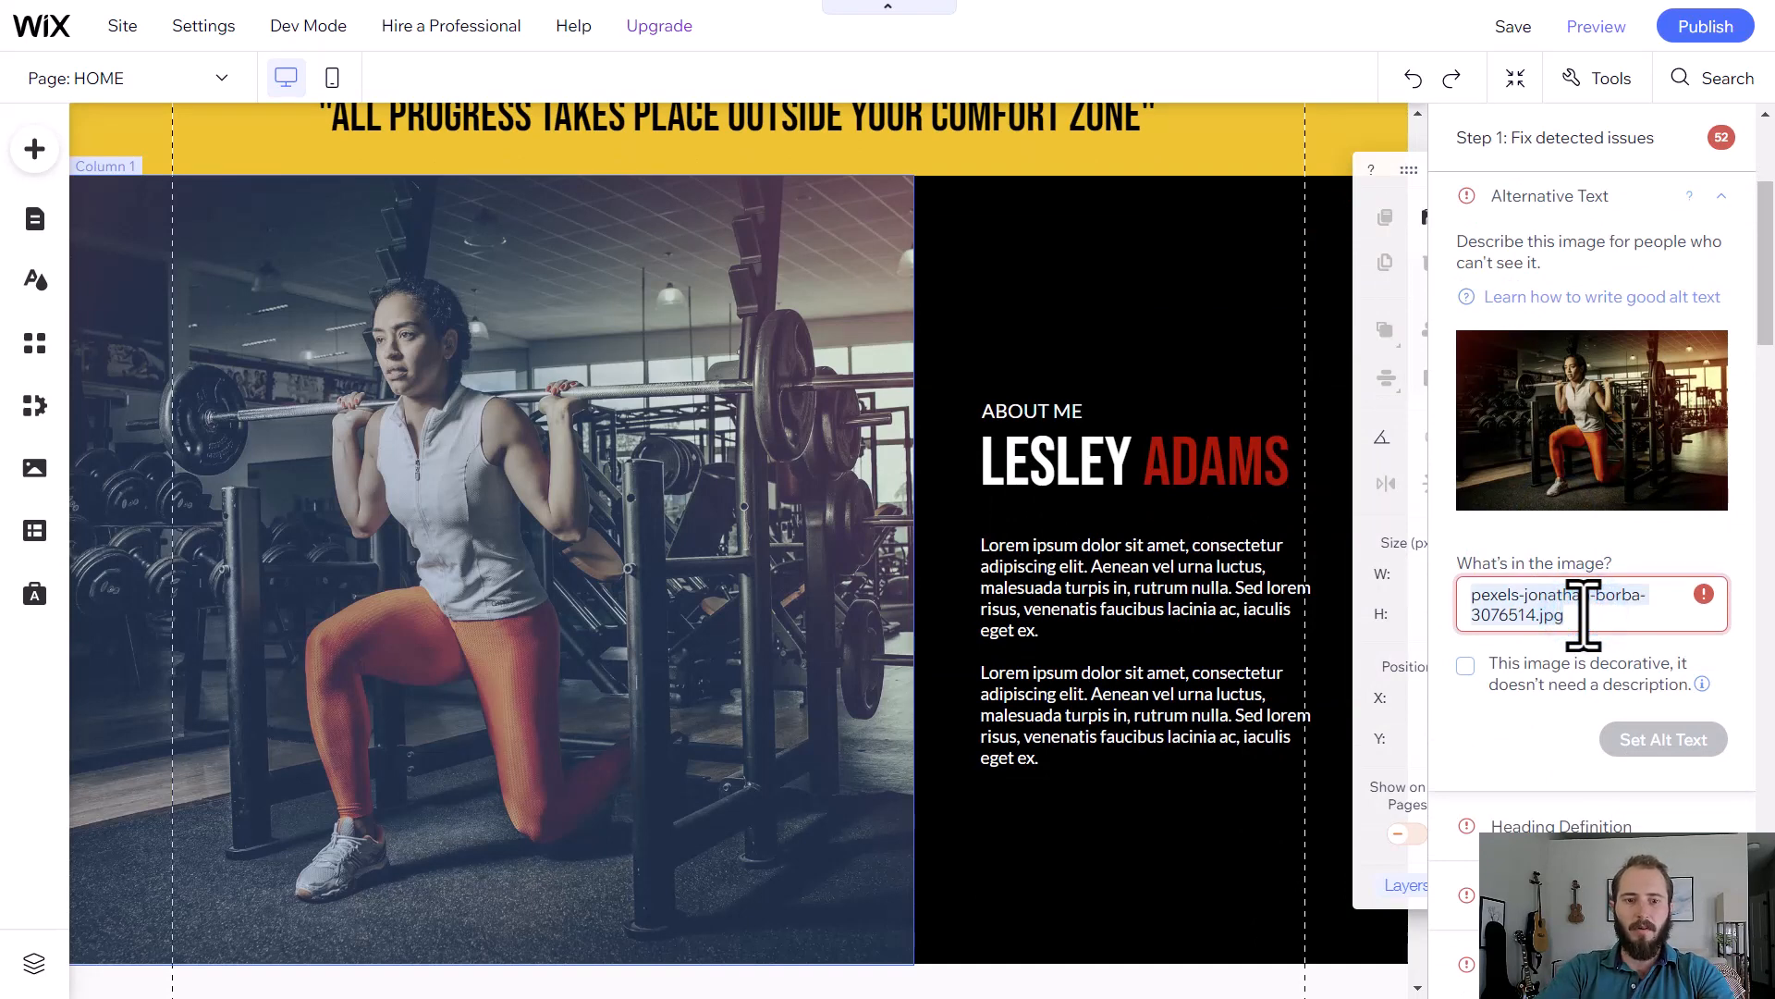
type("Young woman doing squats with a barbell in the gym")
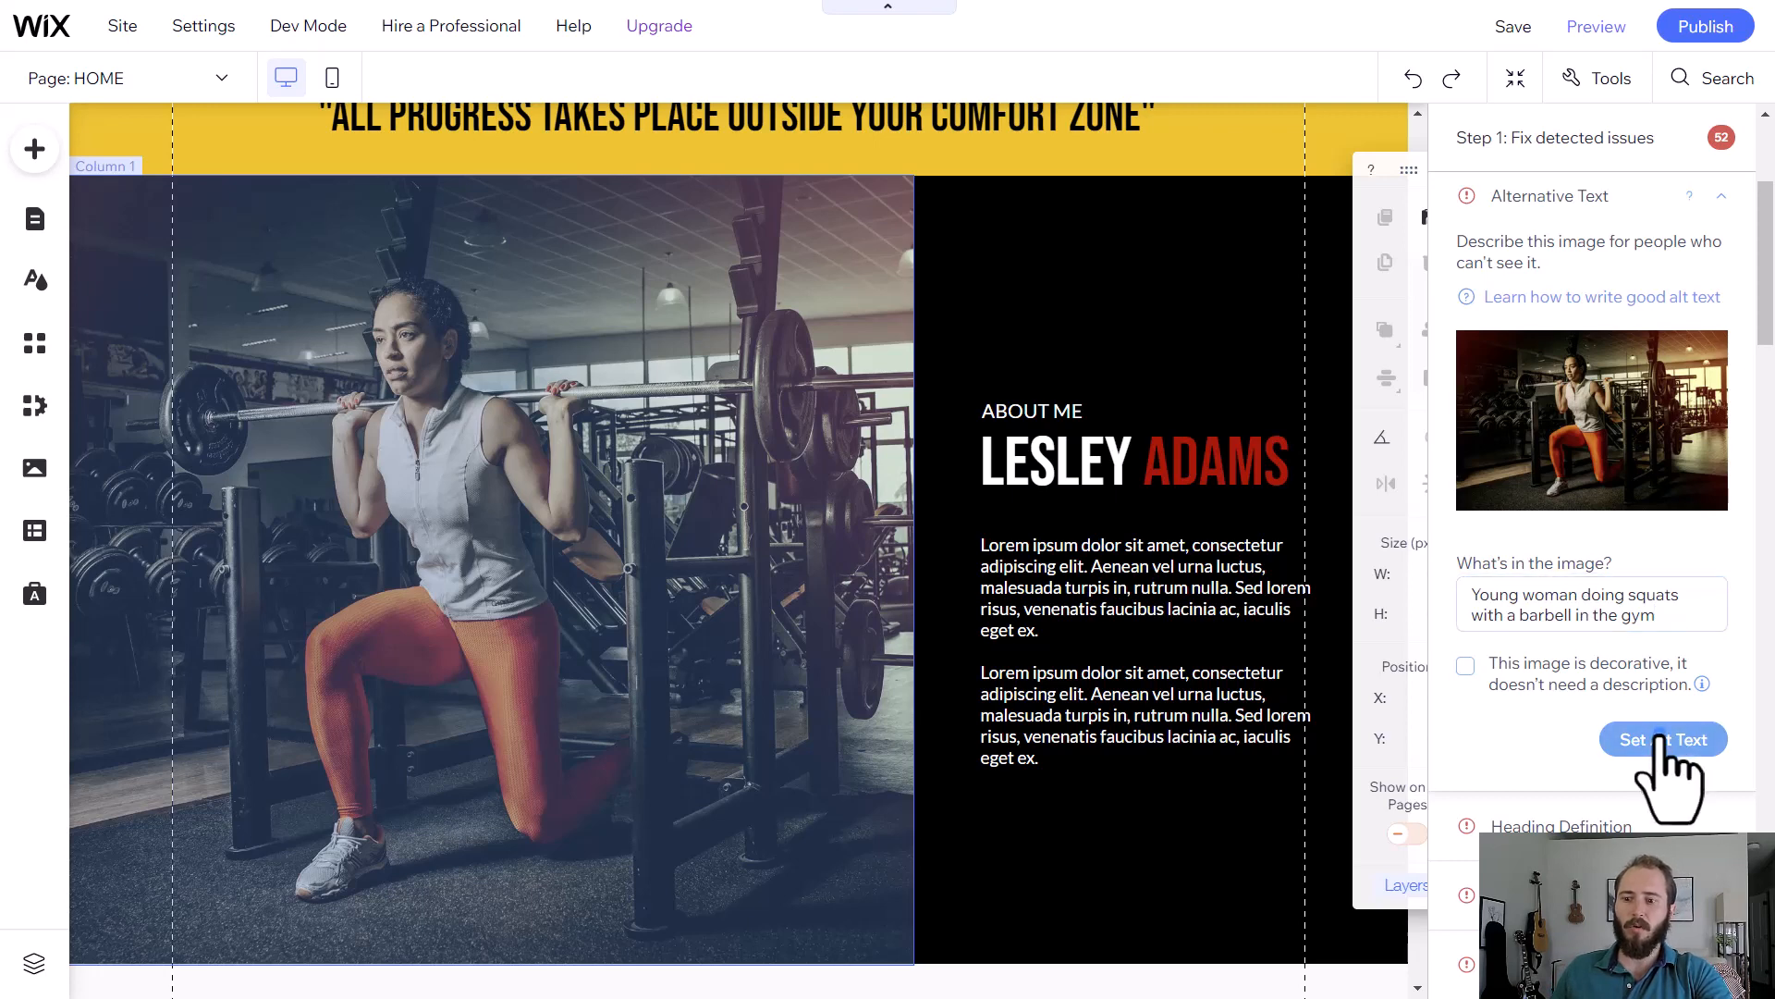
left_click(1662, 740)
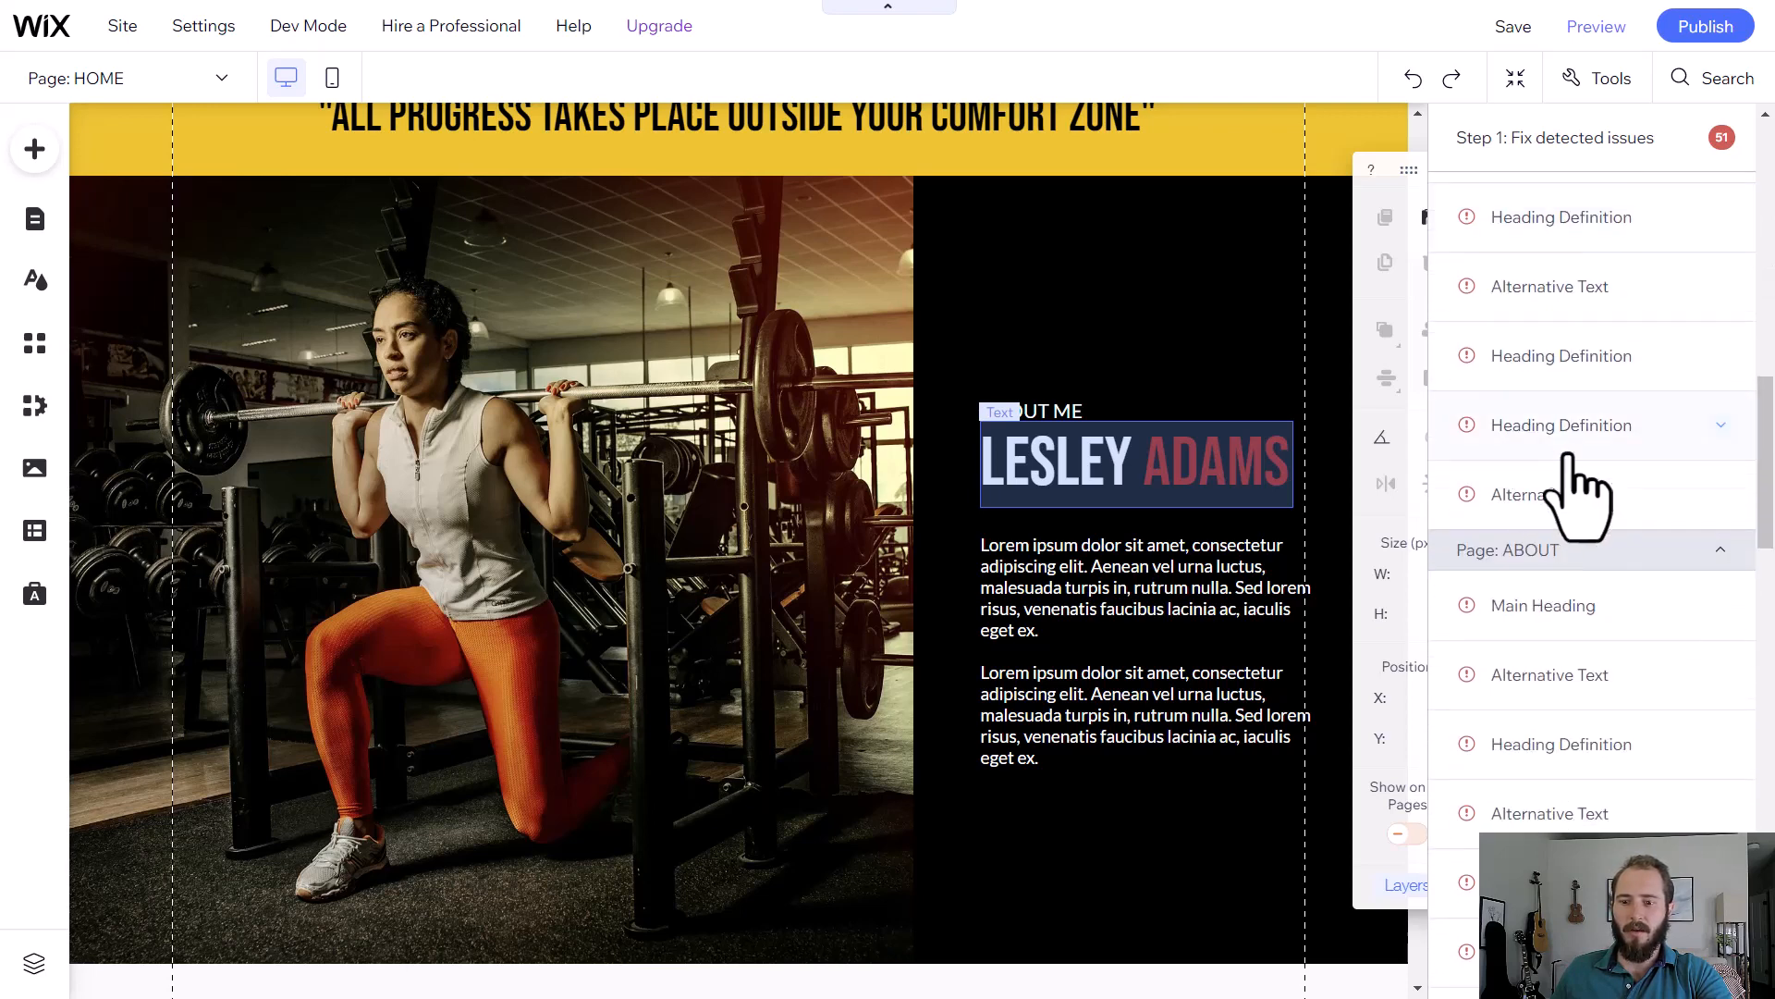
scroll("down", 3)
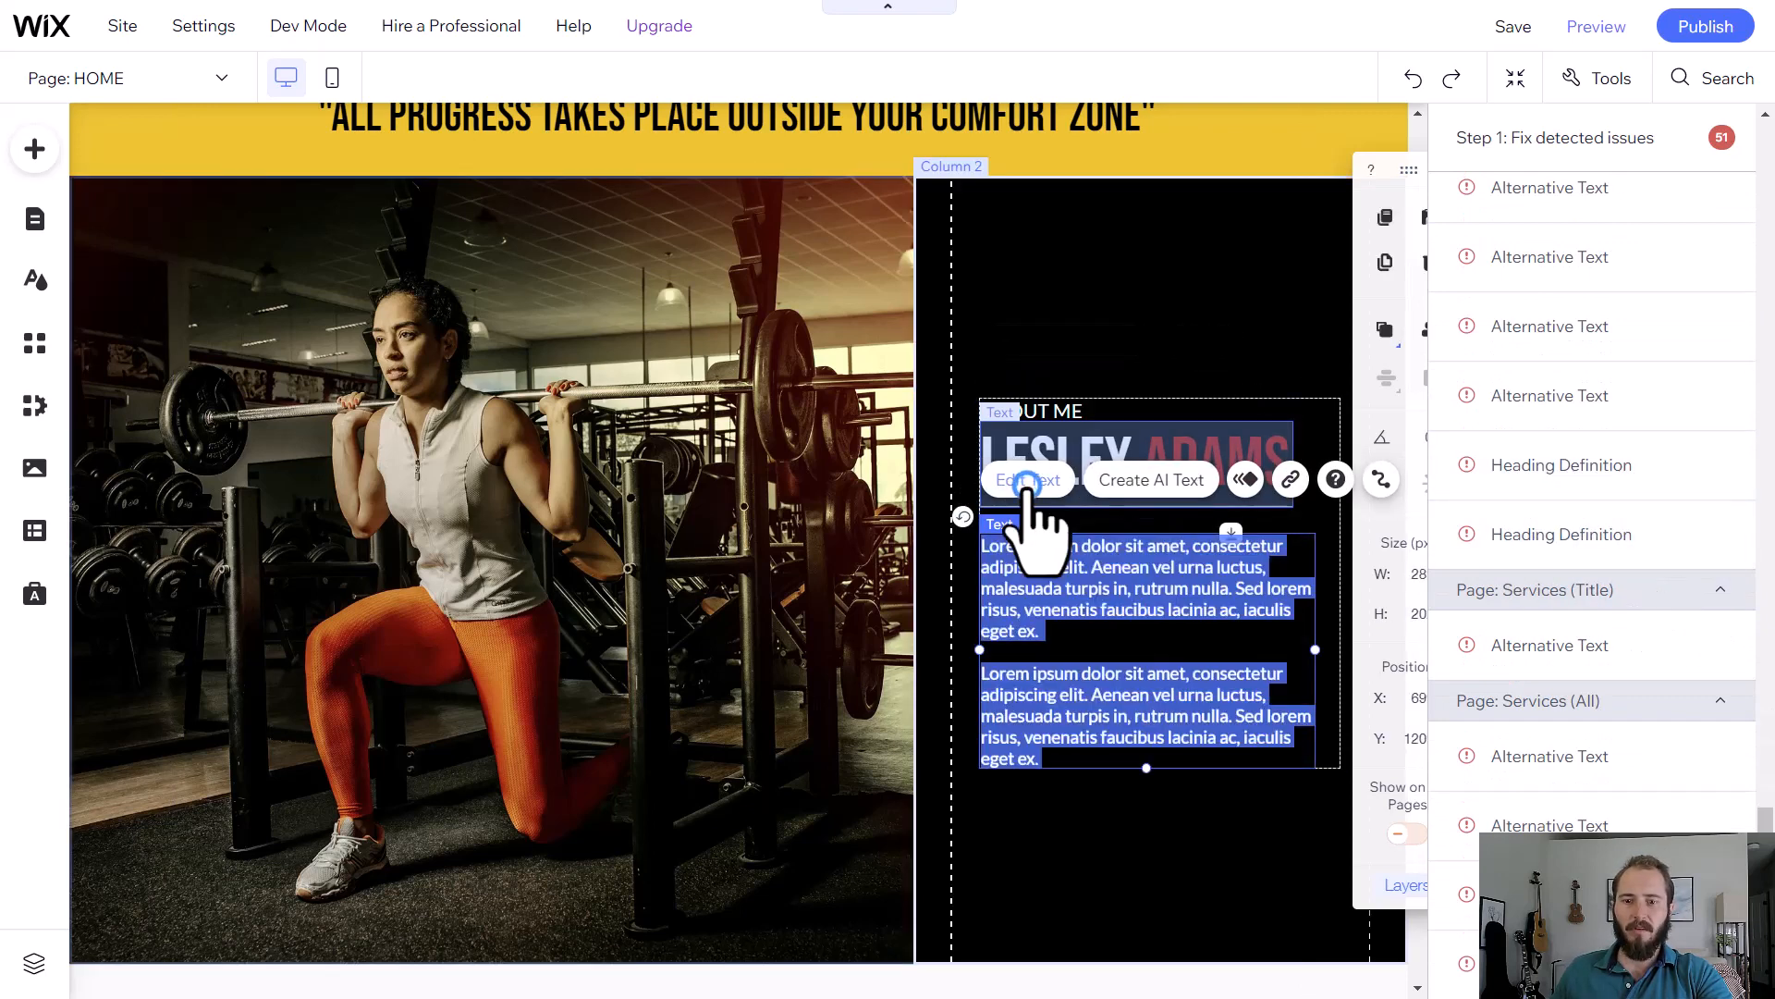
left_click(1022, 479)
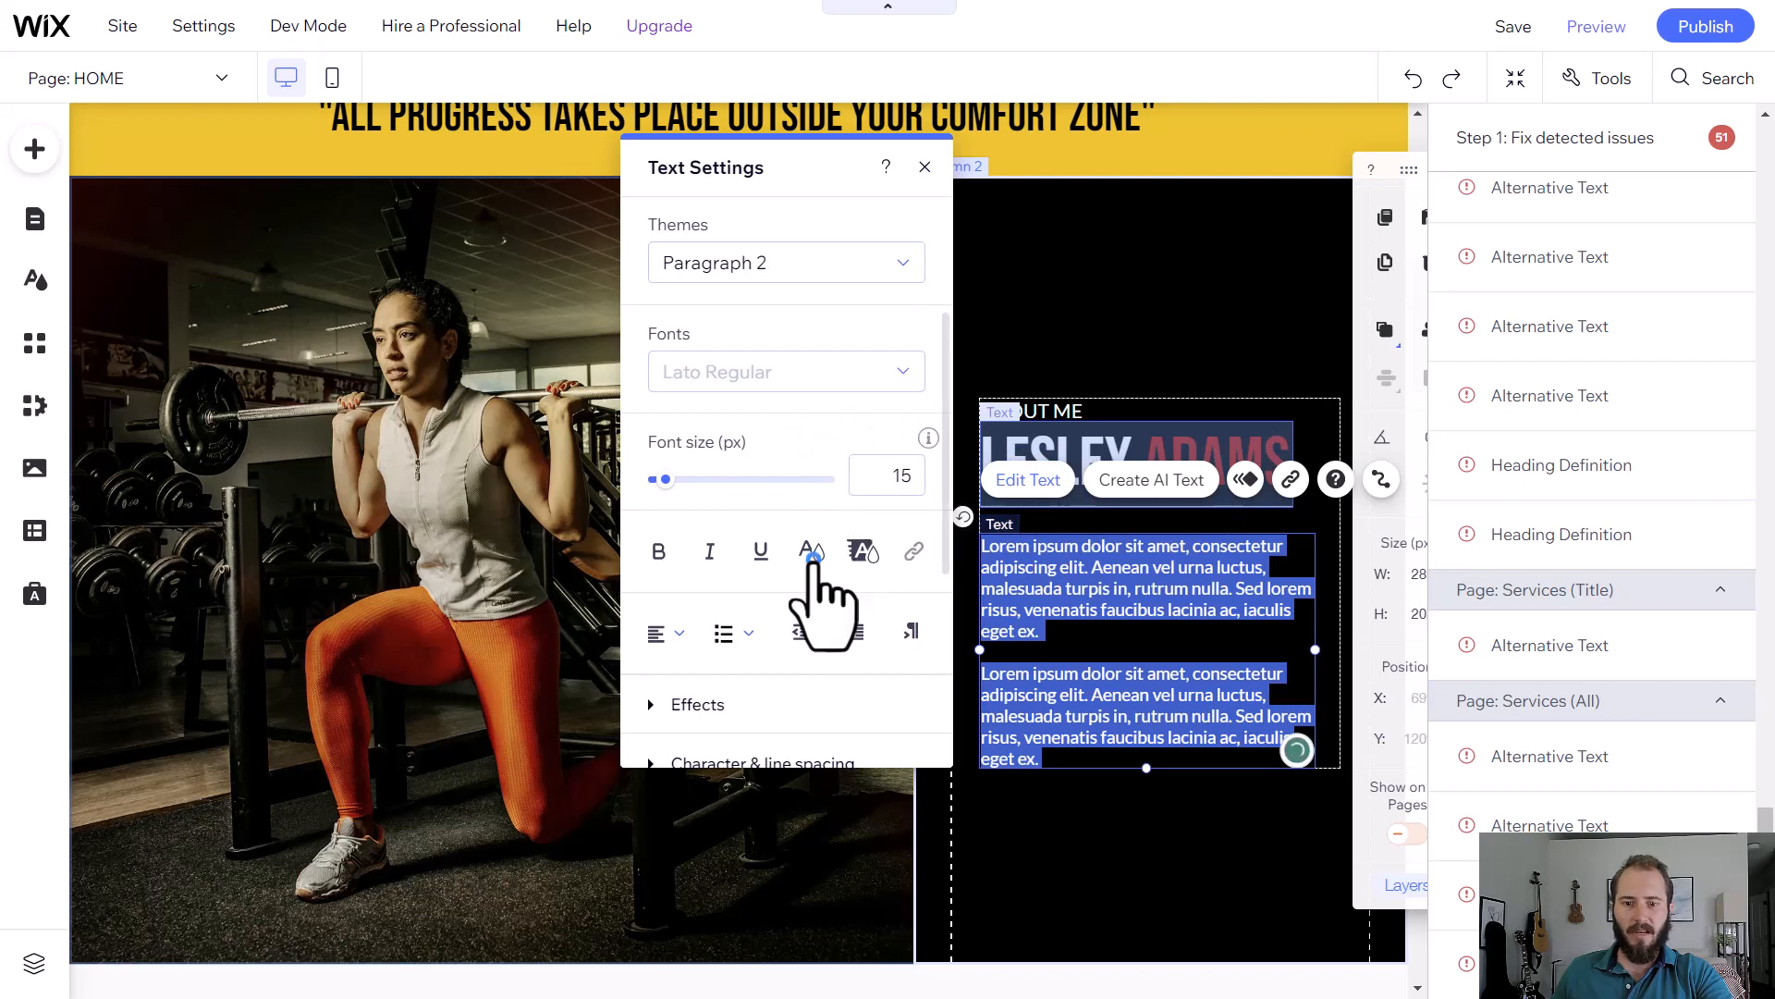
left_click(810, 551)
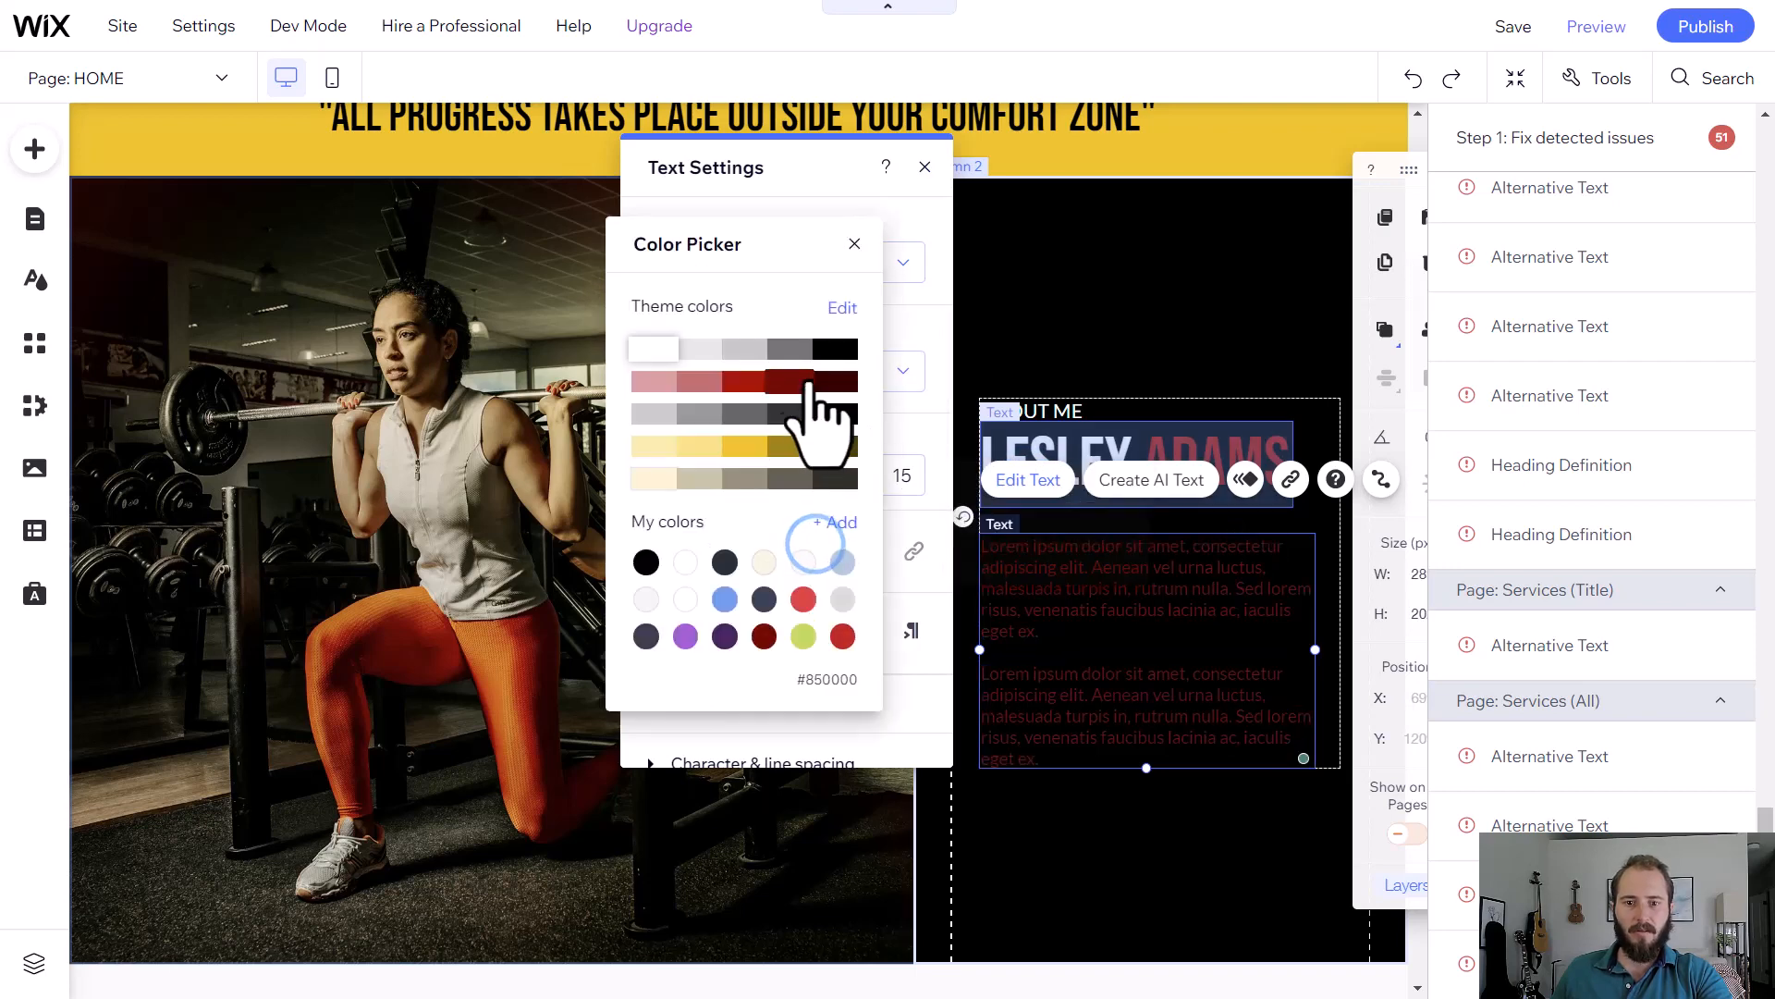
left_click(803, 350)
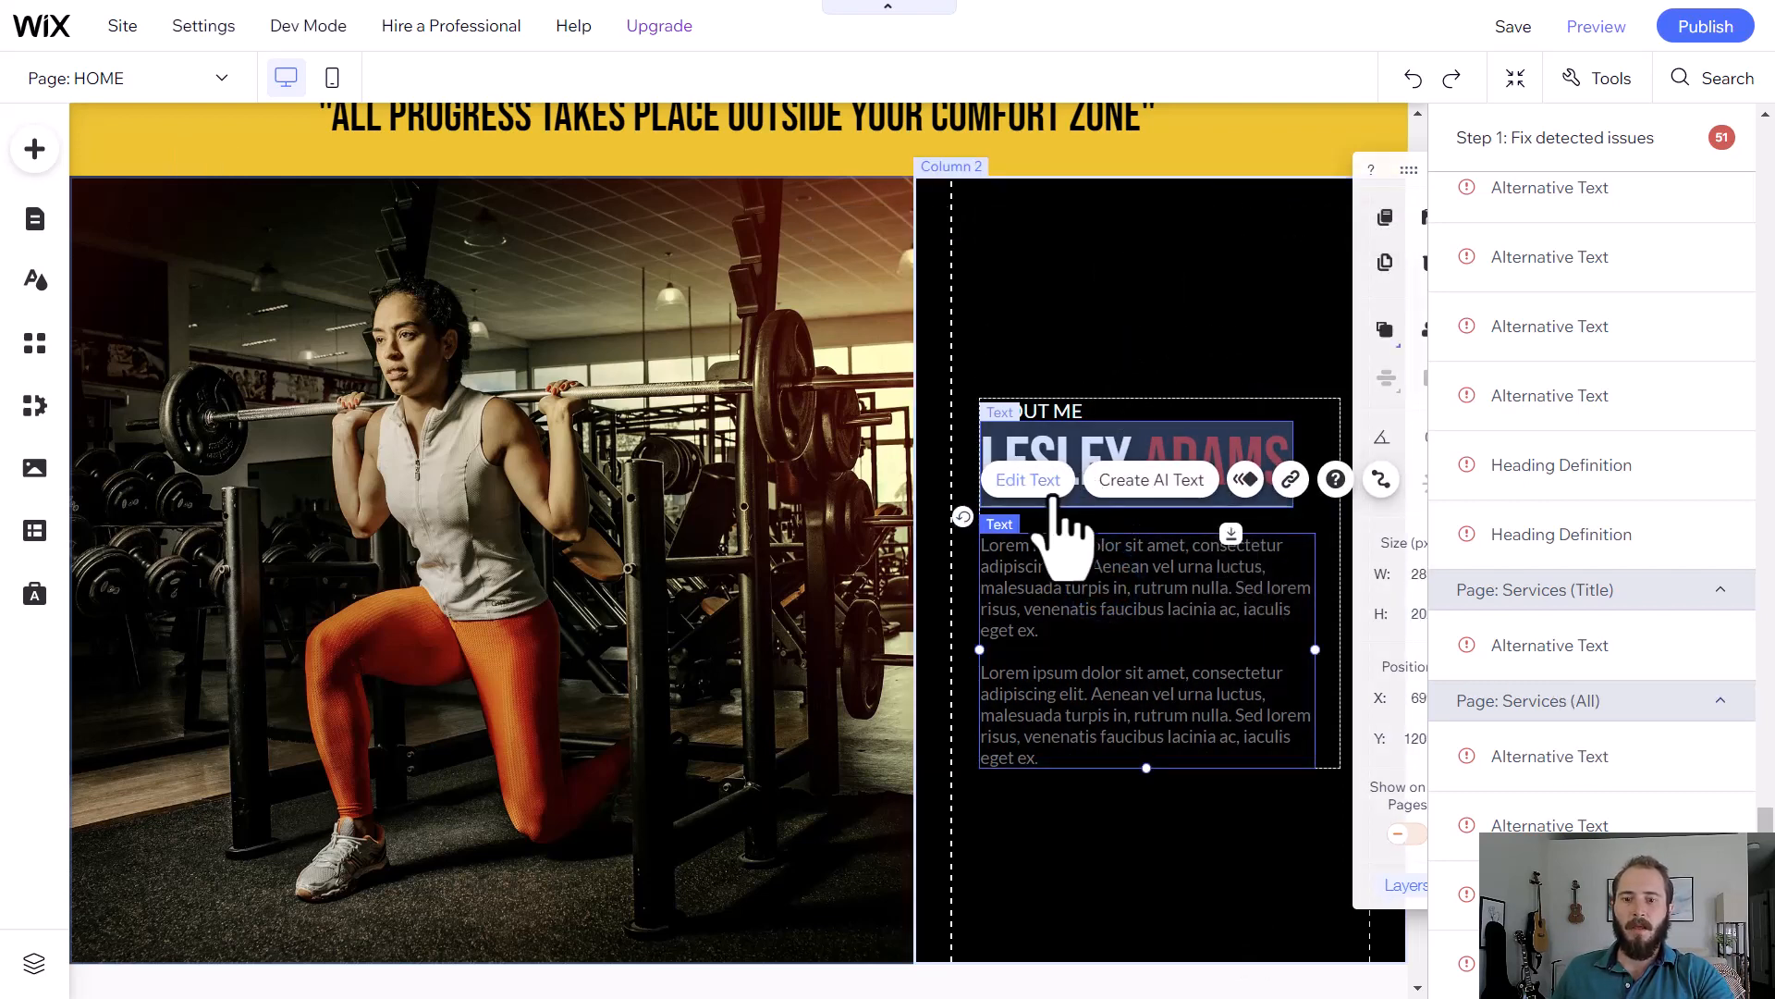
- Adjust the About Me text settings and define the PLANS & PRICING client name as an H3 subsection heading
left_click(1026, 479)
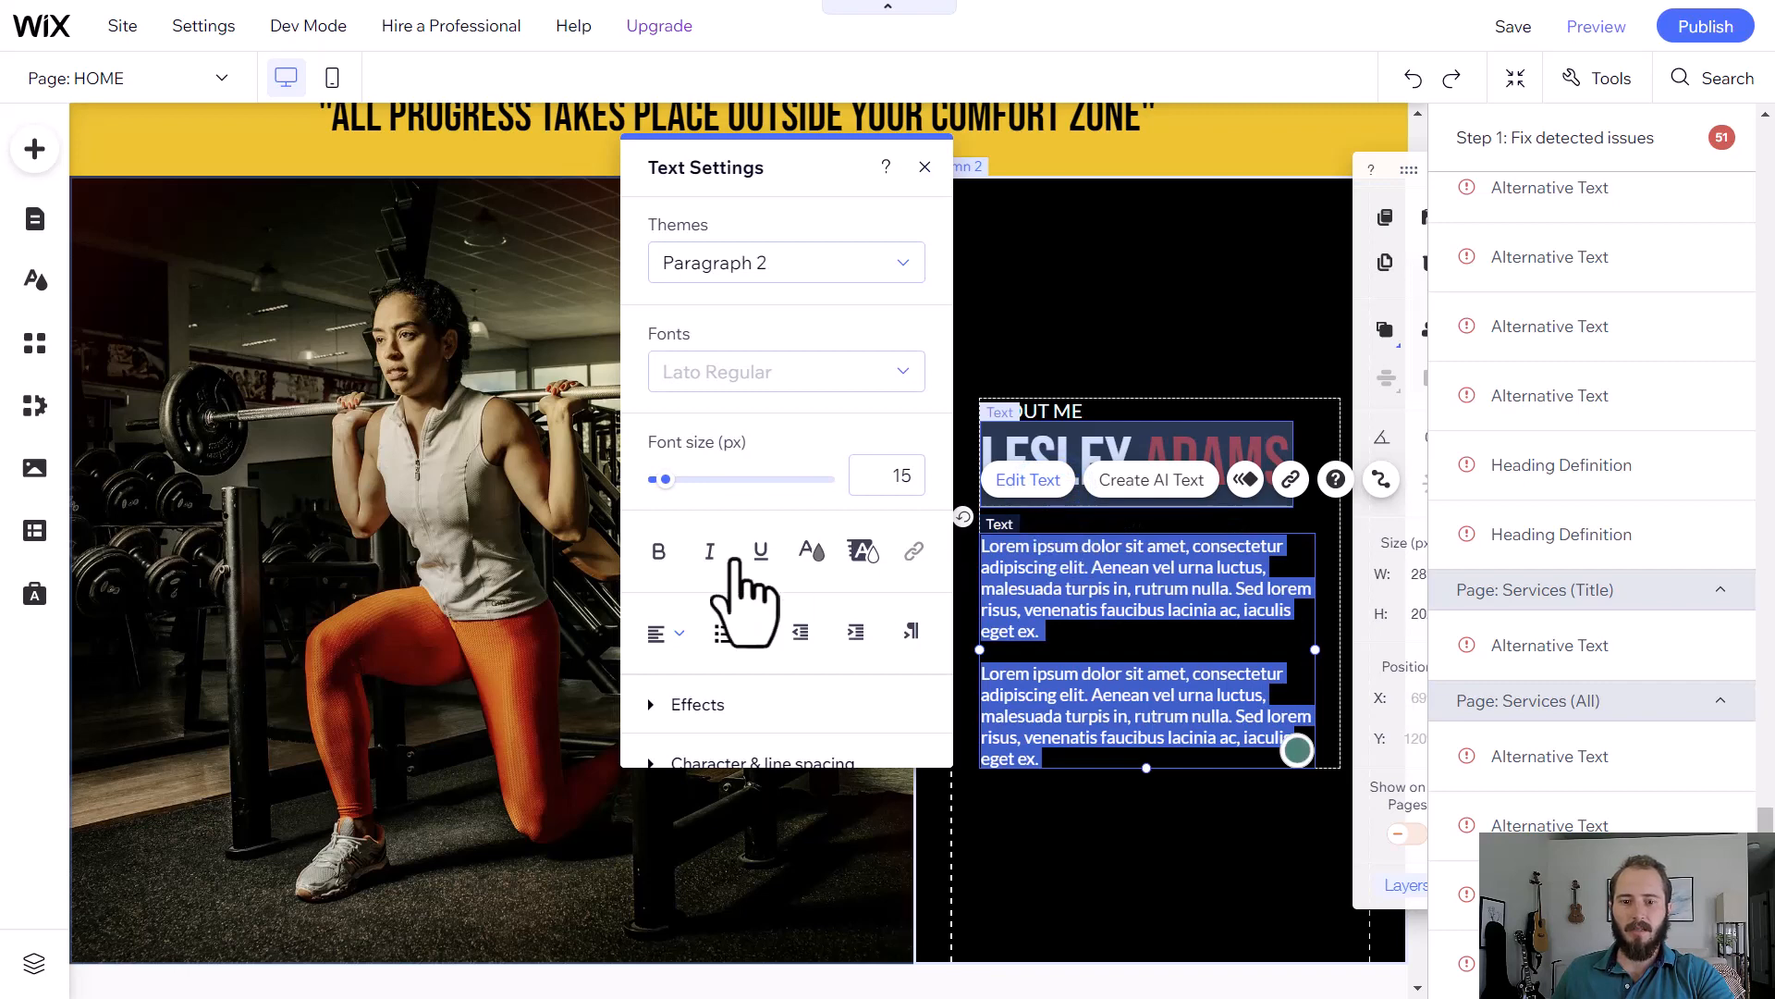
left_click(862, 551)
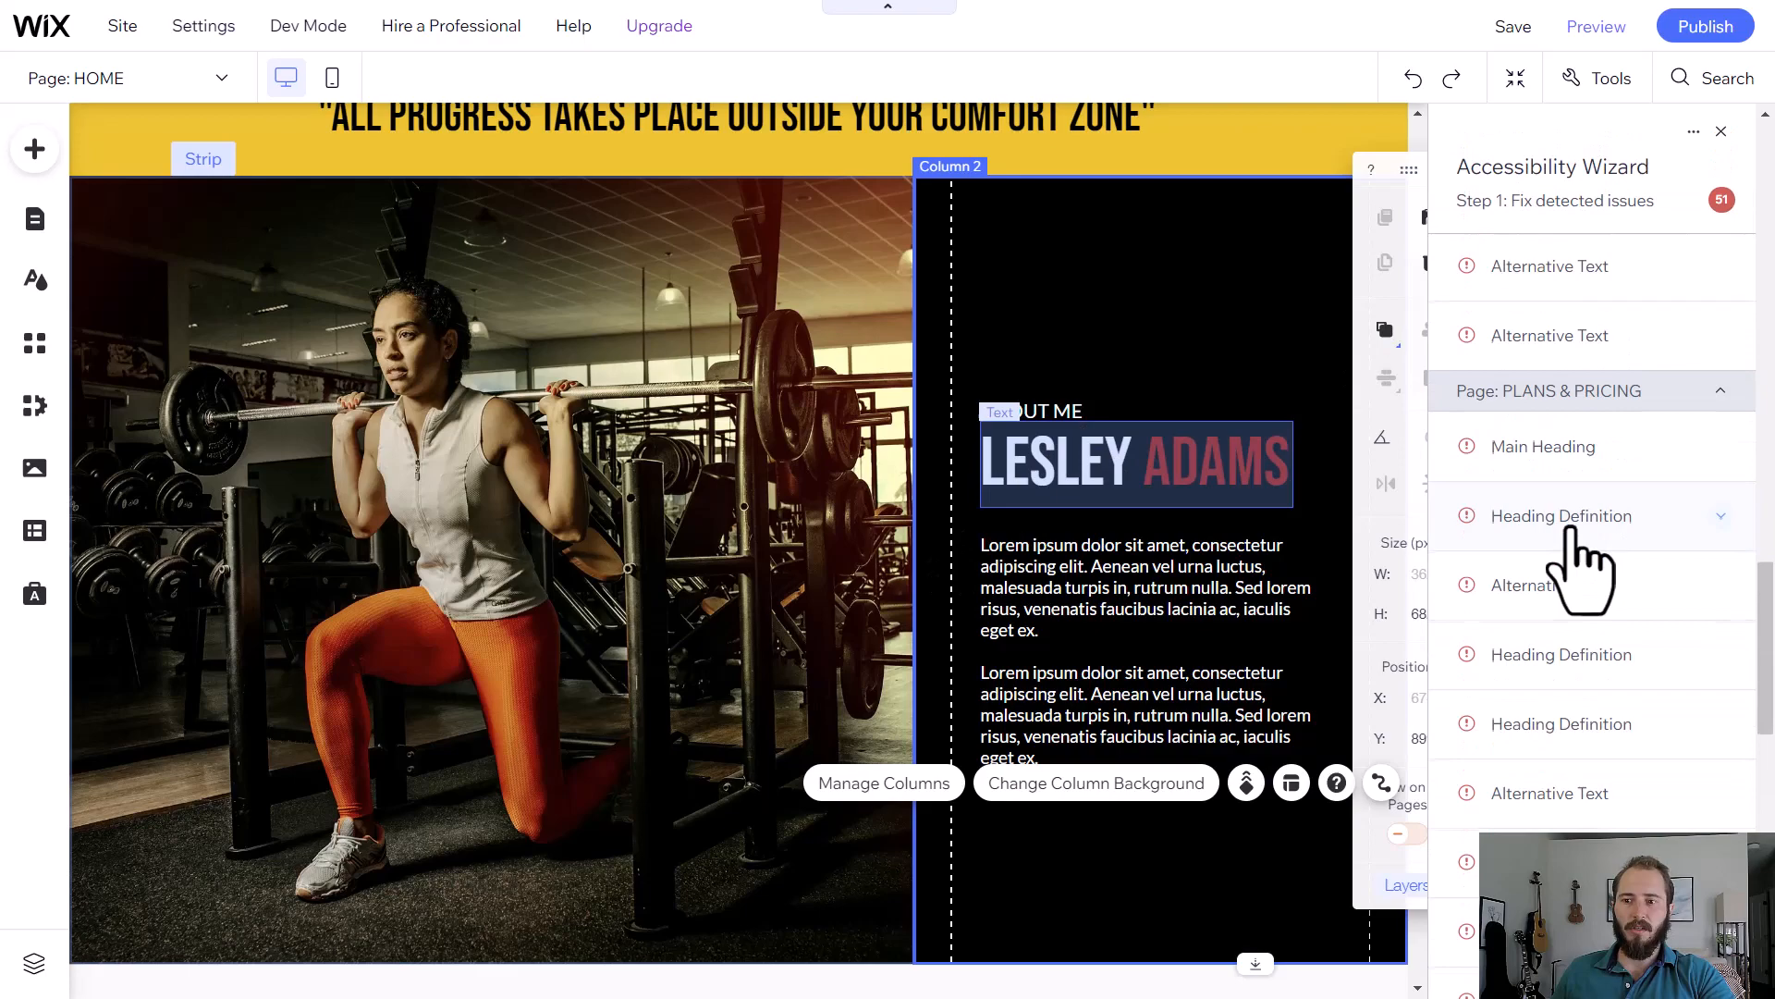
left_click(1562, 587)
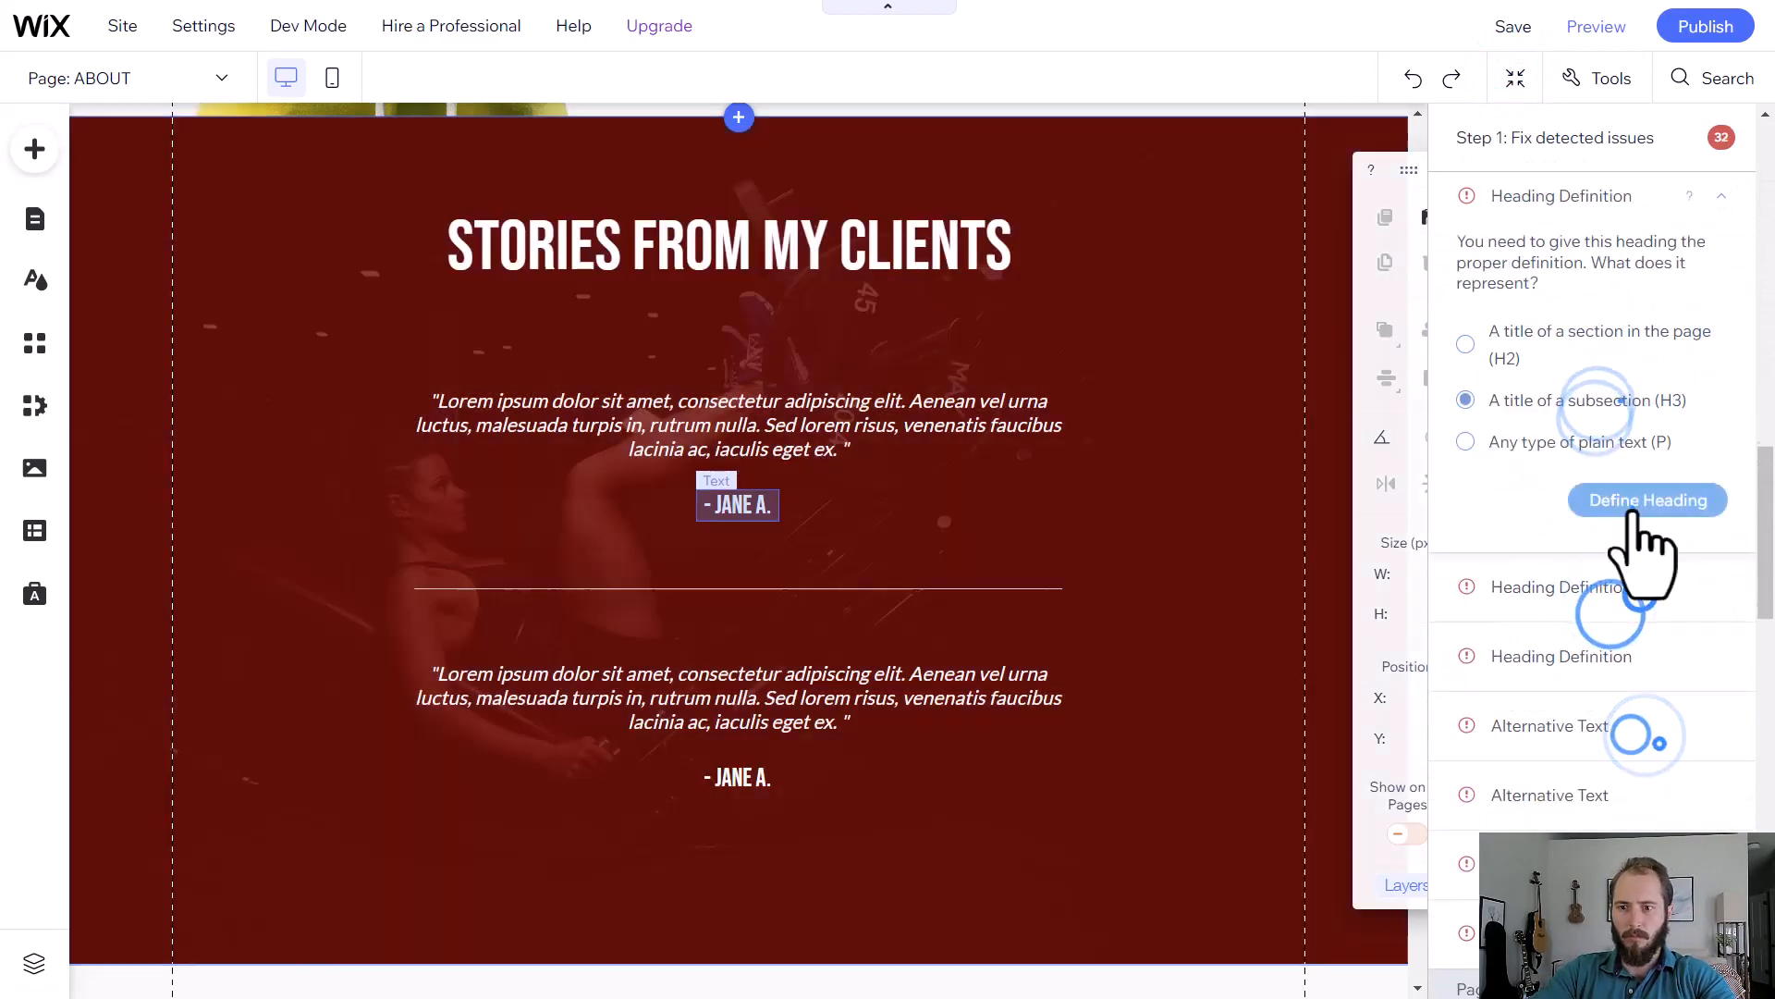
left_click(1646, 499)
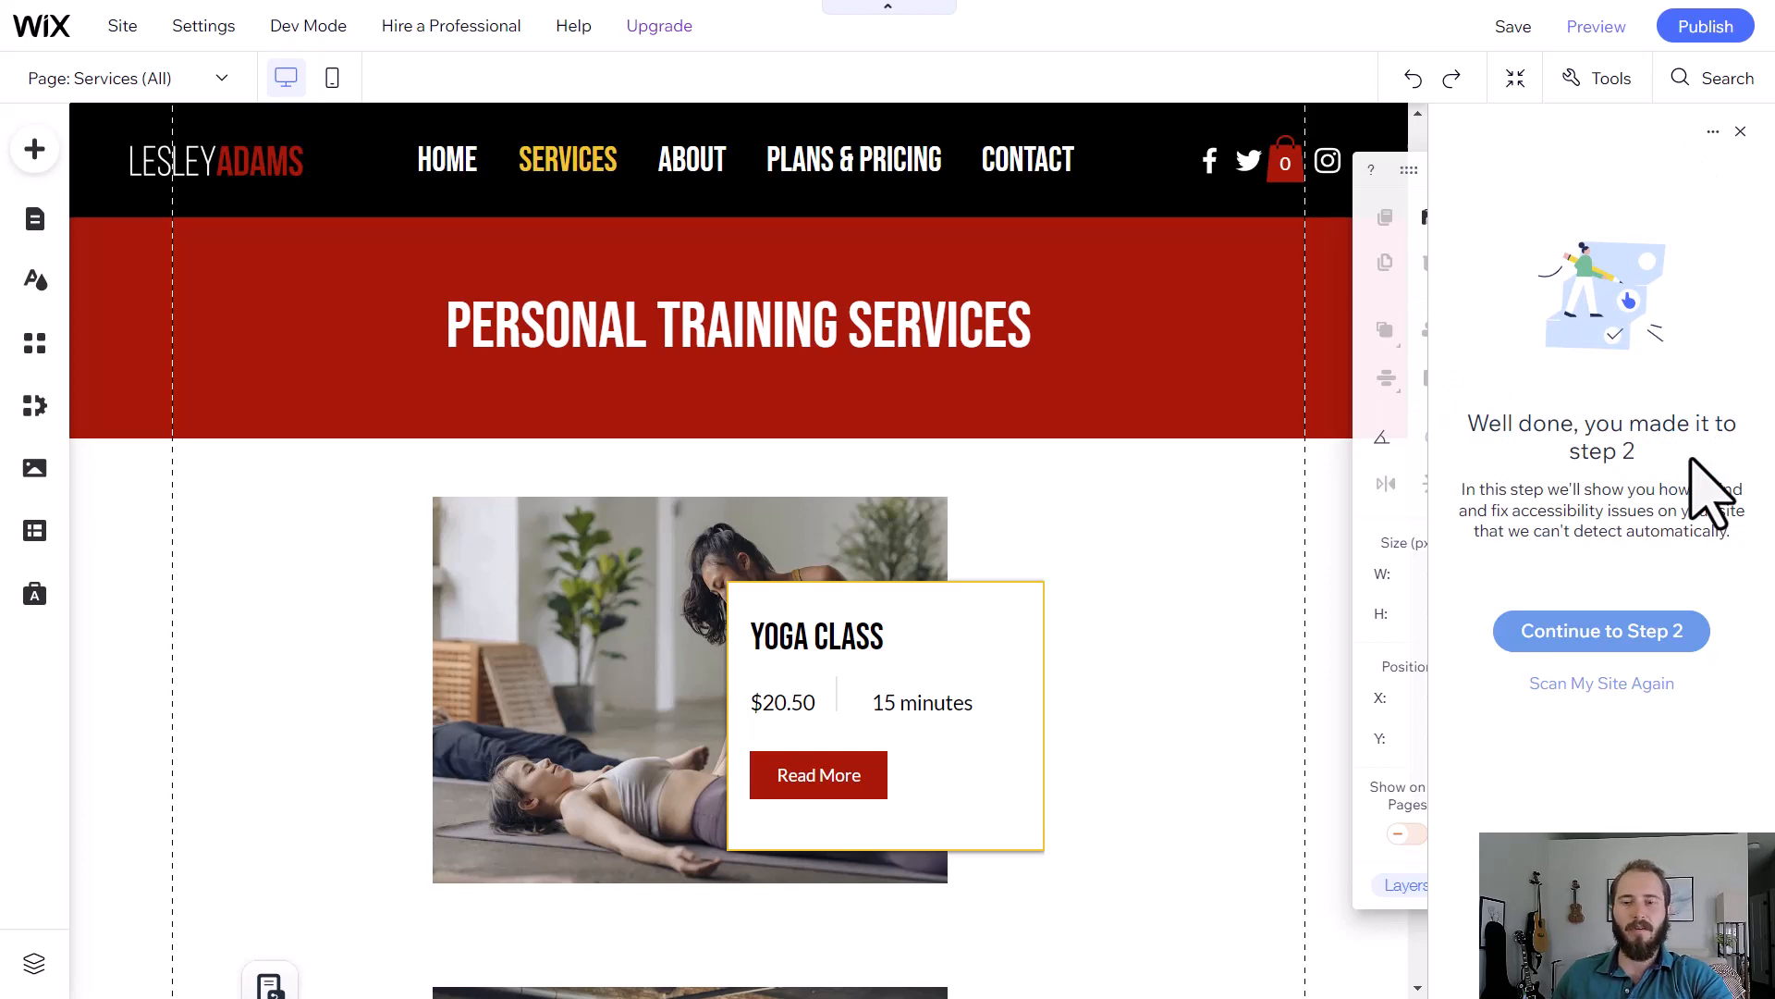
mouse_move(1336, 594)
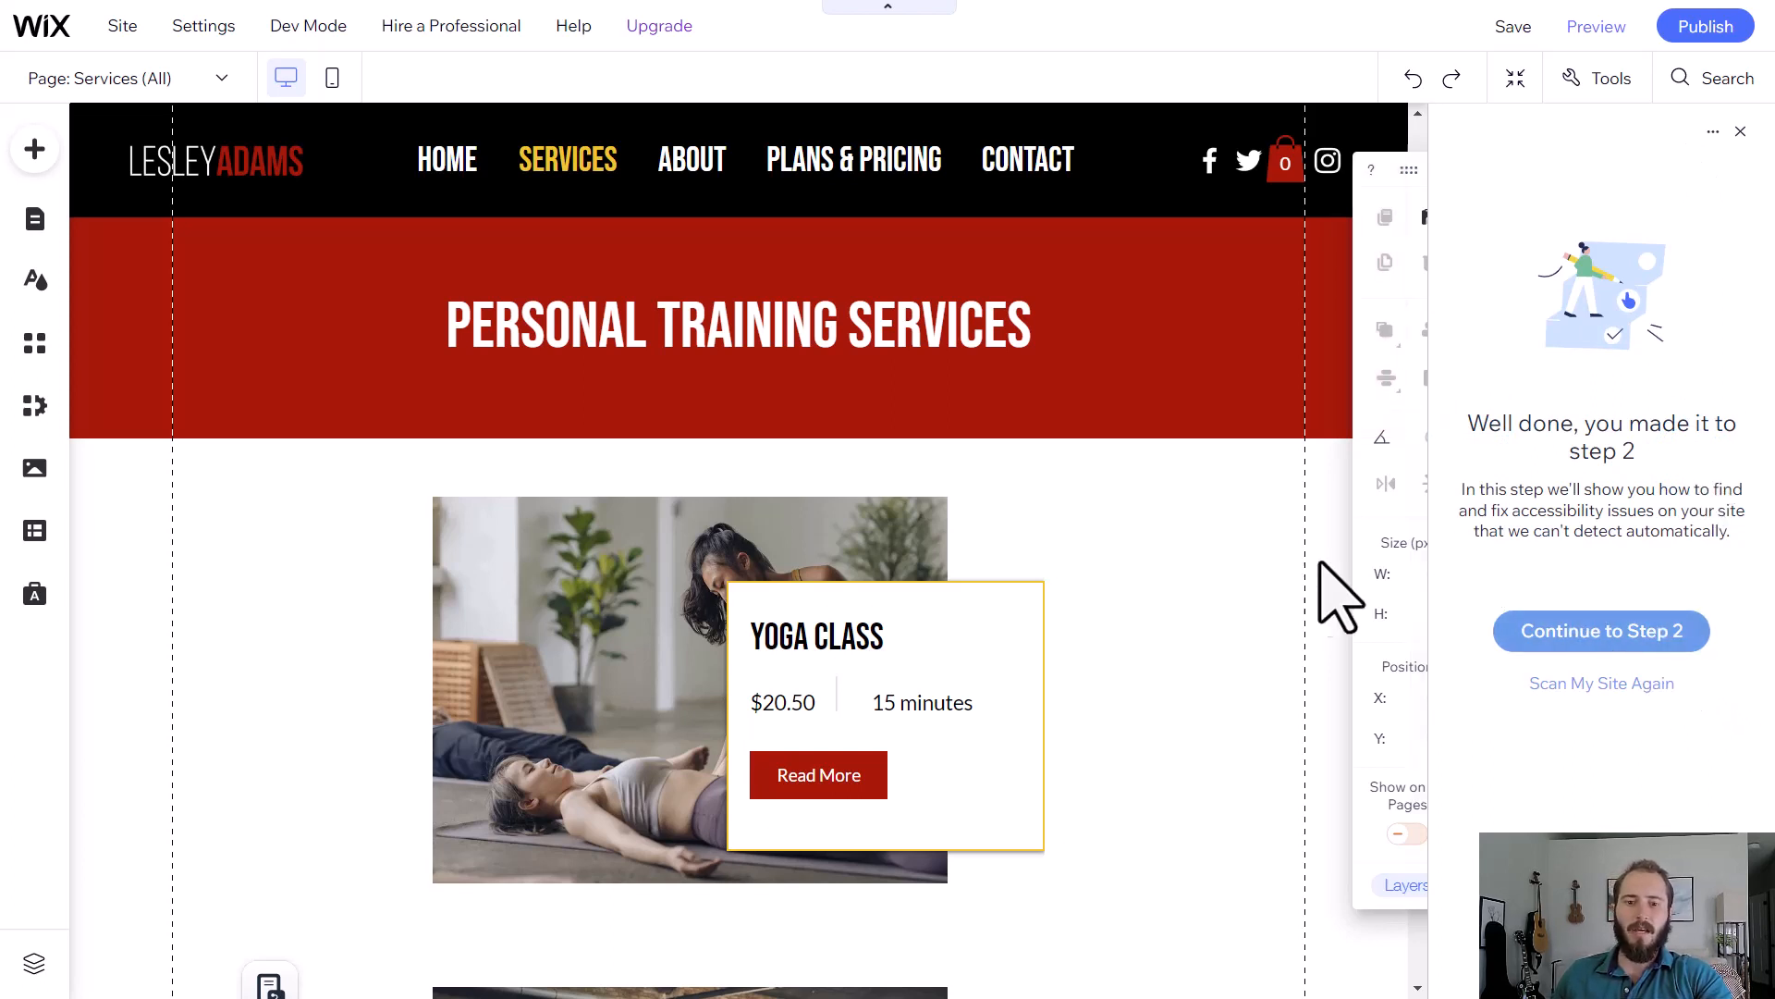
- Continue to Step 2 of the wizard and expand the Link Text guidance
left_click(1600, 631)
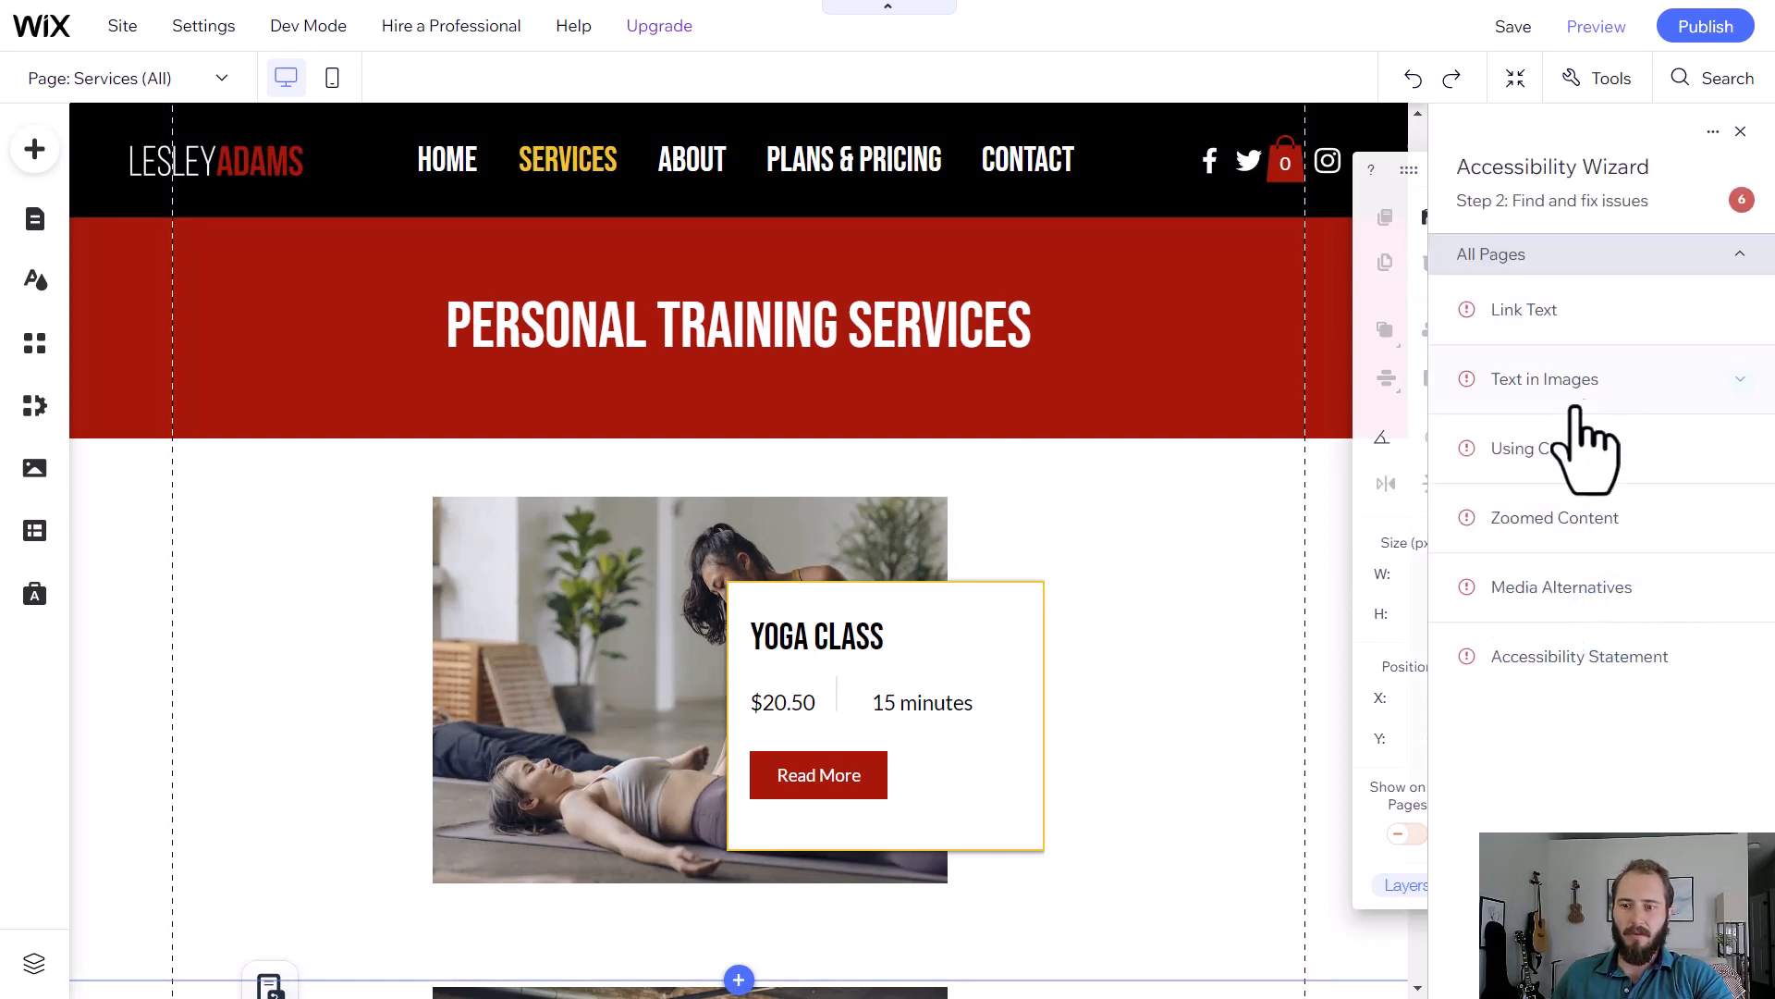
left_click(1524, 308)
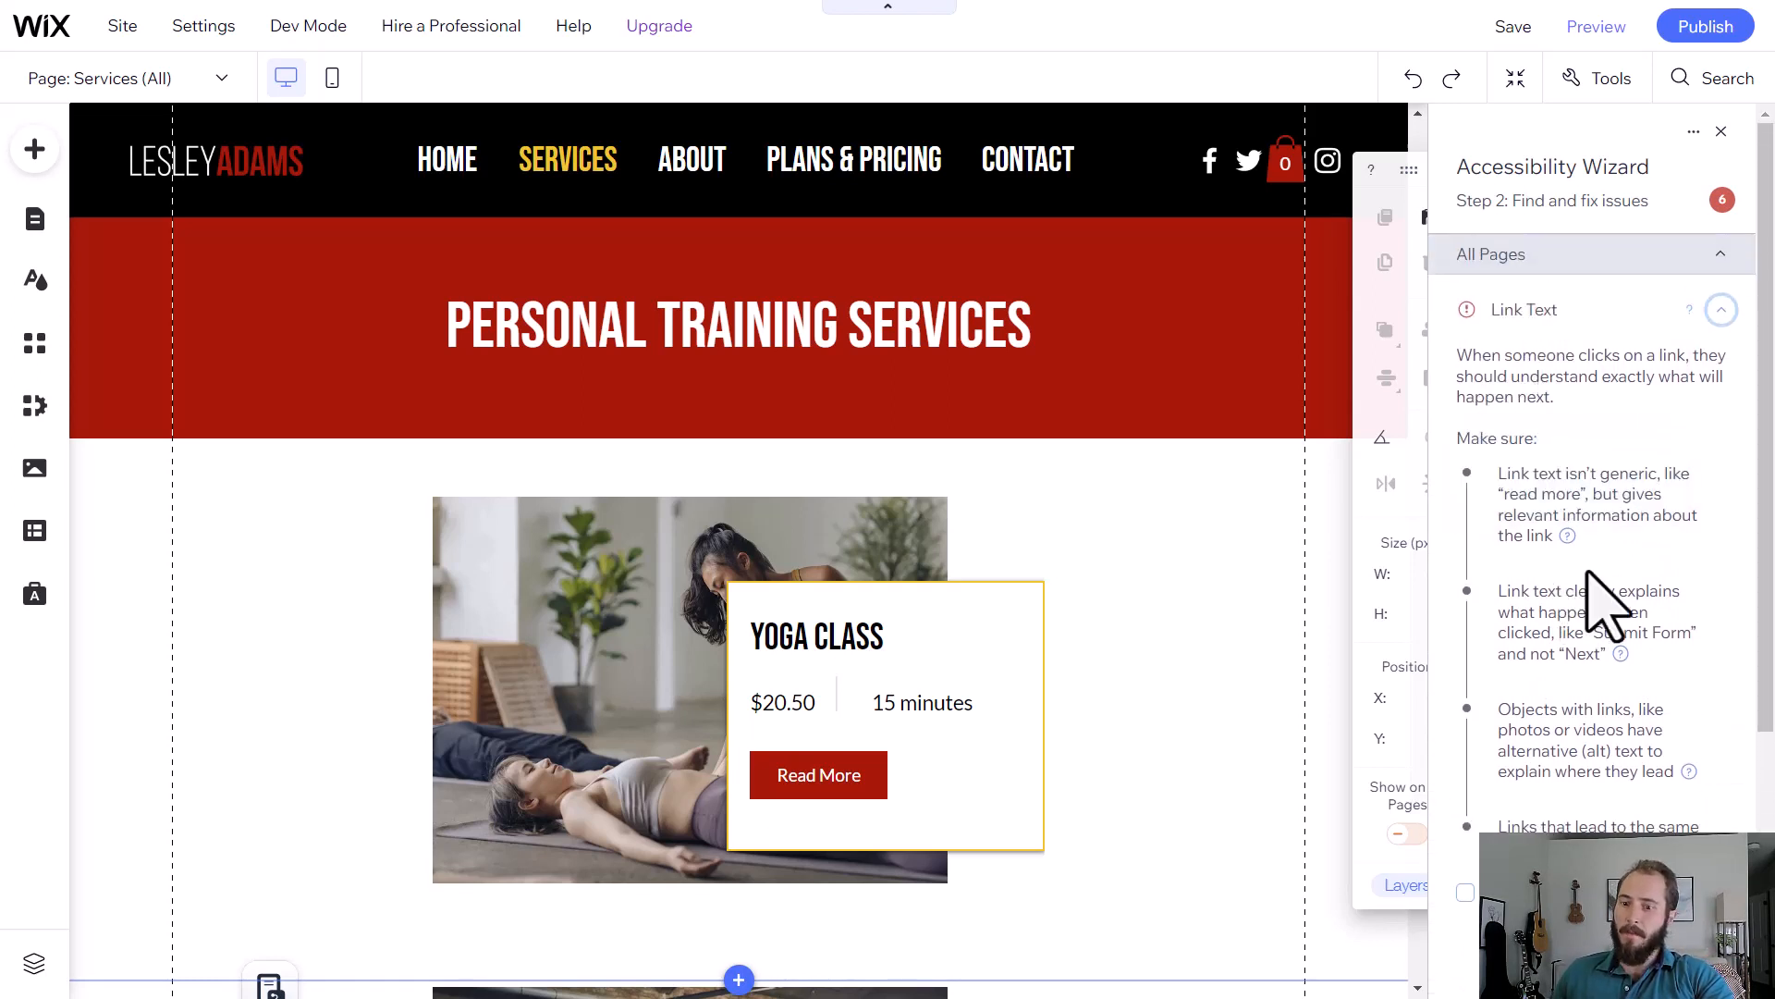
mouse_move(1636, 469)
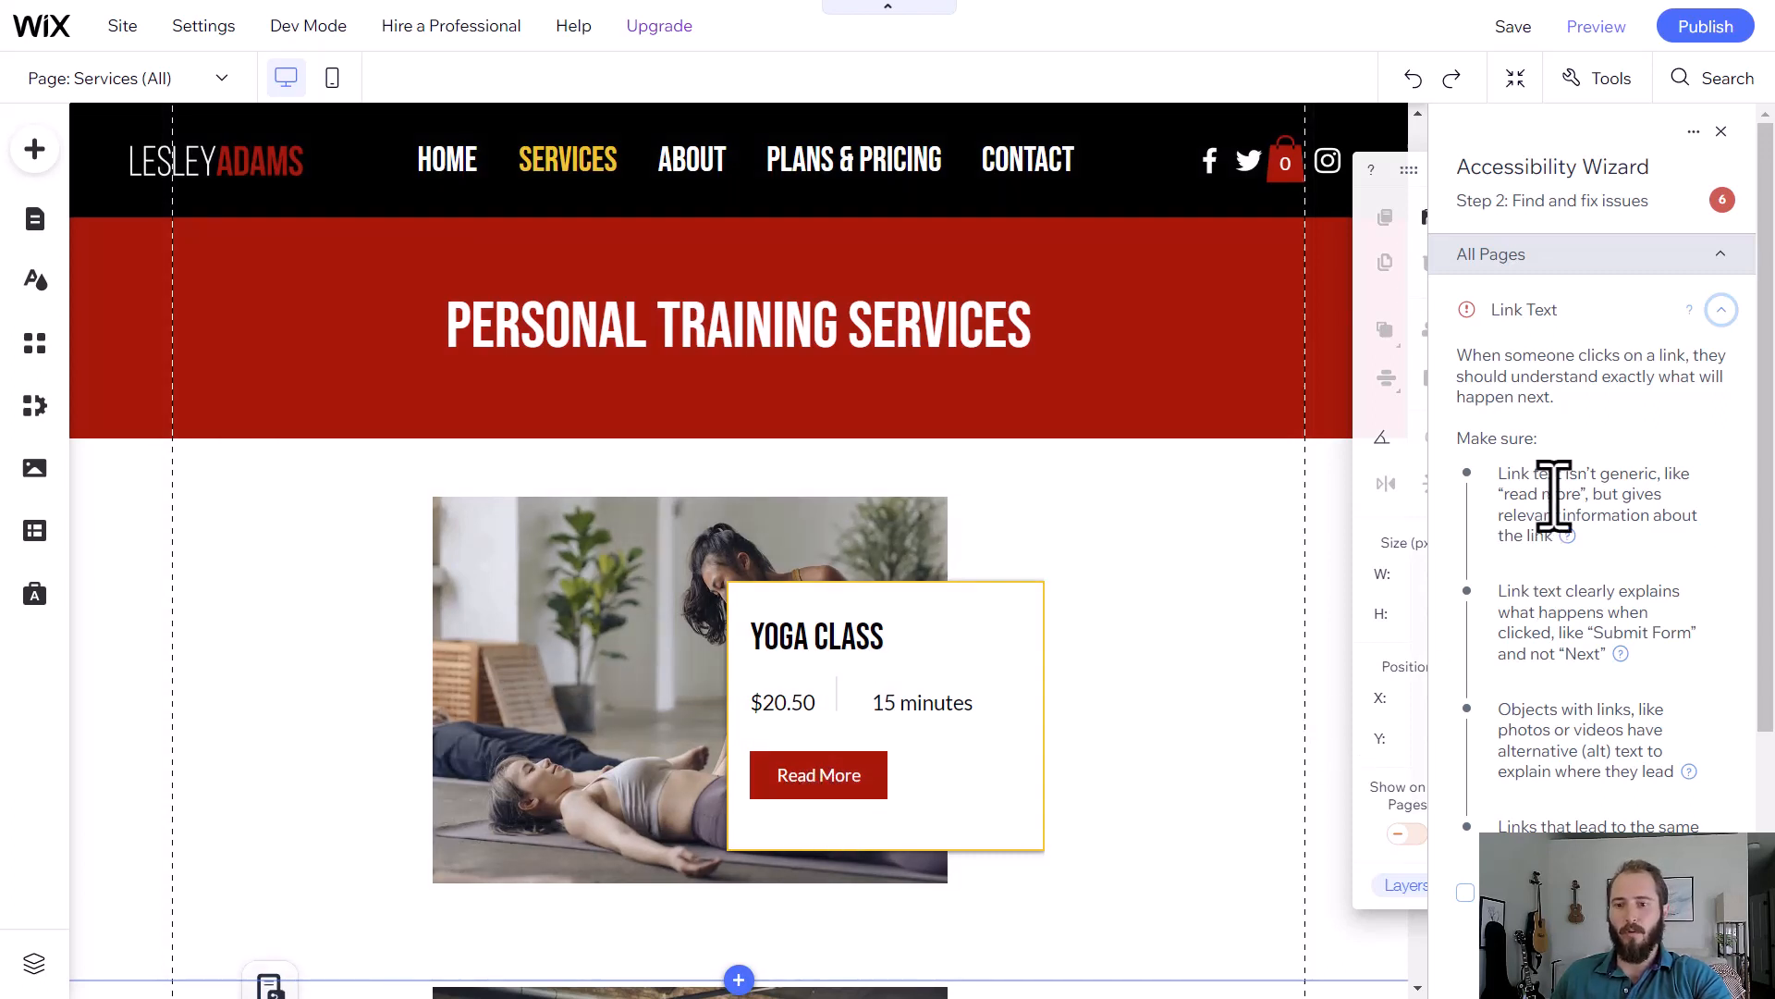
mouse_move(1592, 362)
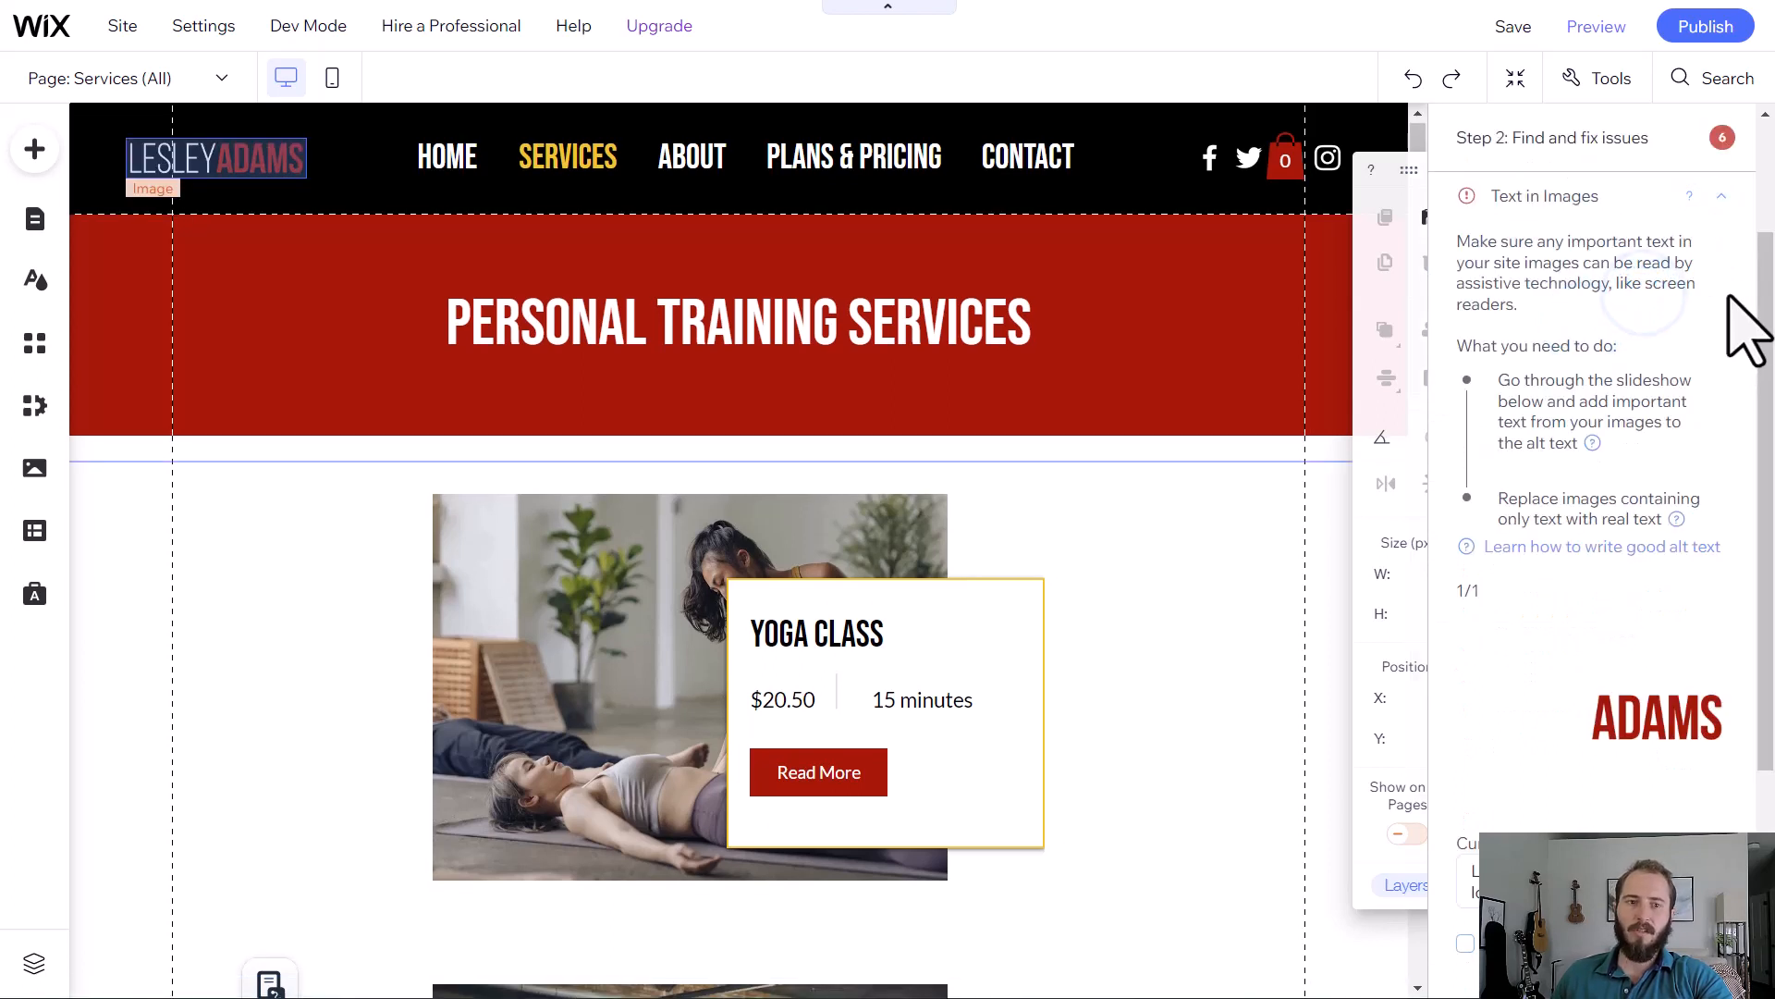
mouse_move(1744, 330)
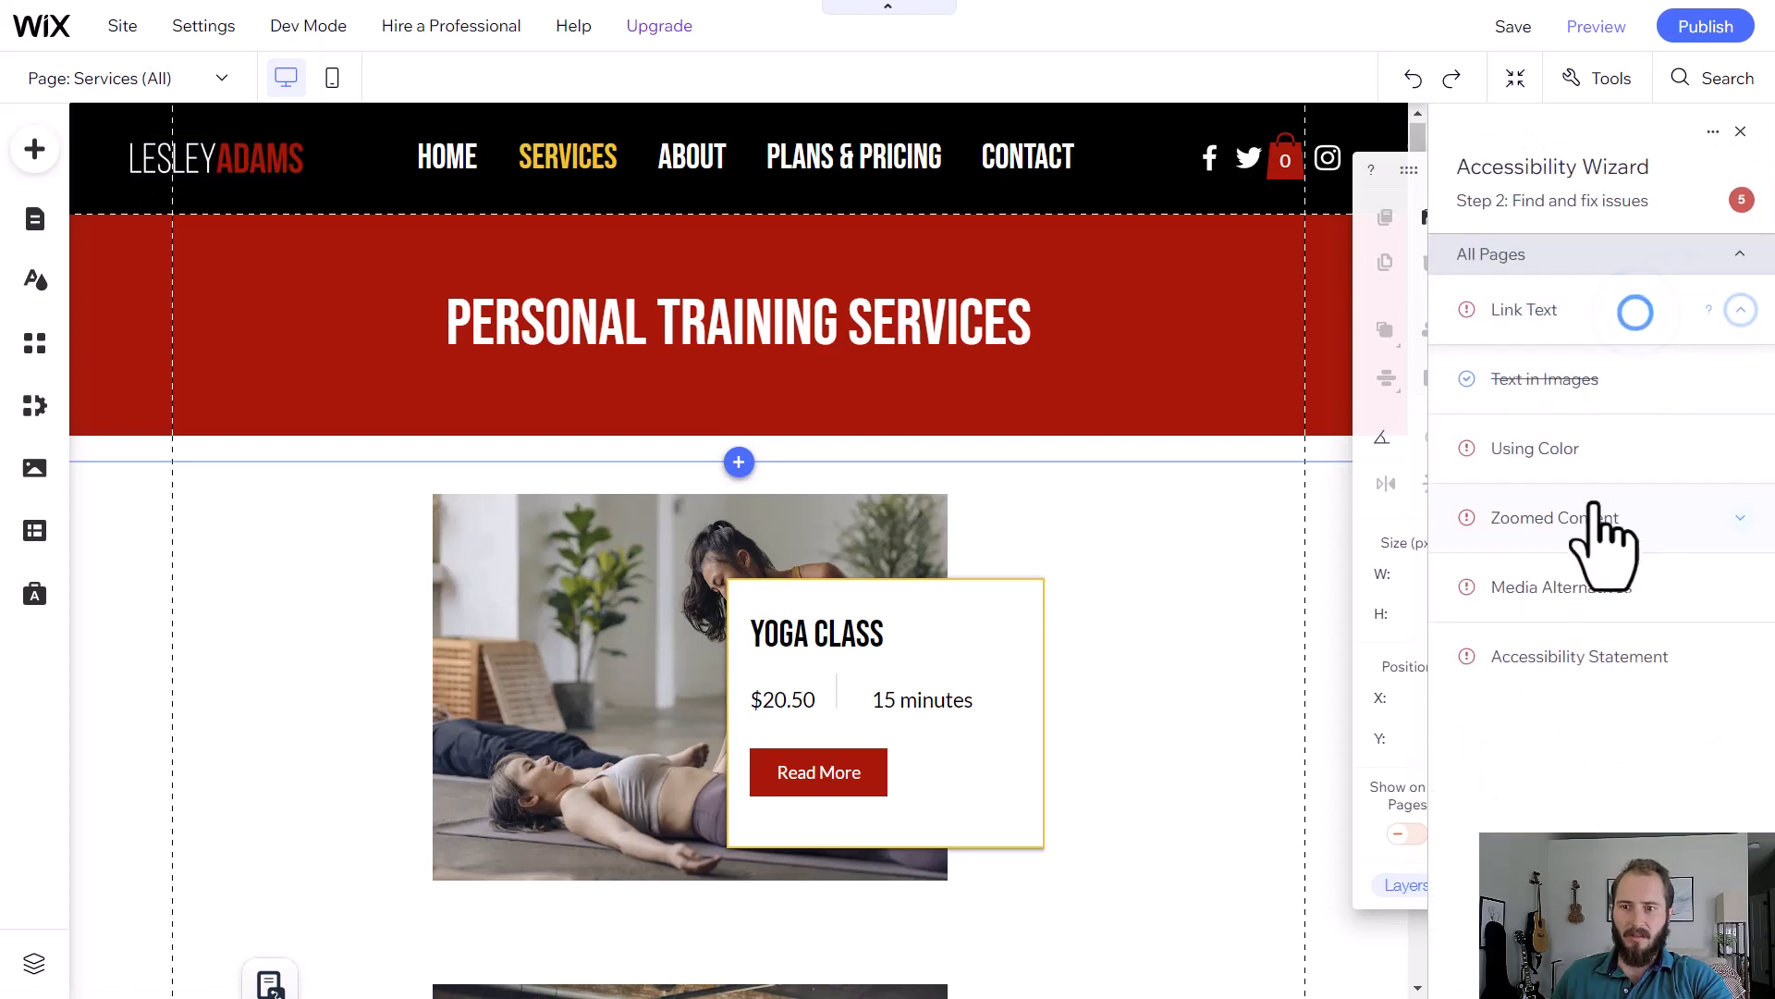
- Mark Link Text, Using Color, Media Alternatives and Accessibility Statement tasks as complete
left_click(1522, 309)
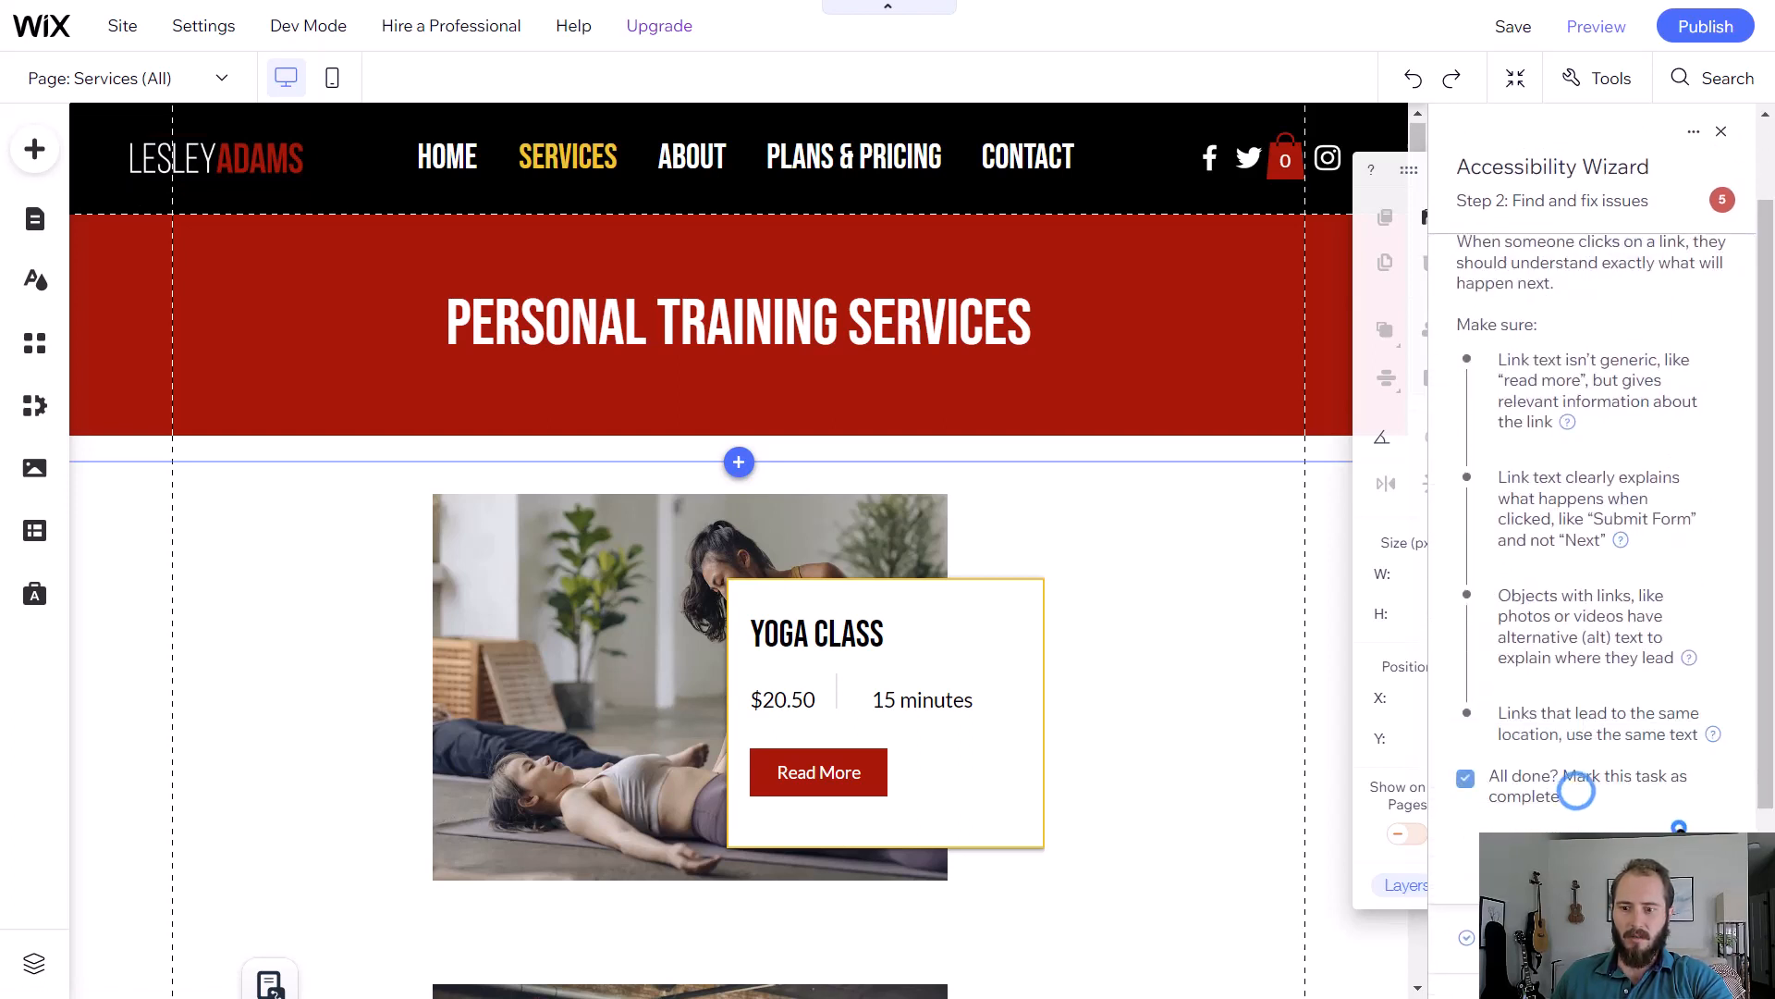
left_click(1464, 779)
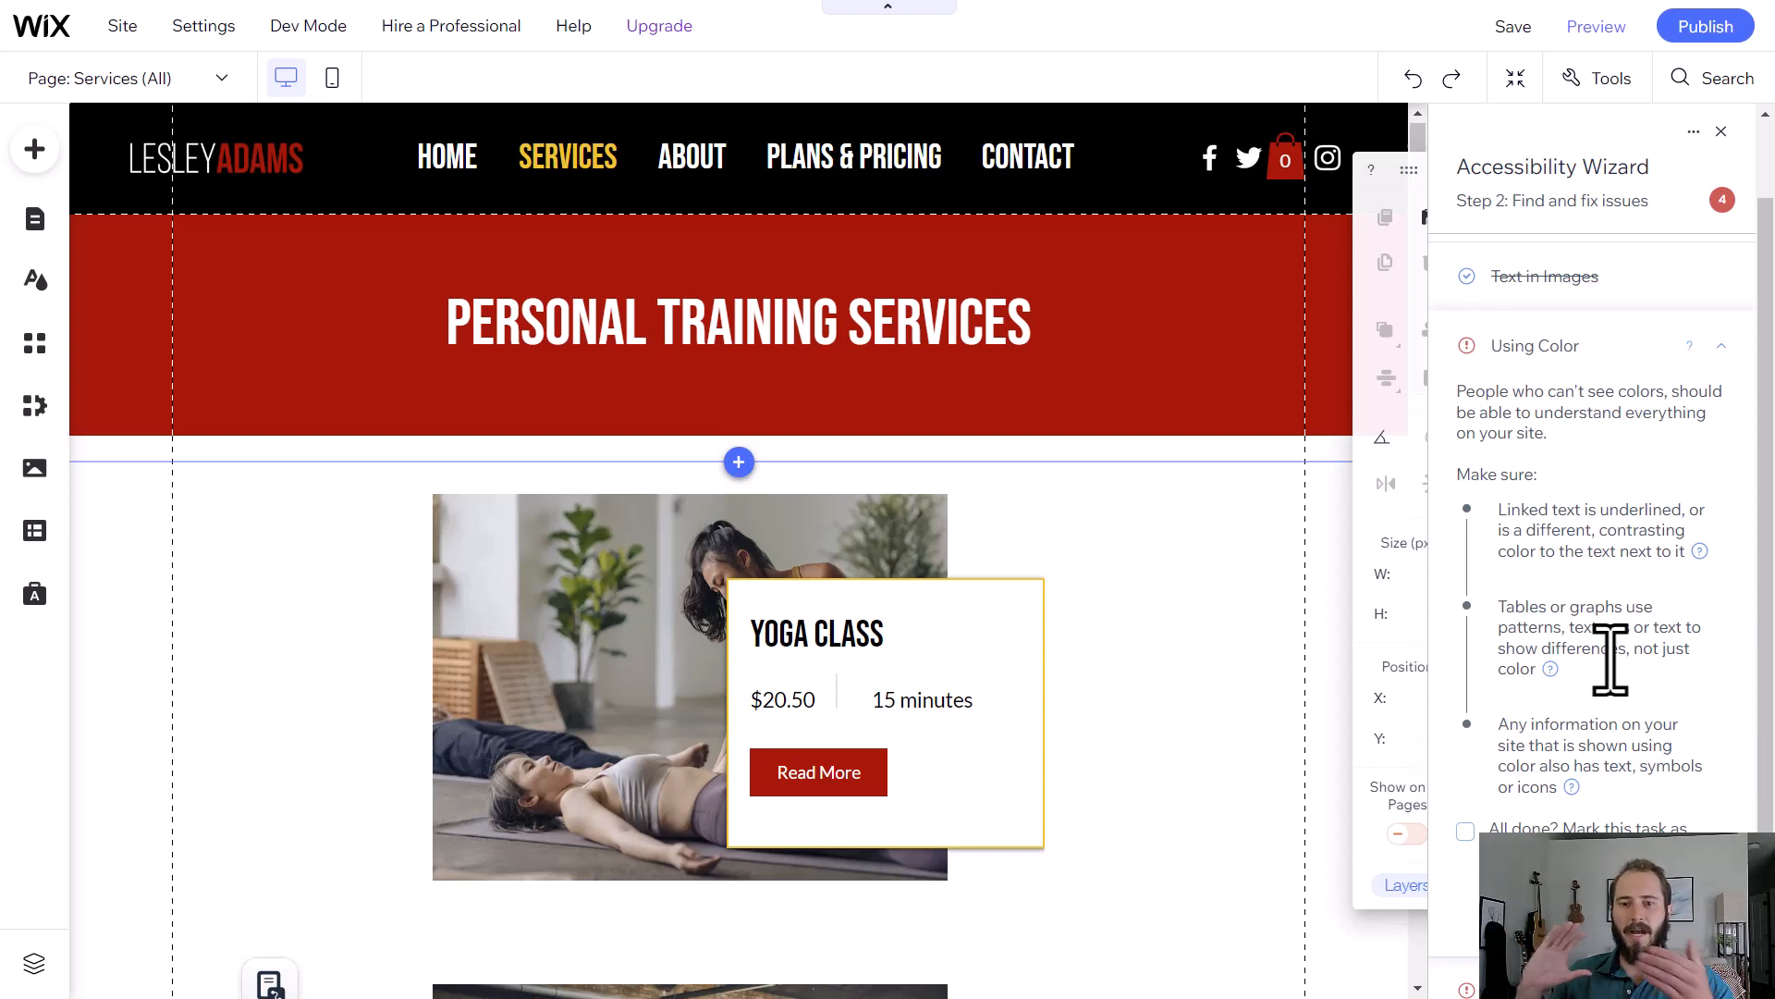
left_click(1464, 830)
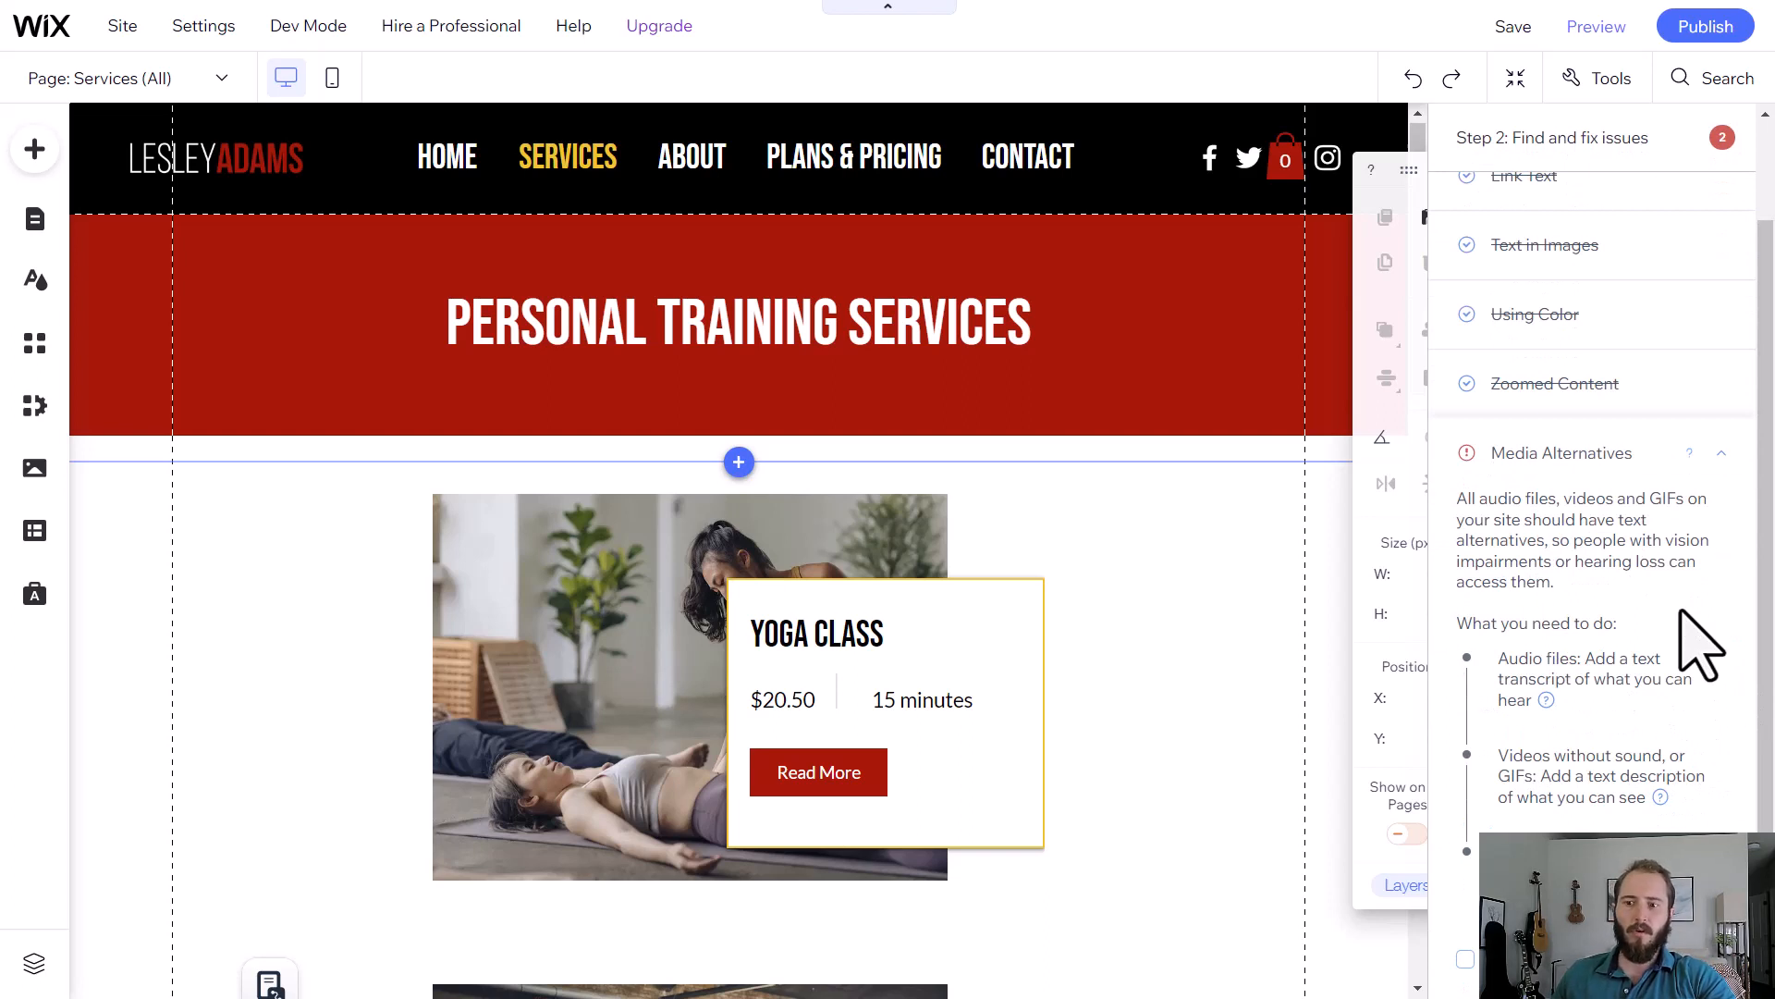
mouse_move(1651, 540)
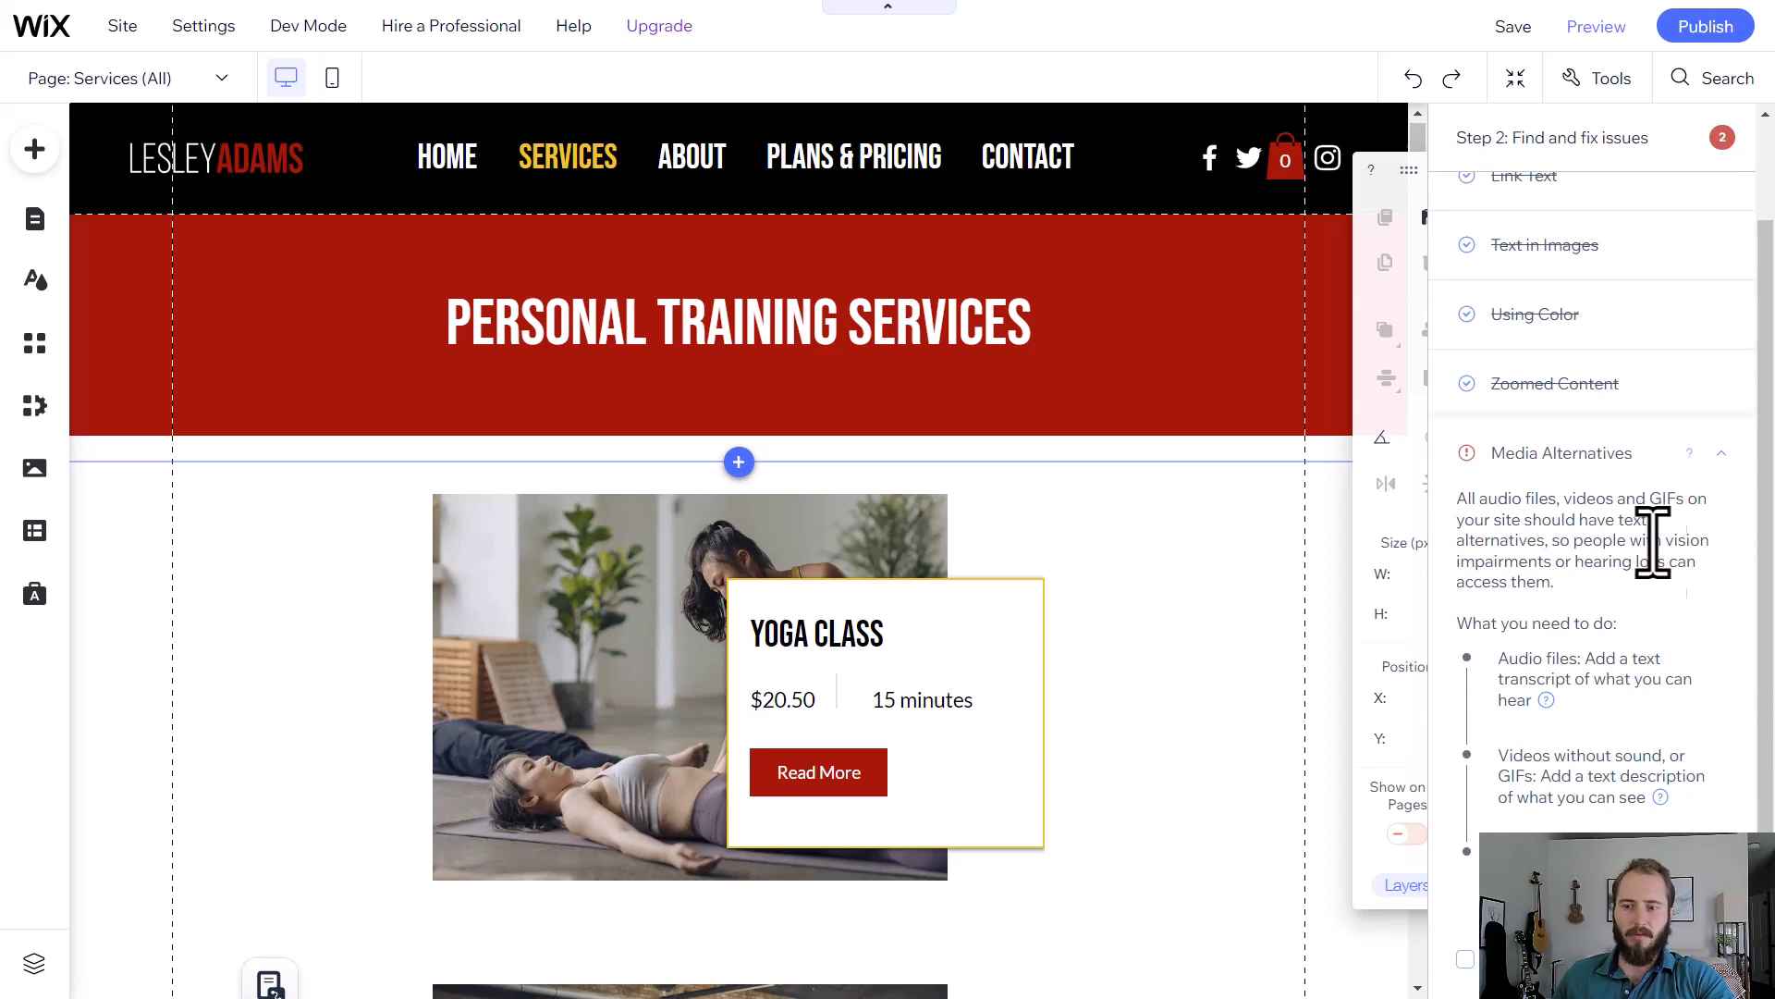
scroll("down", 3)
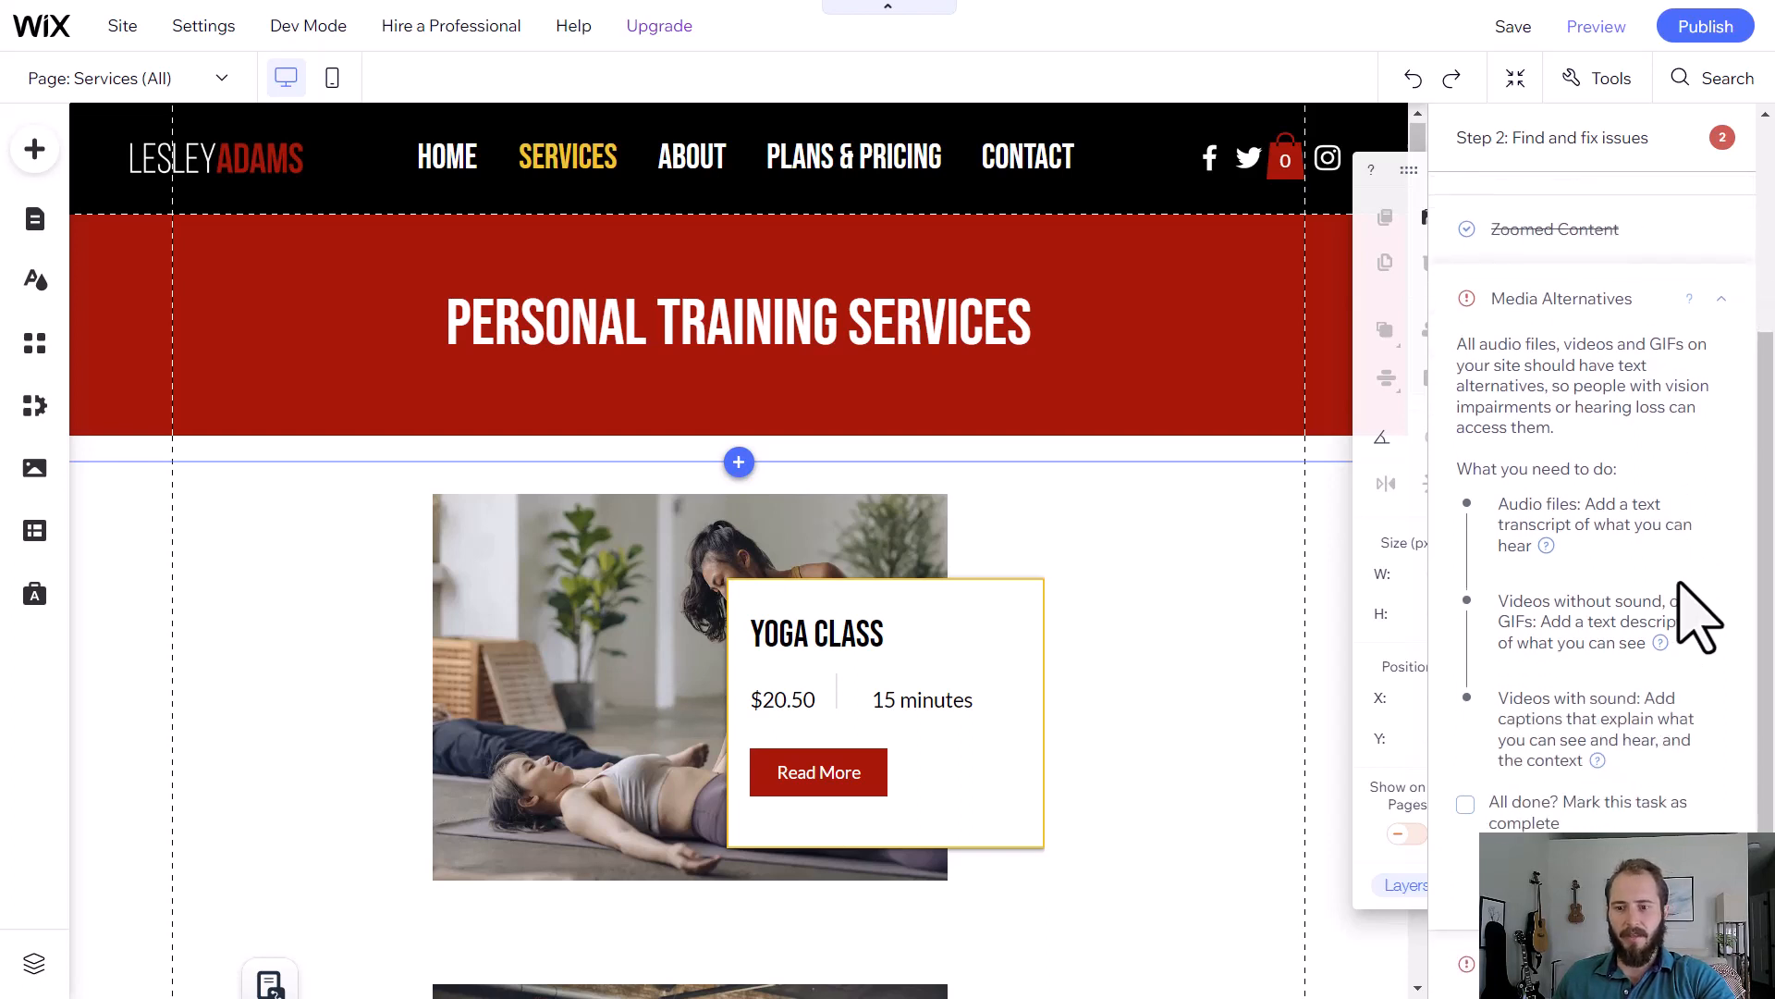
left_click(1465, 804)
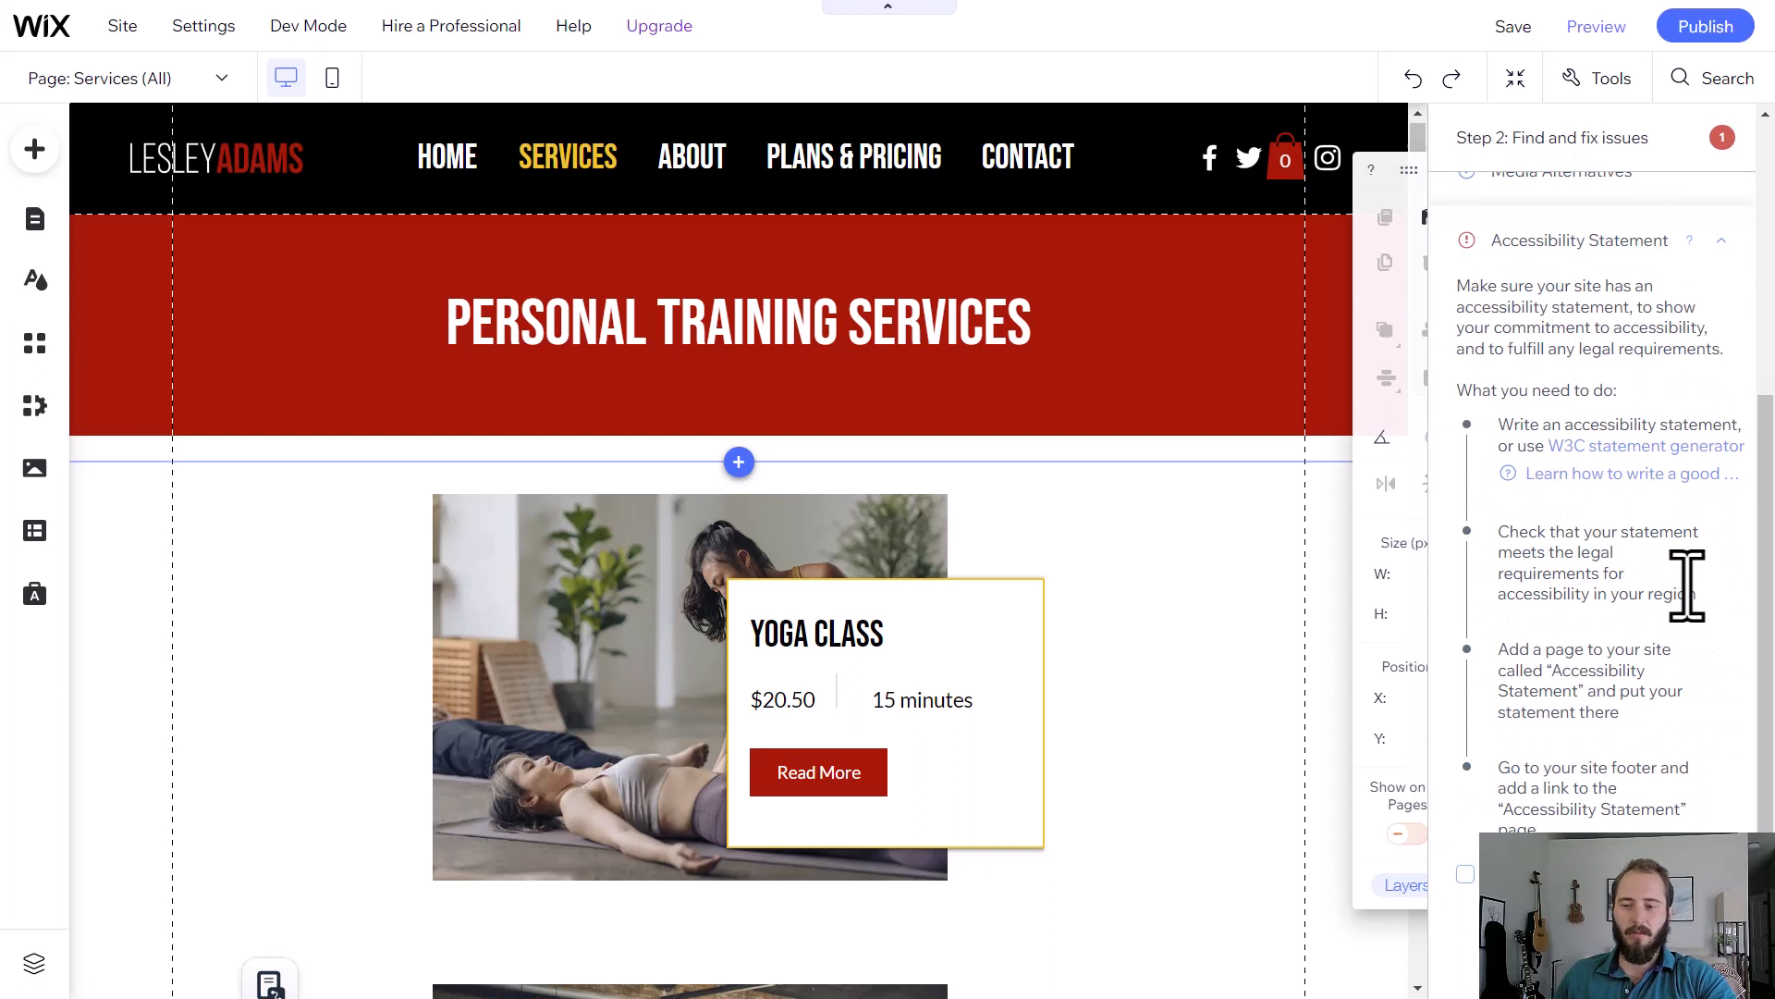
mouse_move(1722, 747)
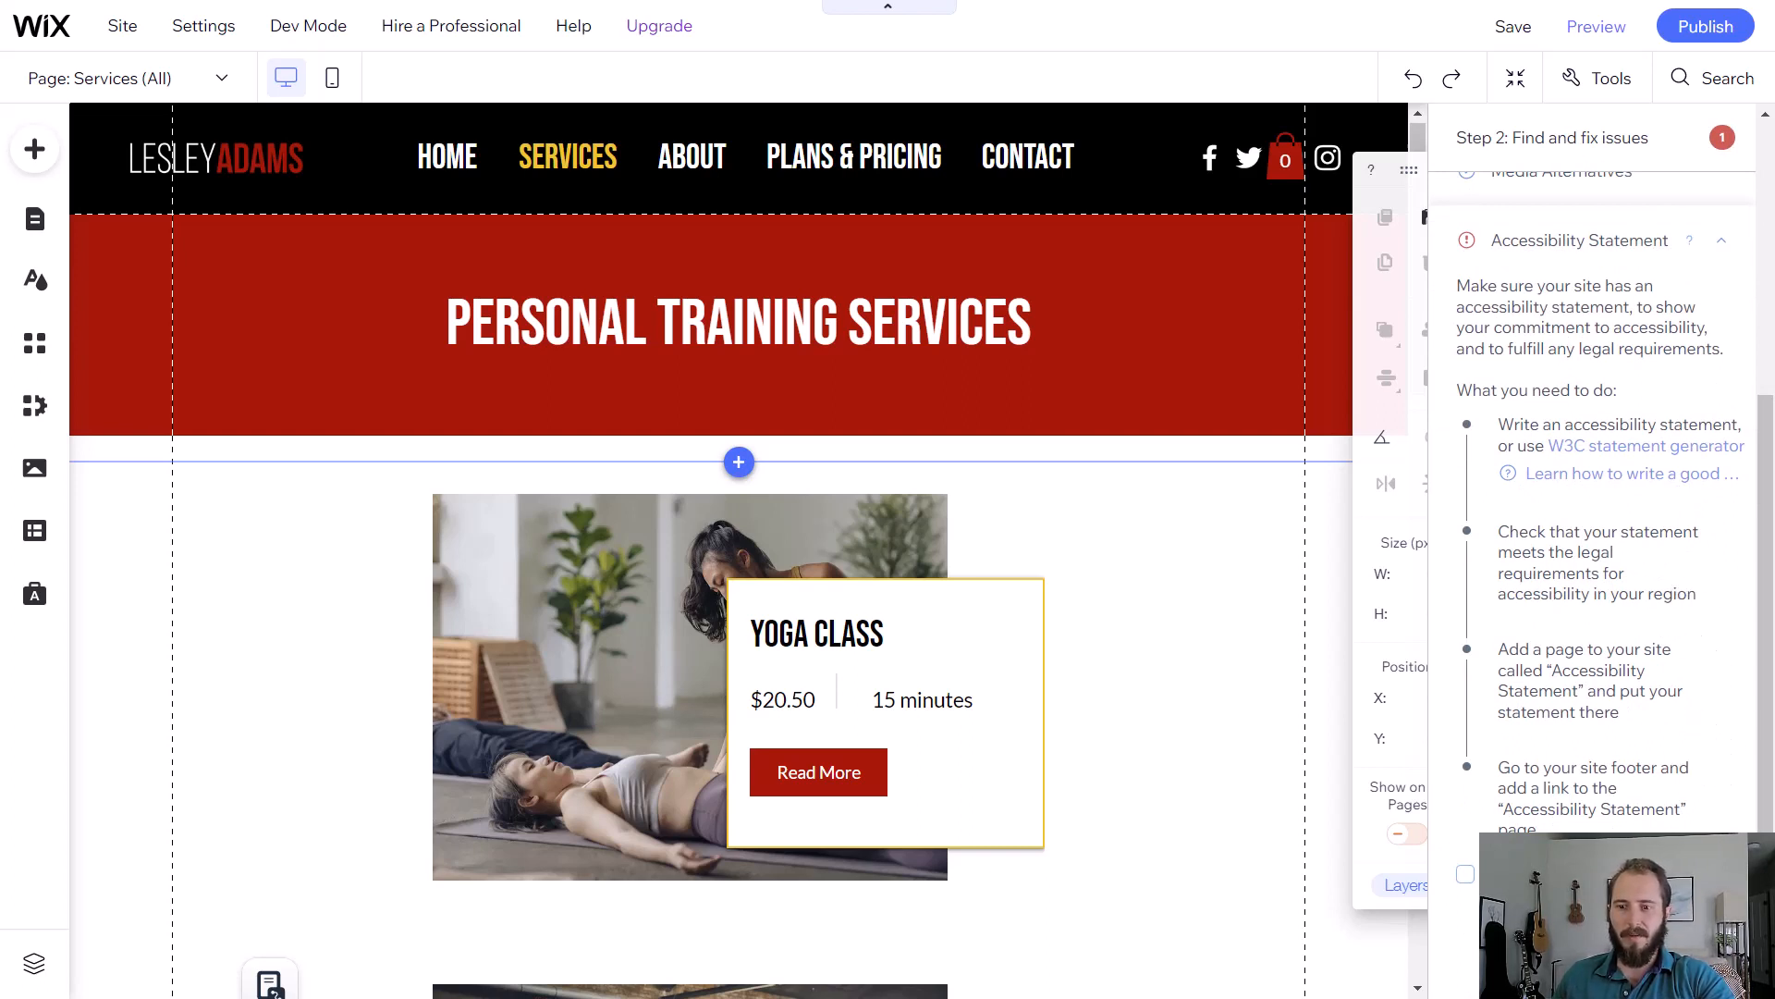
left_click(1465, 873)
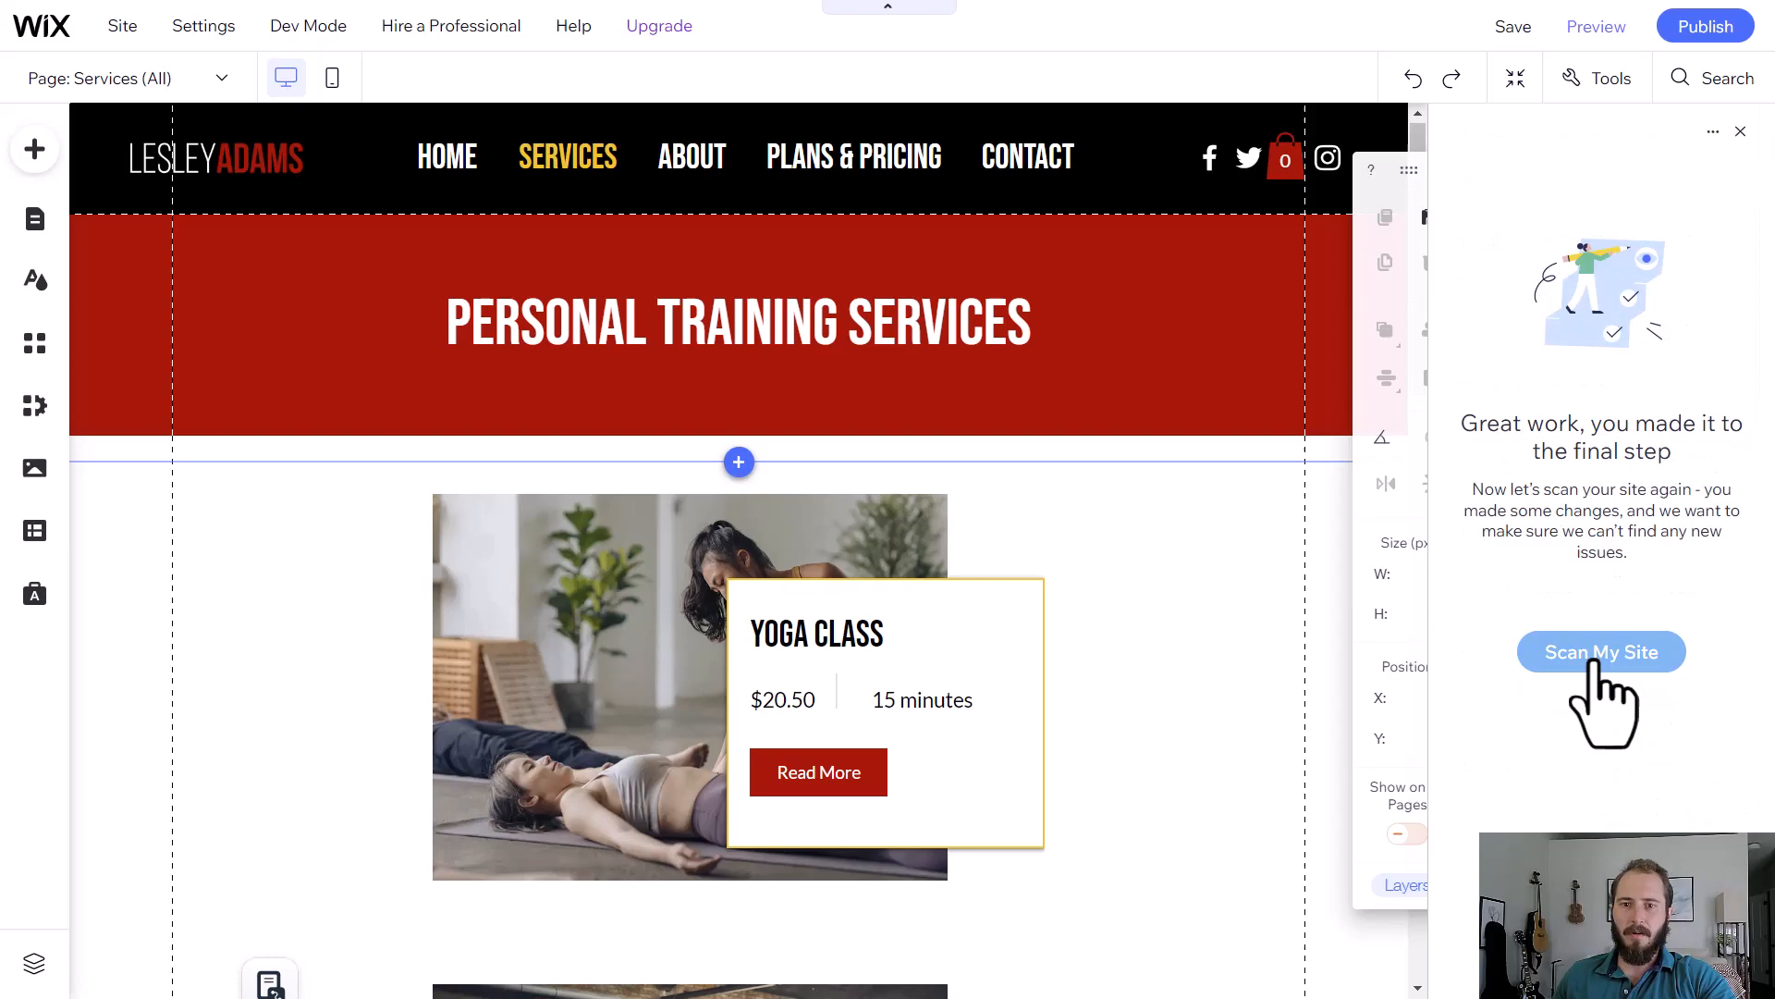
- Rescan the site, mark the first service image as decorative and define YOGA CLASS as an H2 section title
left_click(1600, 651)
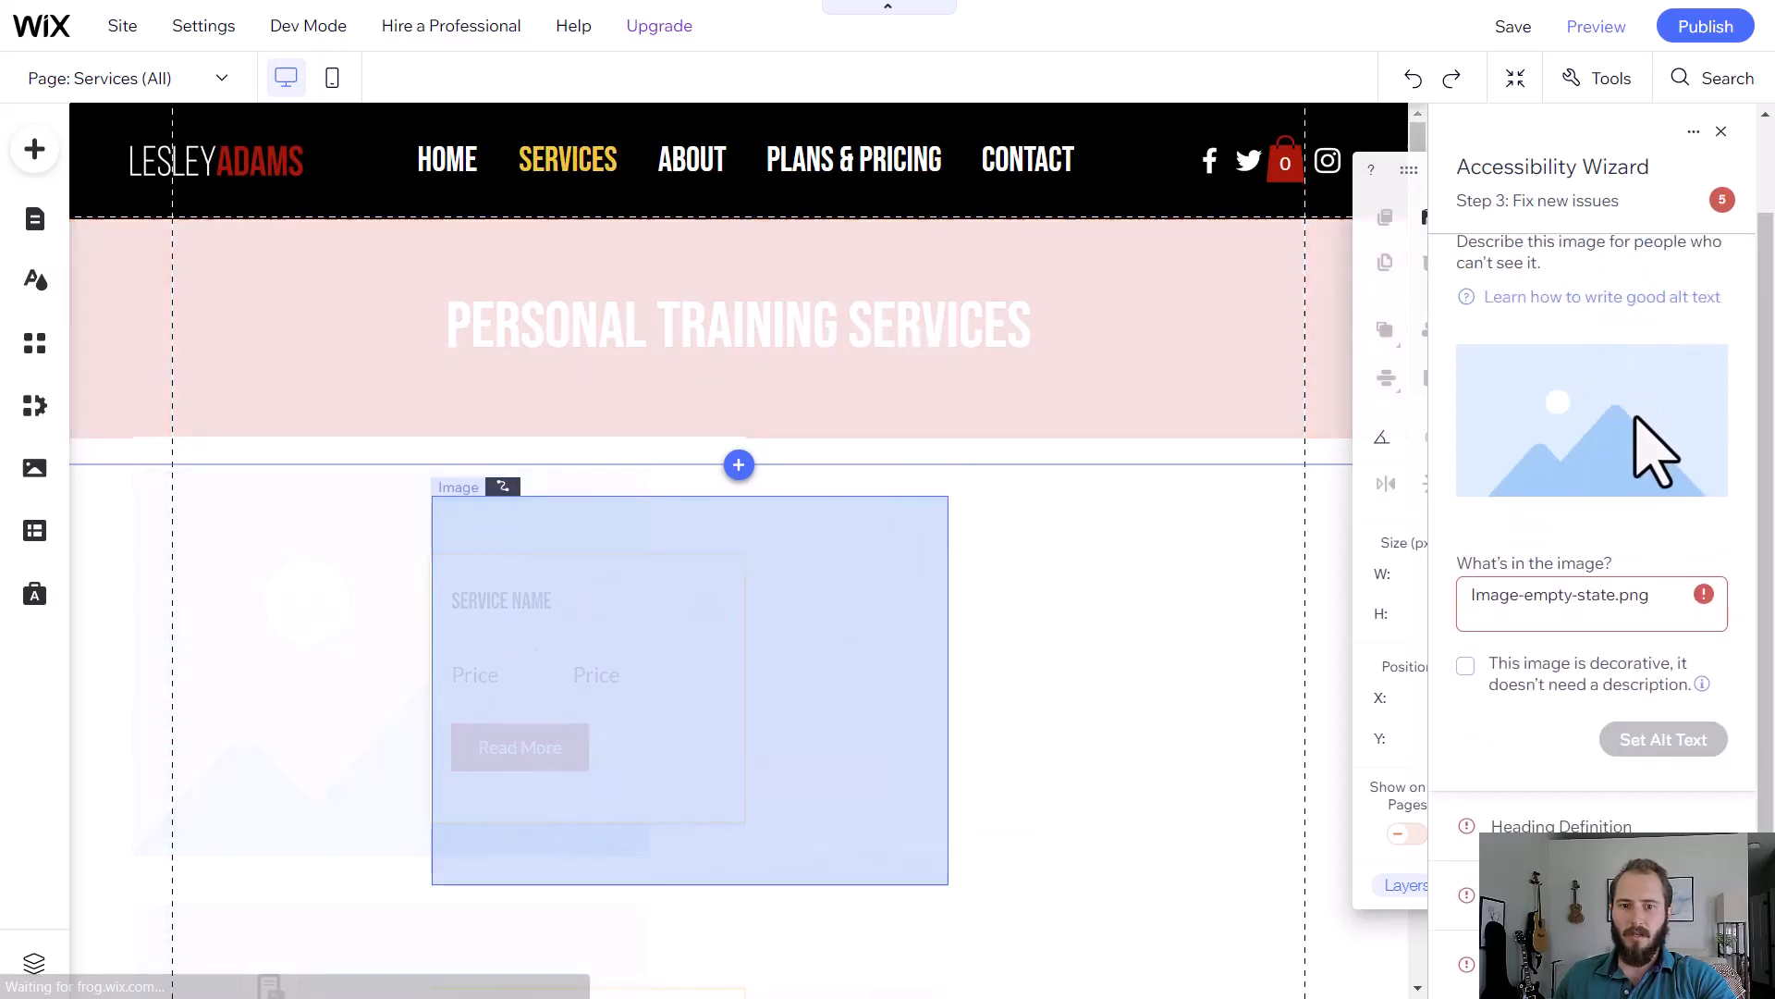
left_click(1465, 665)
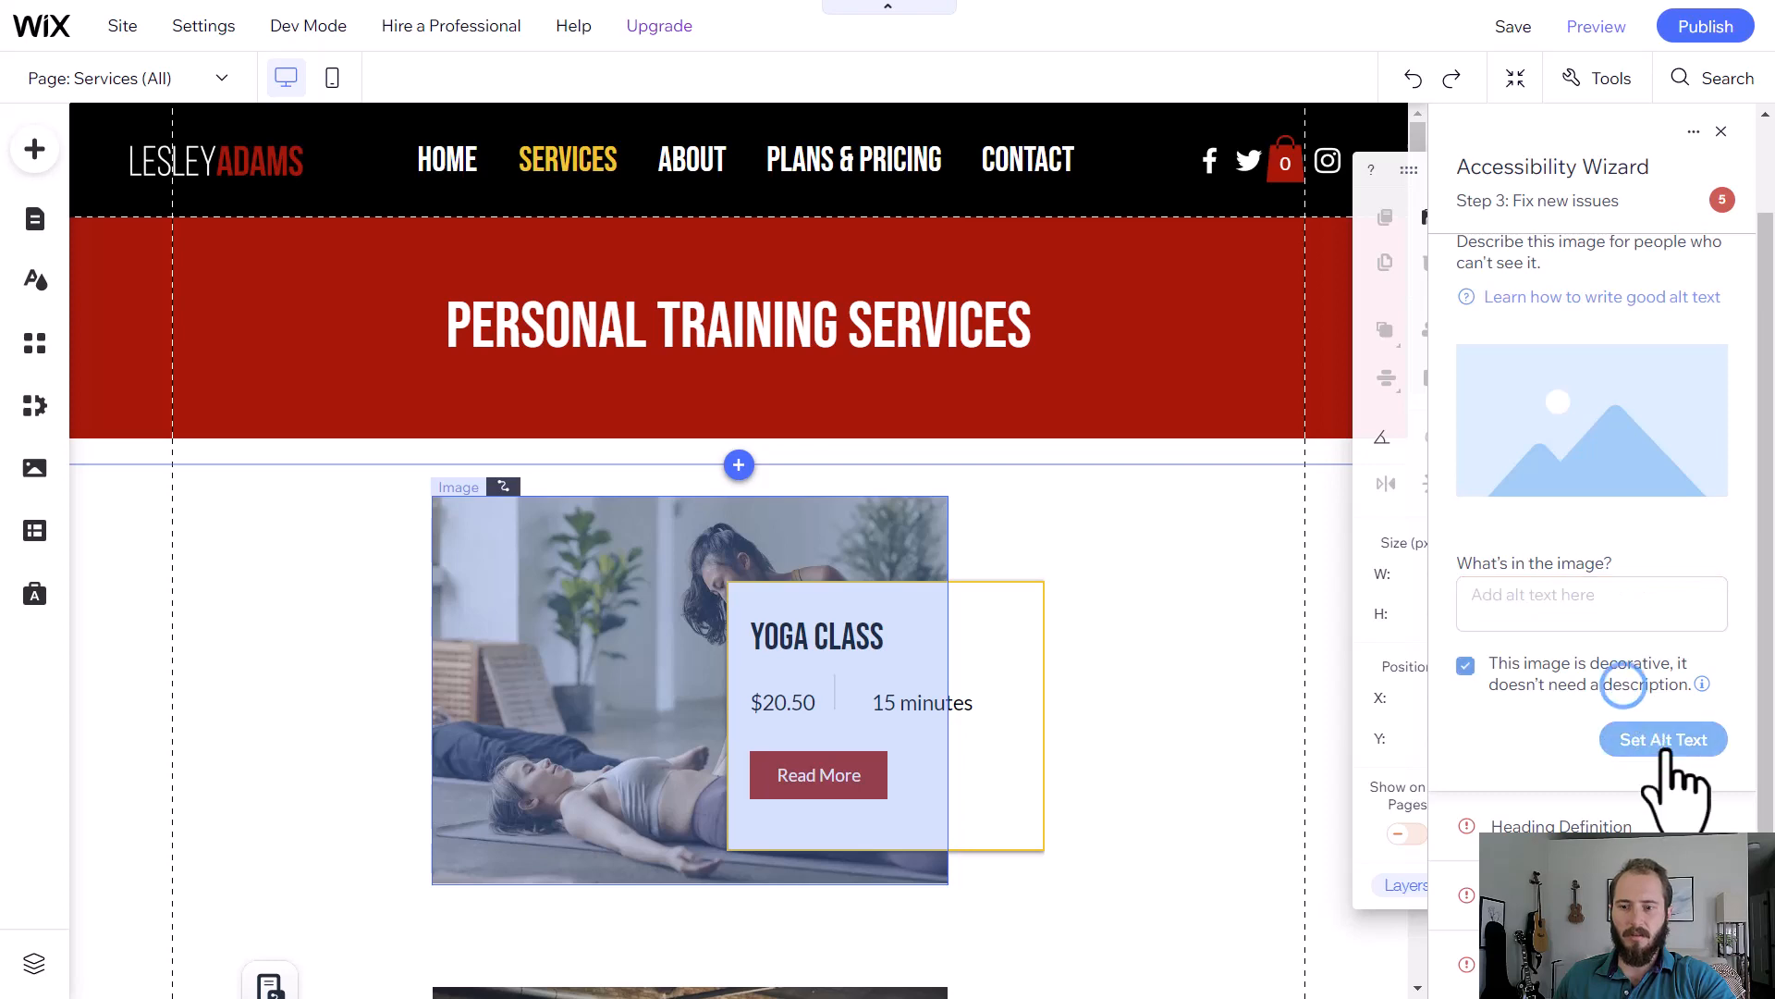
left_click(1662, 738)
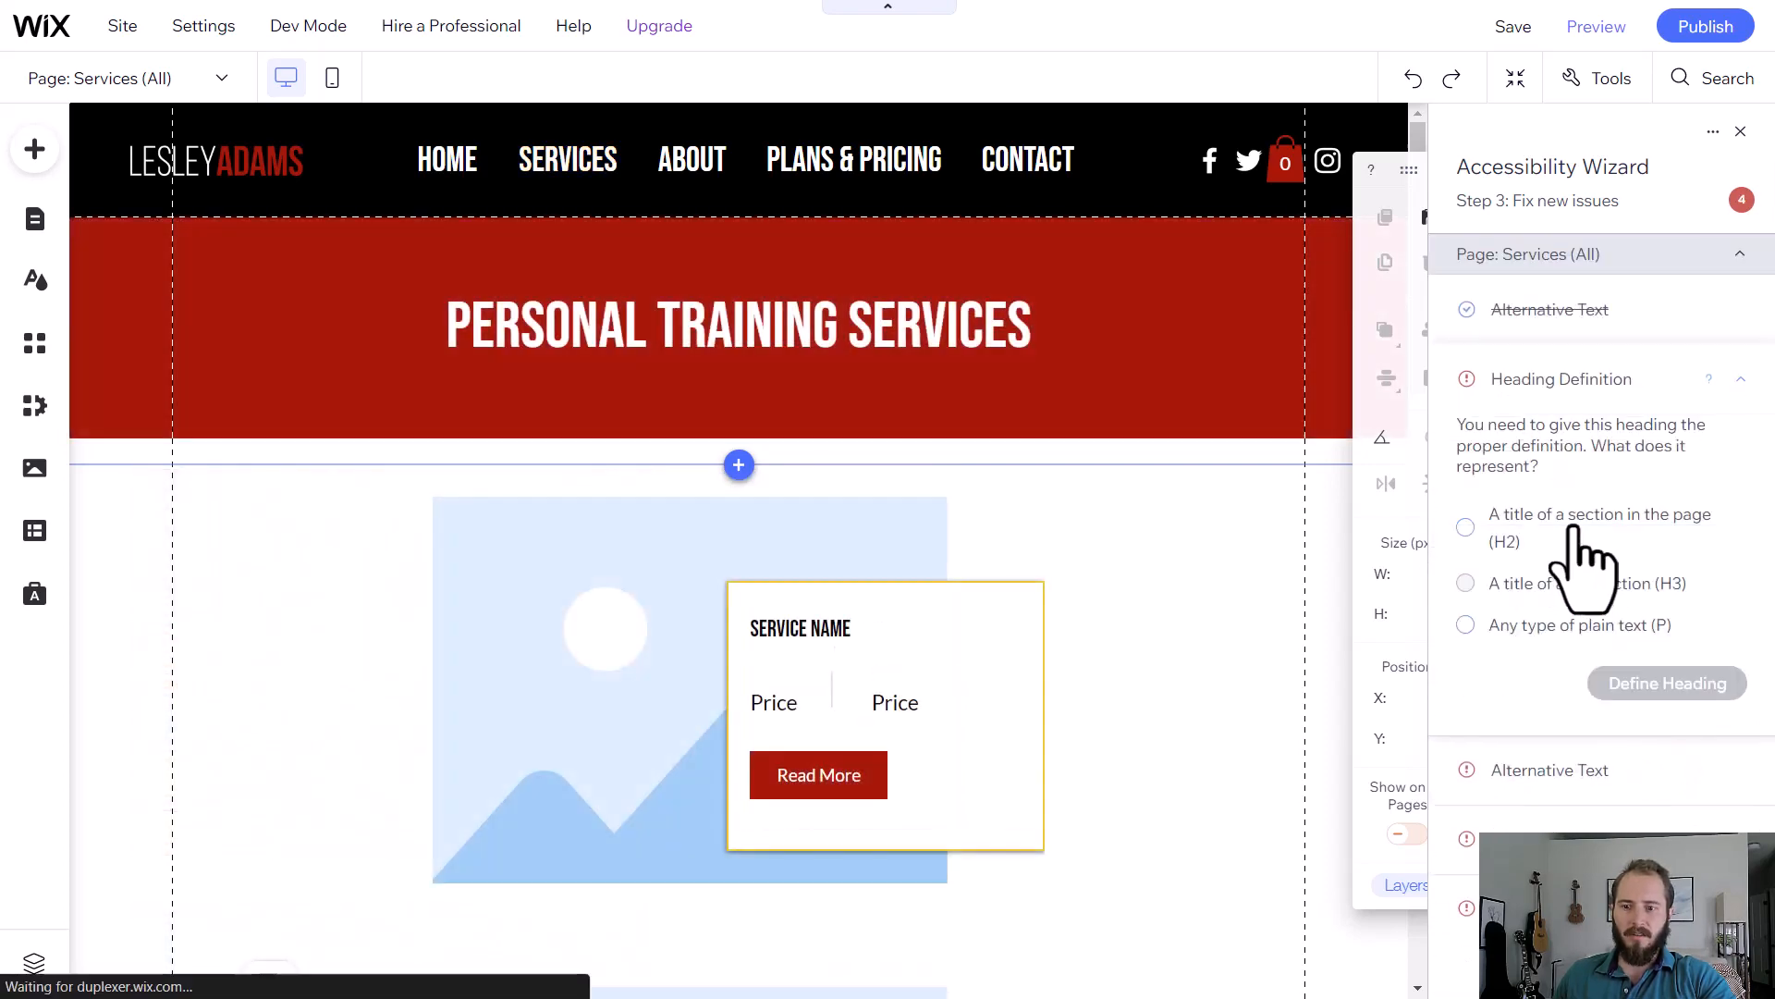
left_click(1465, 527)
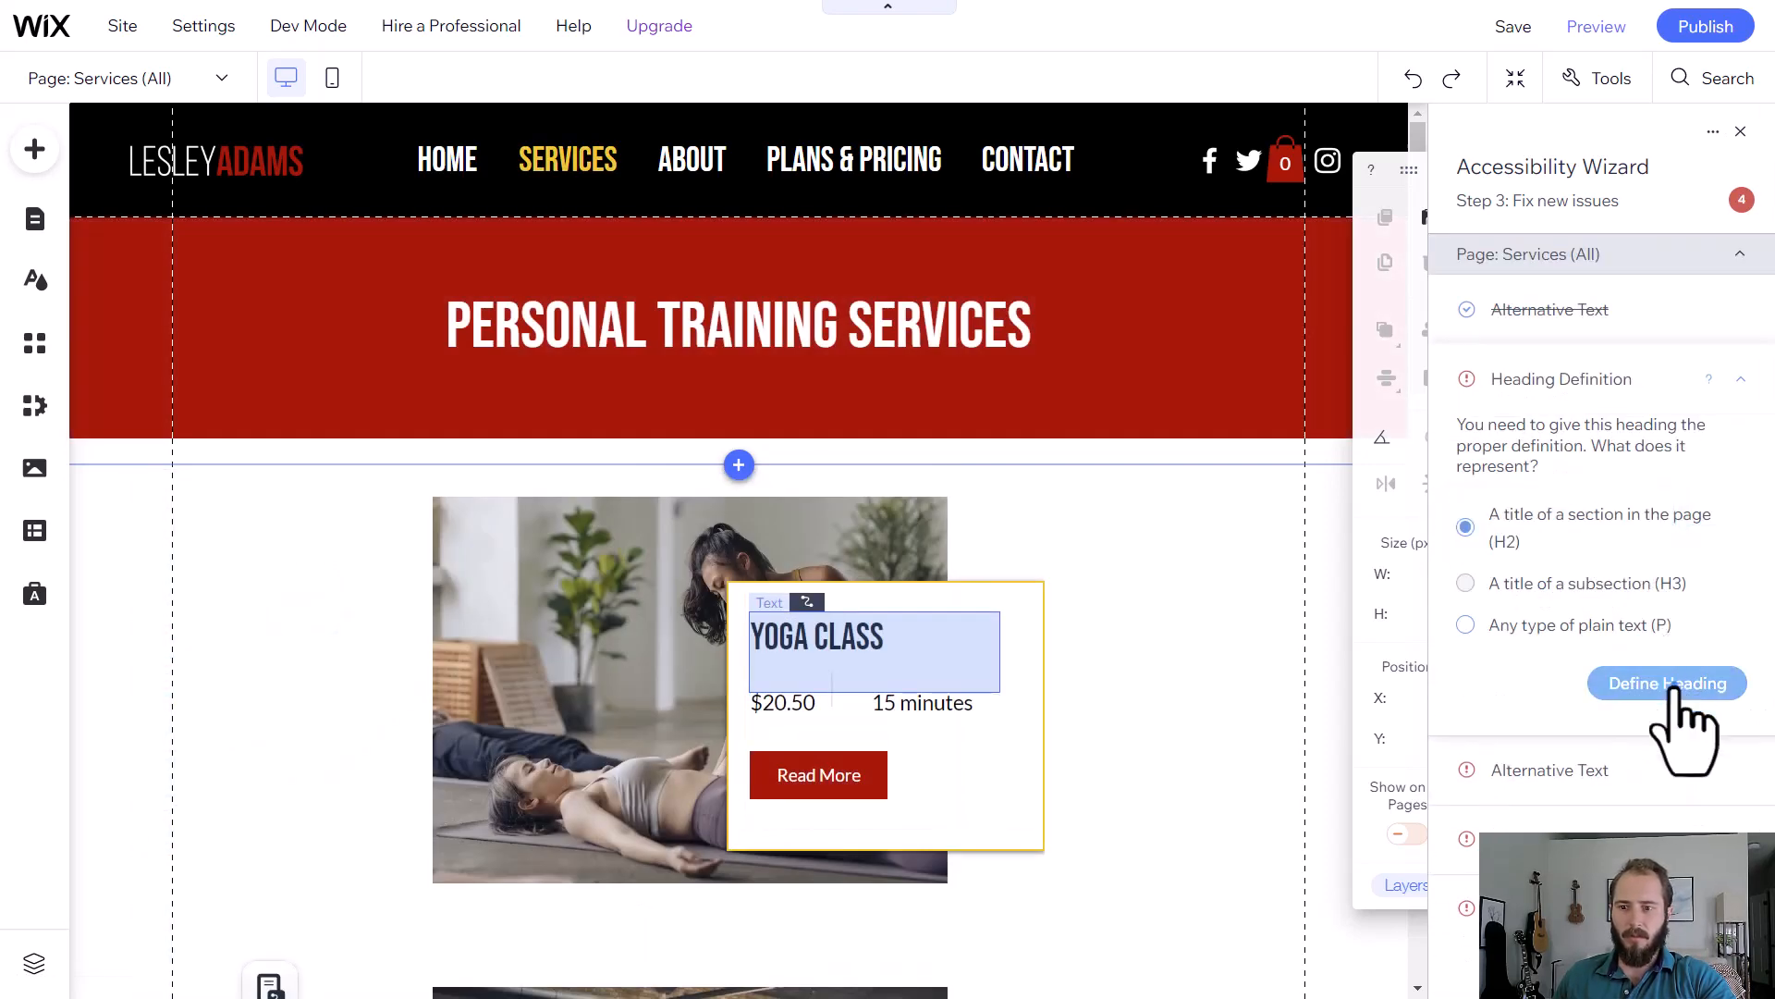
left_click(1666, 683)
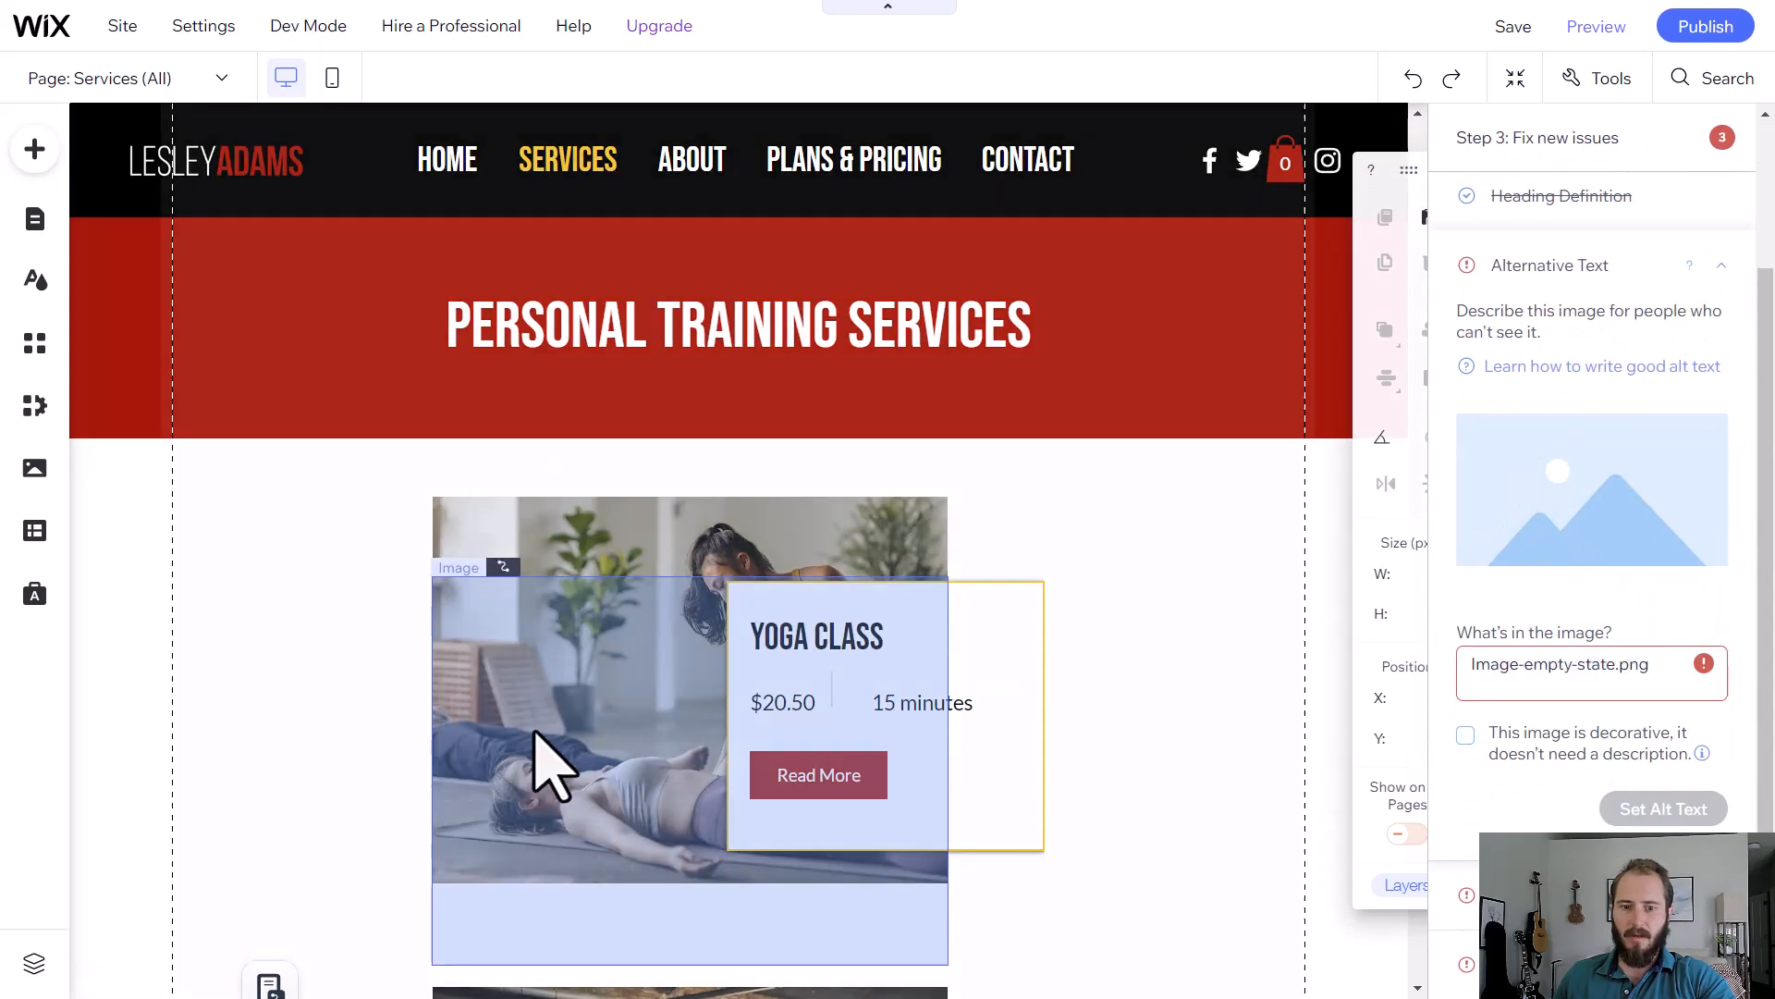
- Mark the remaining service images as decorative and dismiss the finished wizard with Got It
left_click(1464, 734)
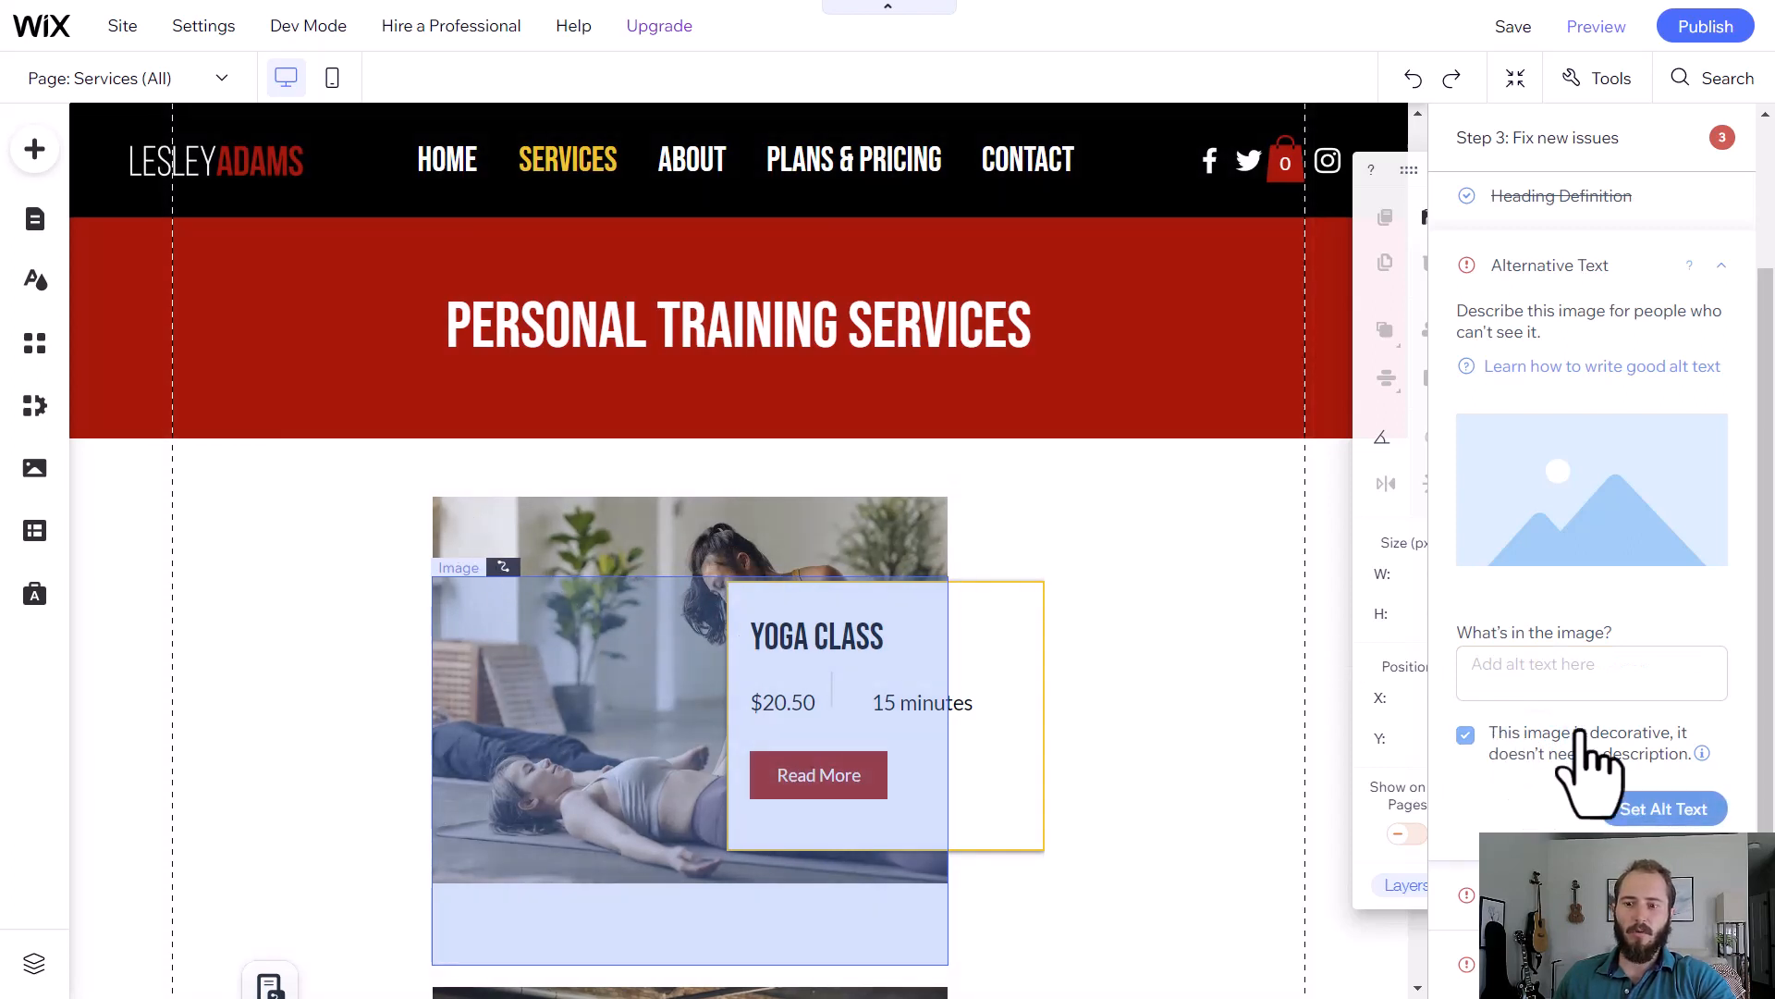
left_click(1662, 808)
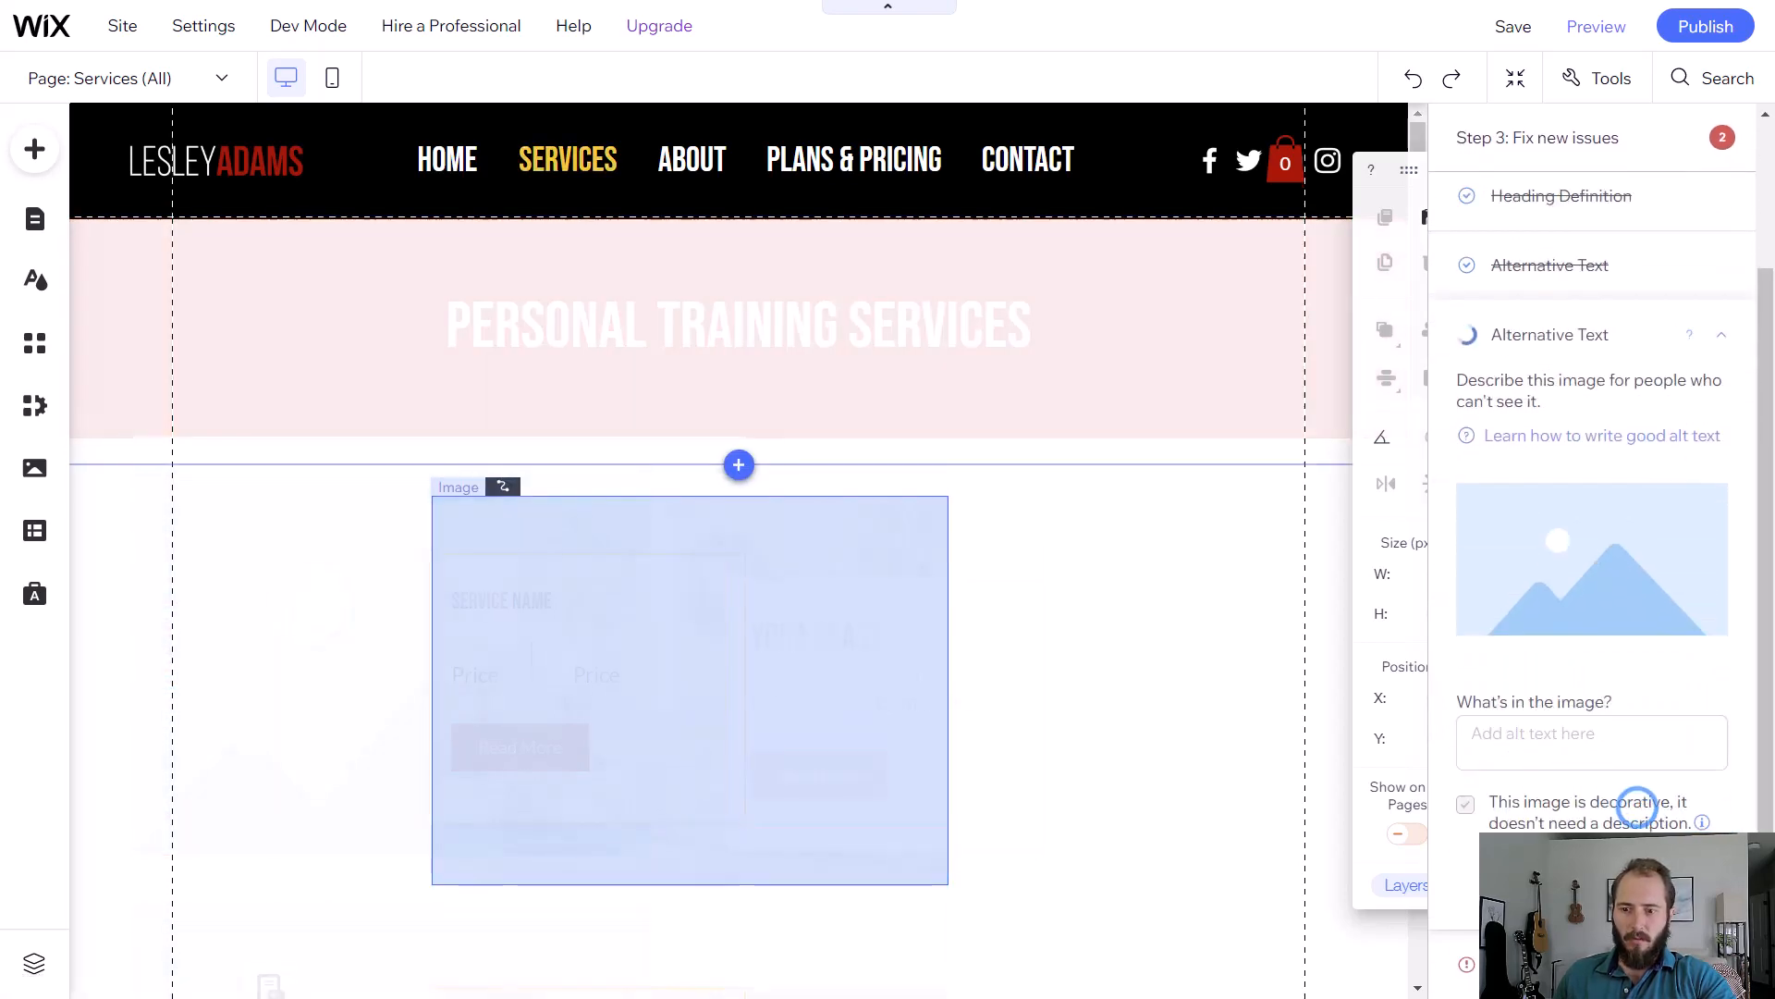
left_click(1464, 805)
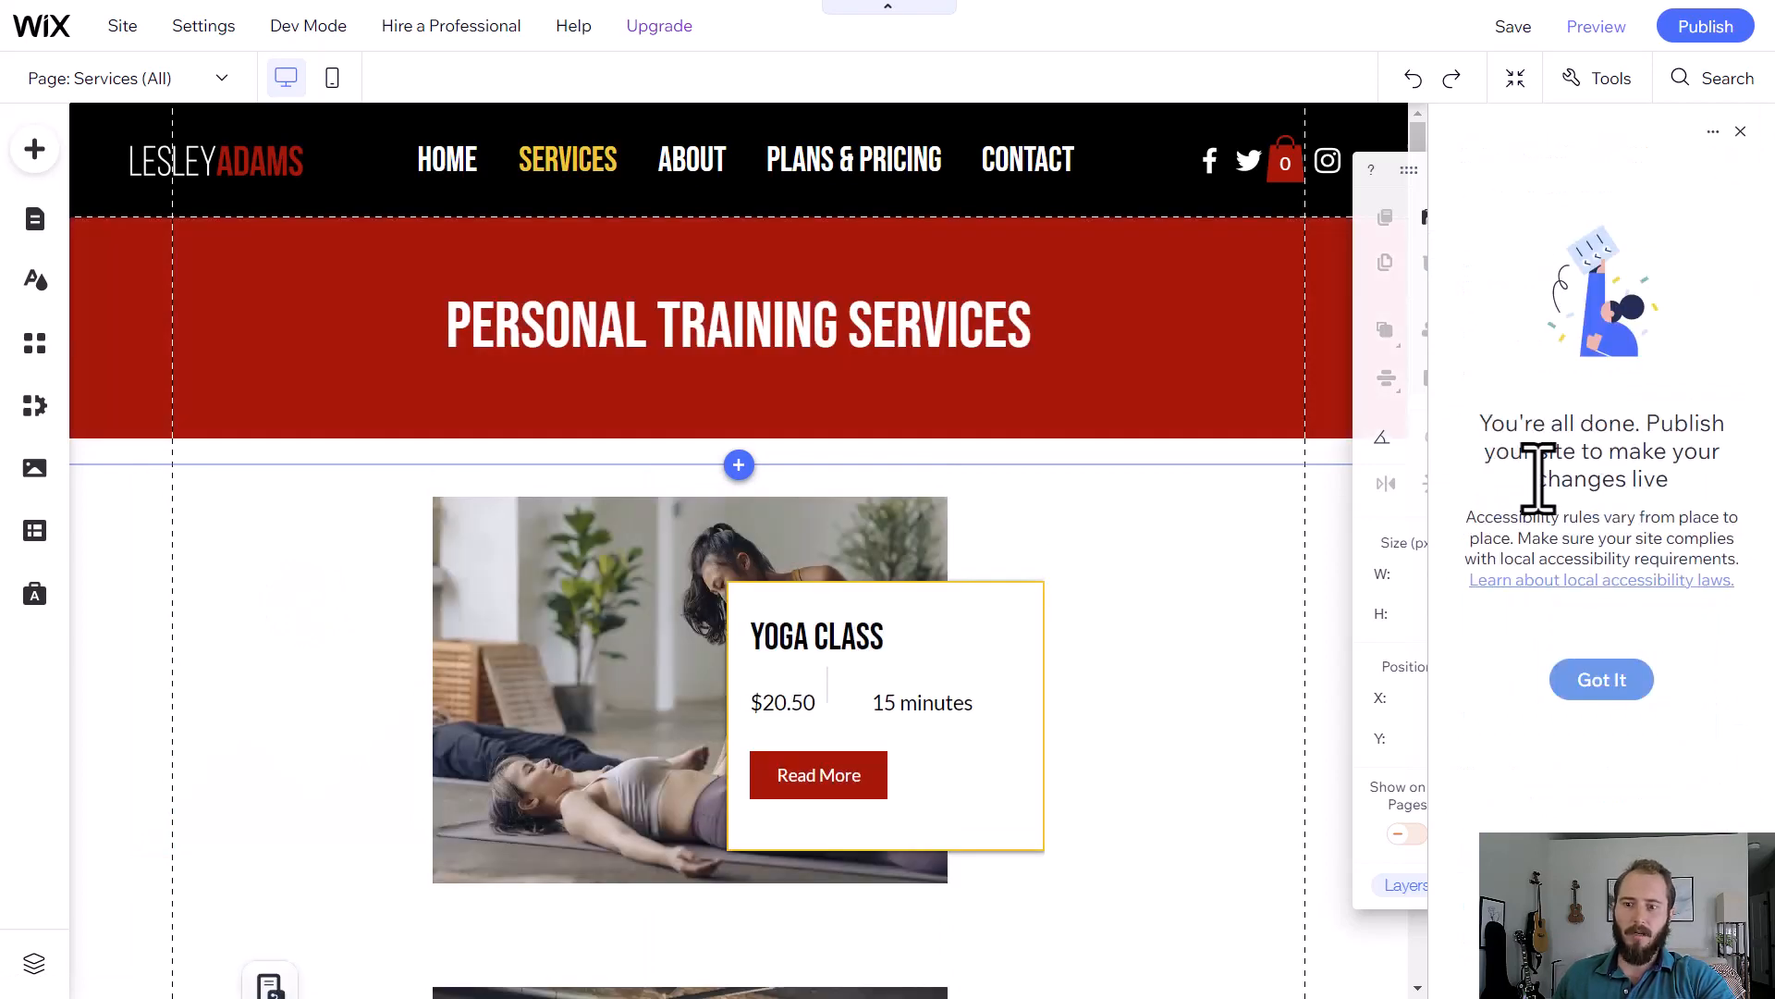
left_click(1703, 24)
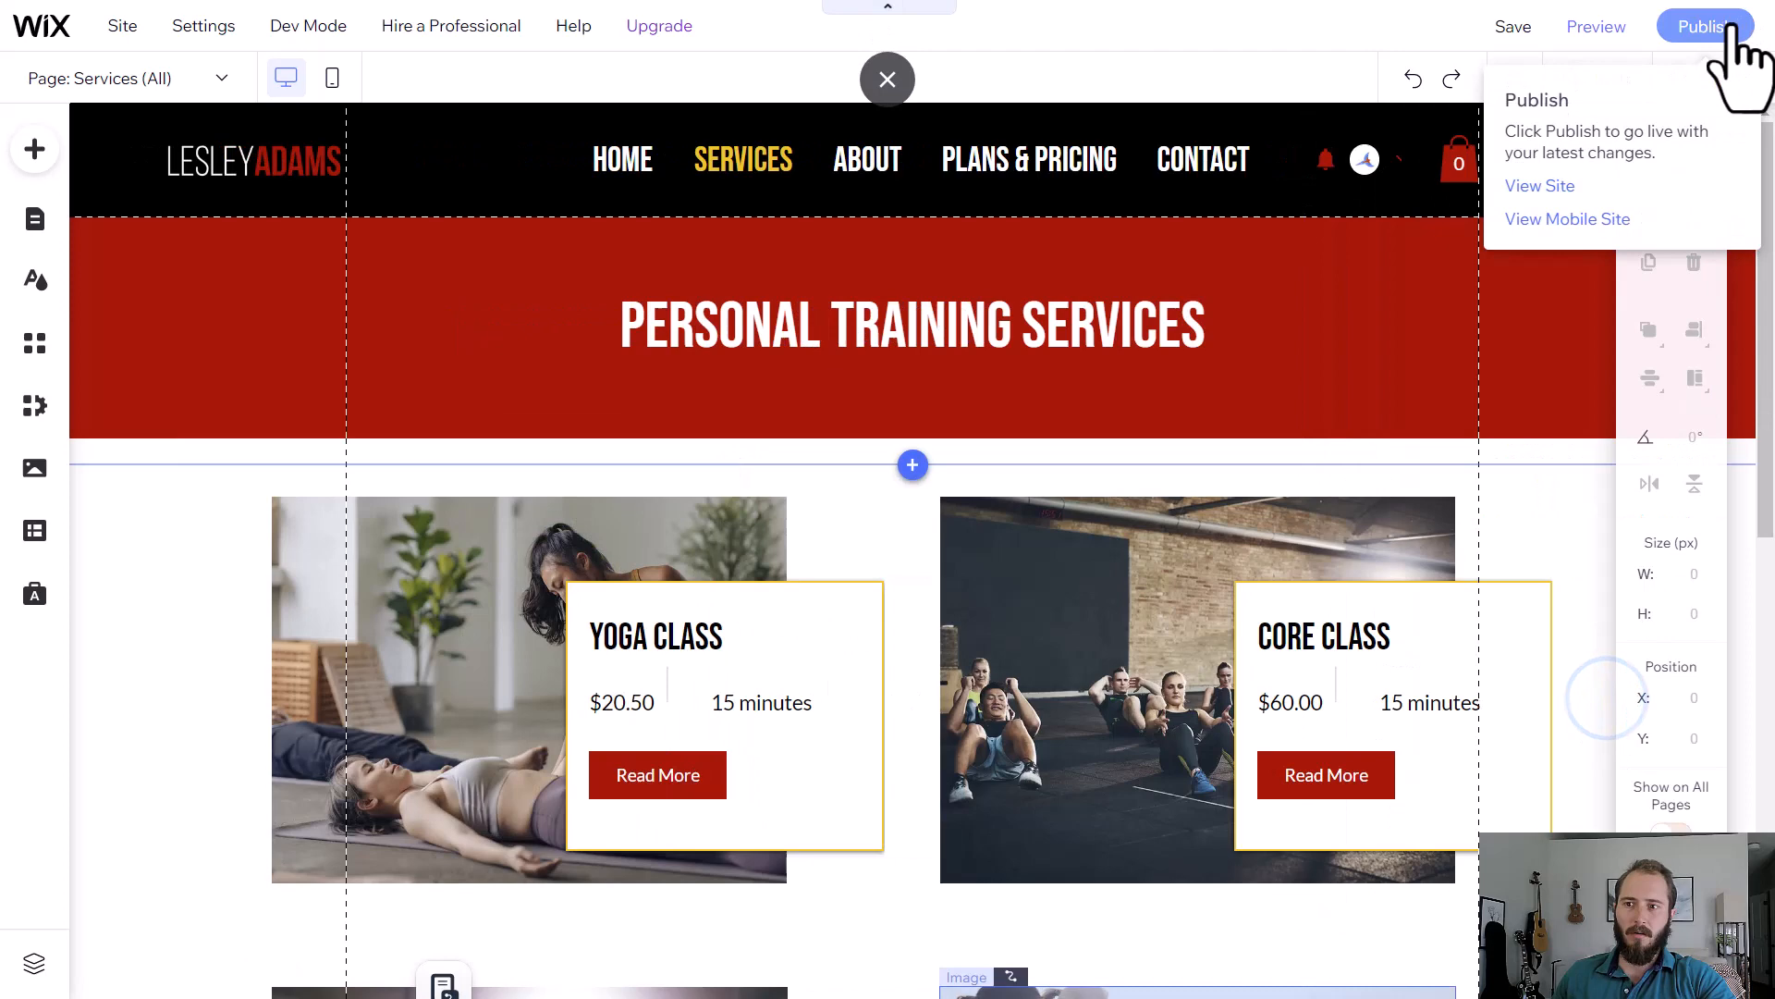